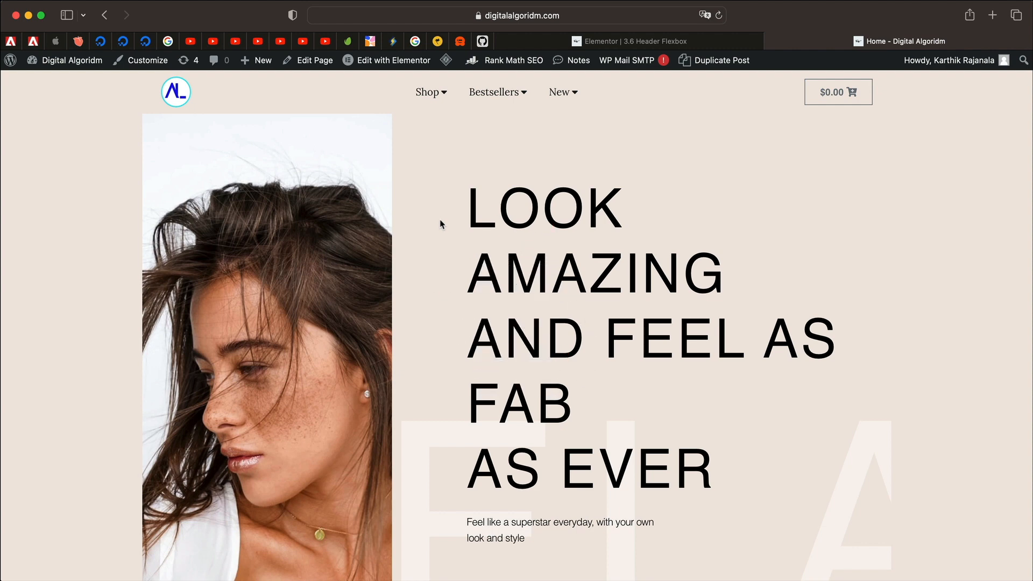
Step: Check the live site's product carousel, then go to Elementor's Features settings
{"action": "left_click", "coordinate": [426, 91]}
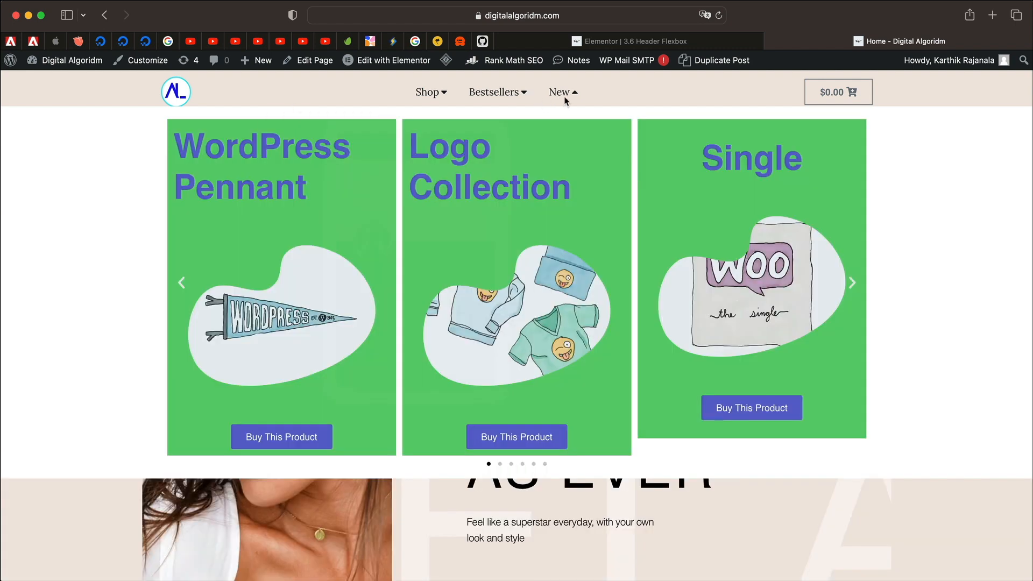
{"action": "mouse_move", "coordinate": [580, 99]}
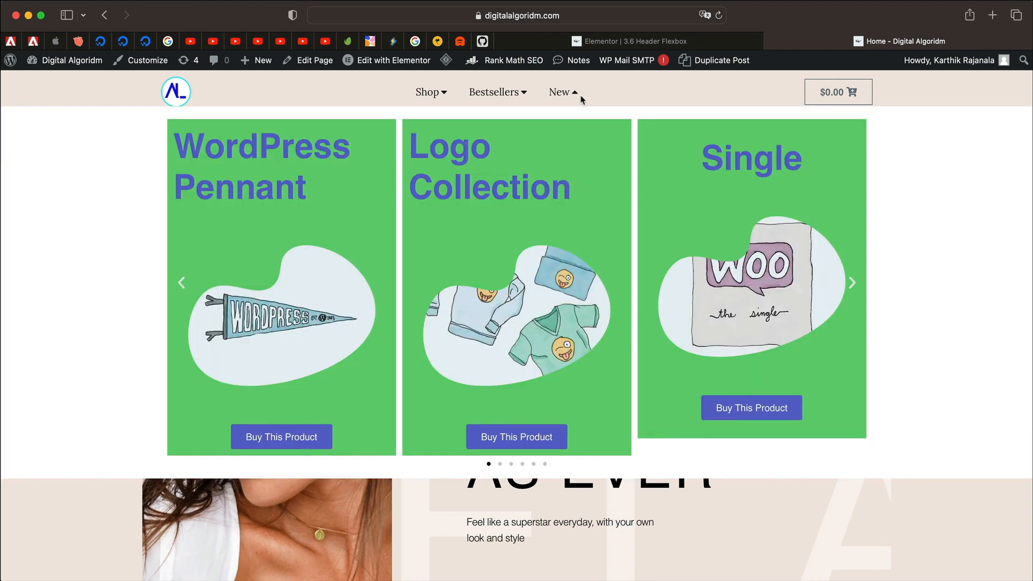
{"action": "mouse_move", "coordinate": [852, 288]}
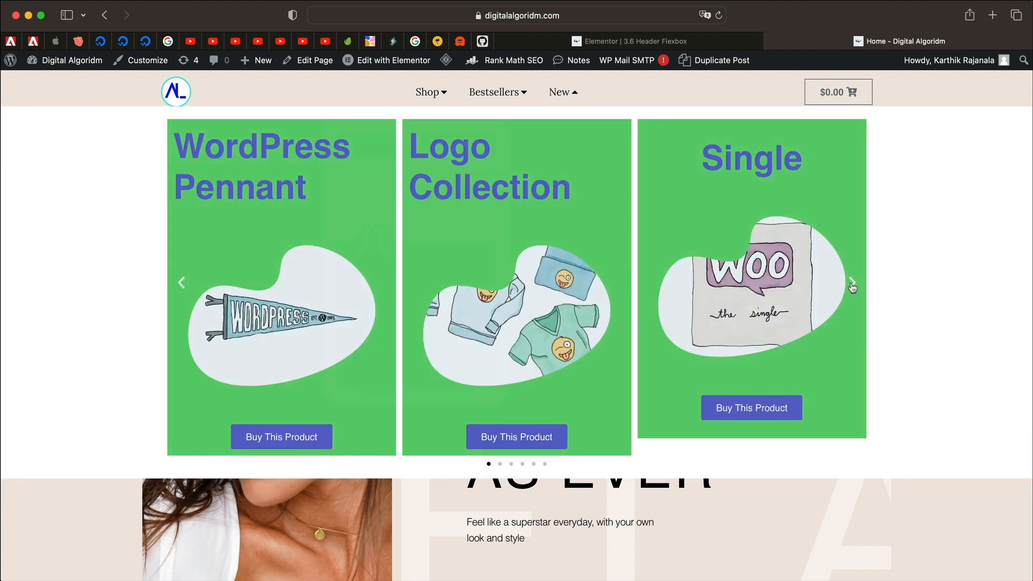
{"action": "left_click", "coordinate": [851, 284]}
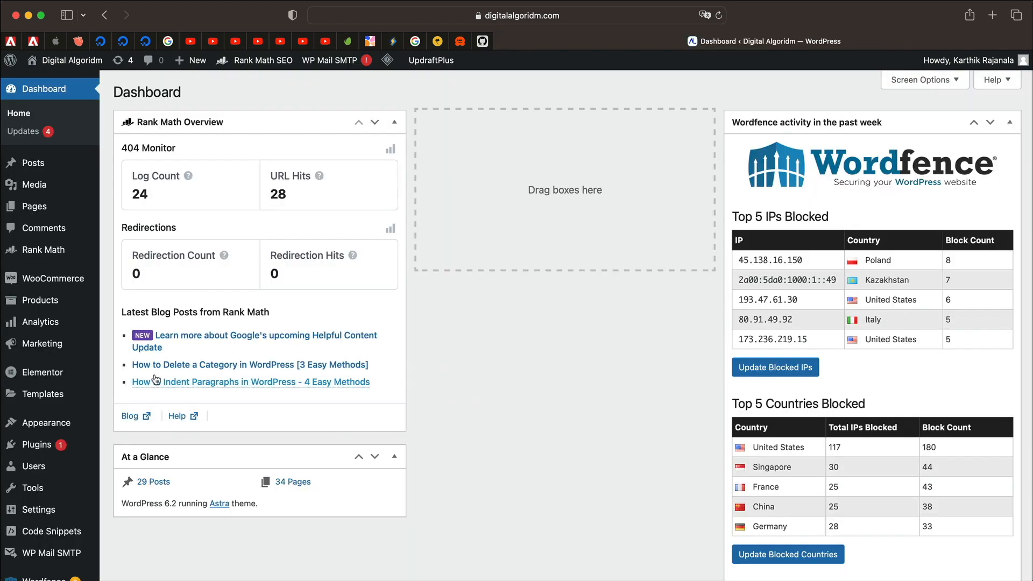
{"action": "left_click", "coordinate": [41, 372]}
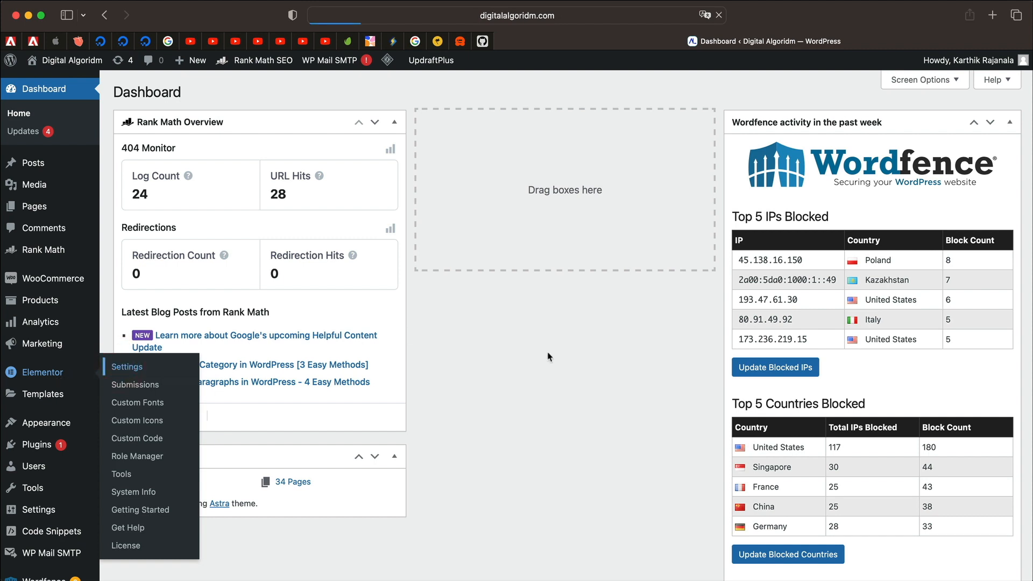
{"action": "left_click", "coordinate": [127, 366]}
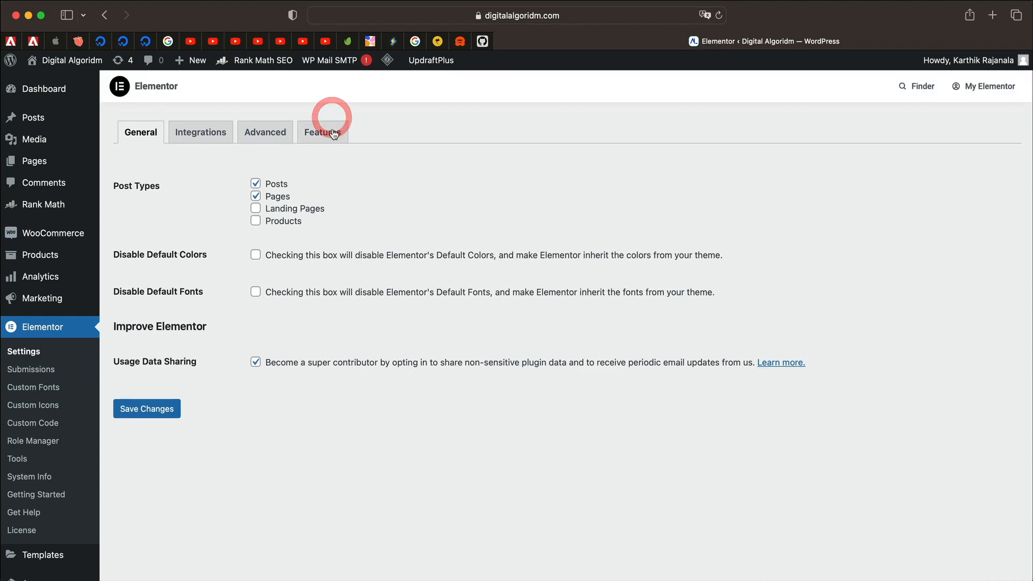
{"action": "left_click", "coordinate": [322, 131]}
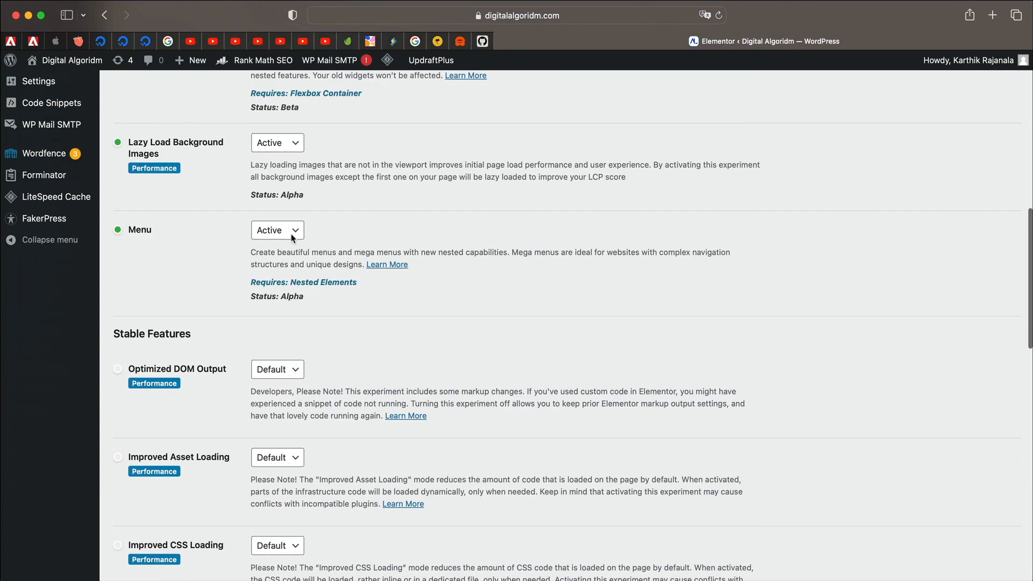
Step: Set the Menu experiment to Default and save the feature settings
{"action": "left_click", "coordinate": [277, 229]}
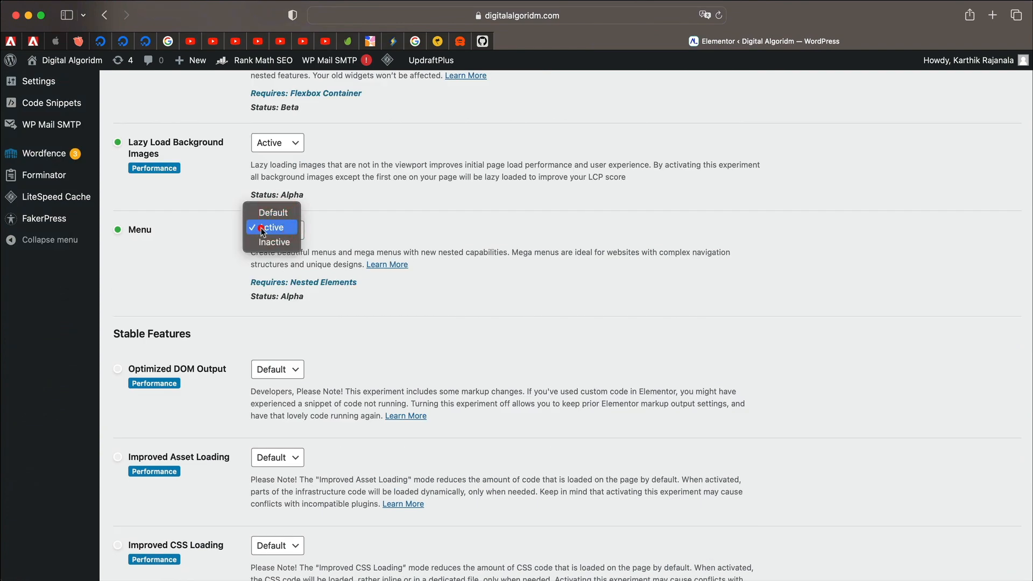
{"action": "left_click", "coordinate": [269, 226]}
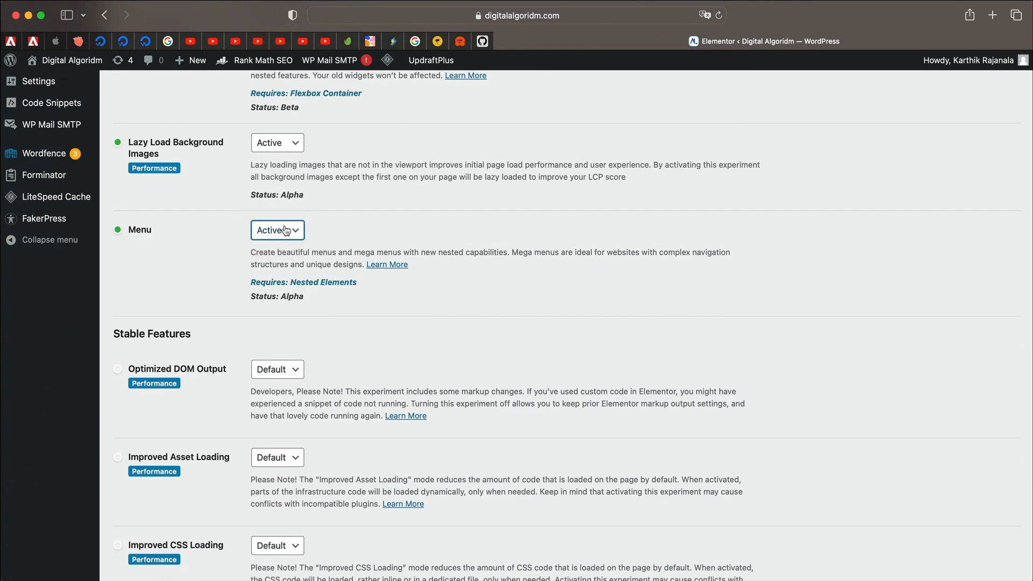
{"action": "left_click", "coordinate": [276, 230]}
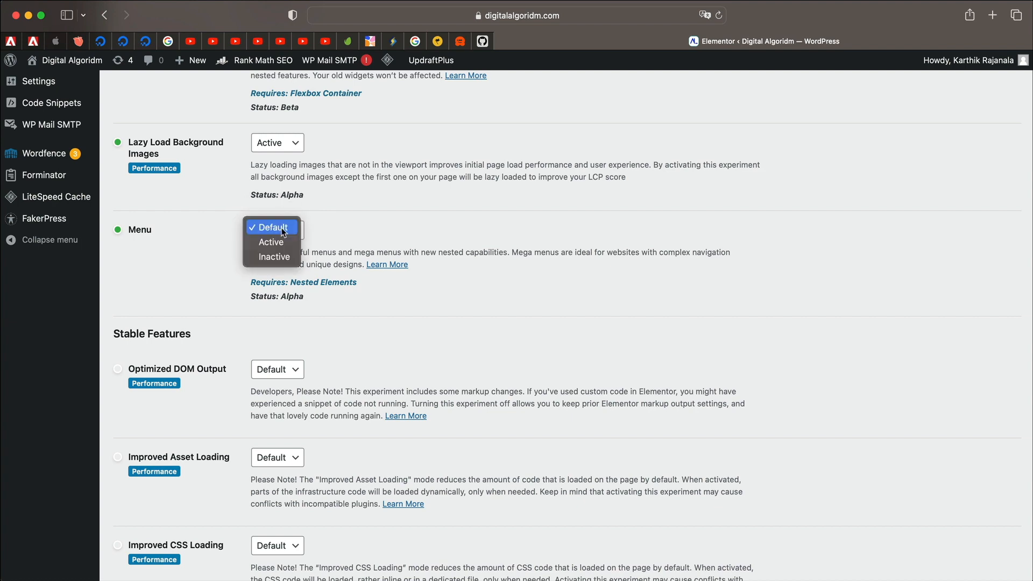
{"action": "left_click", "coordinate": [271, 227]}
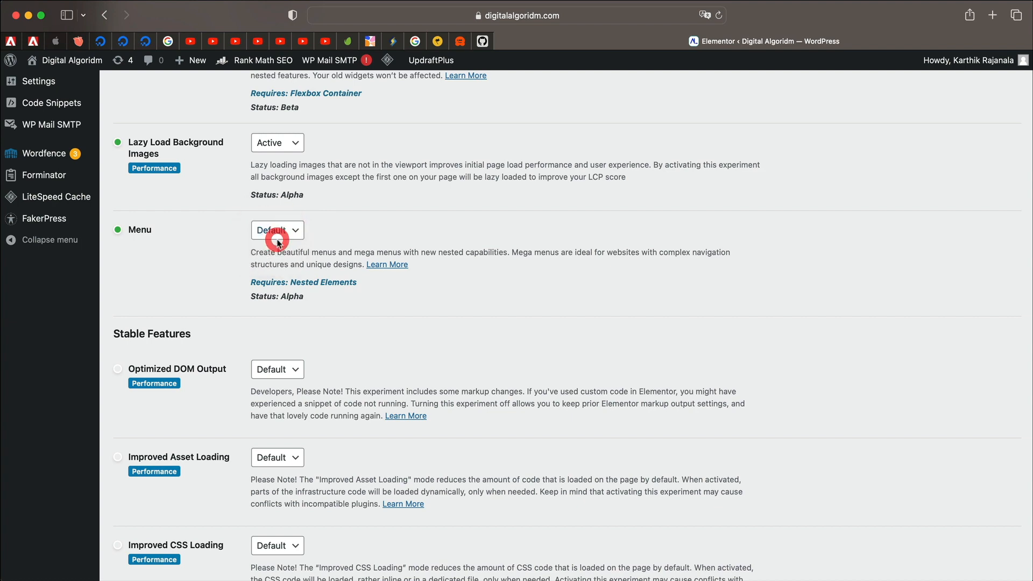
{"action": "scroll", "scroll_direction": "down", "scroll_amount": 3}
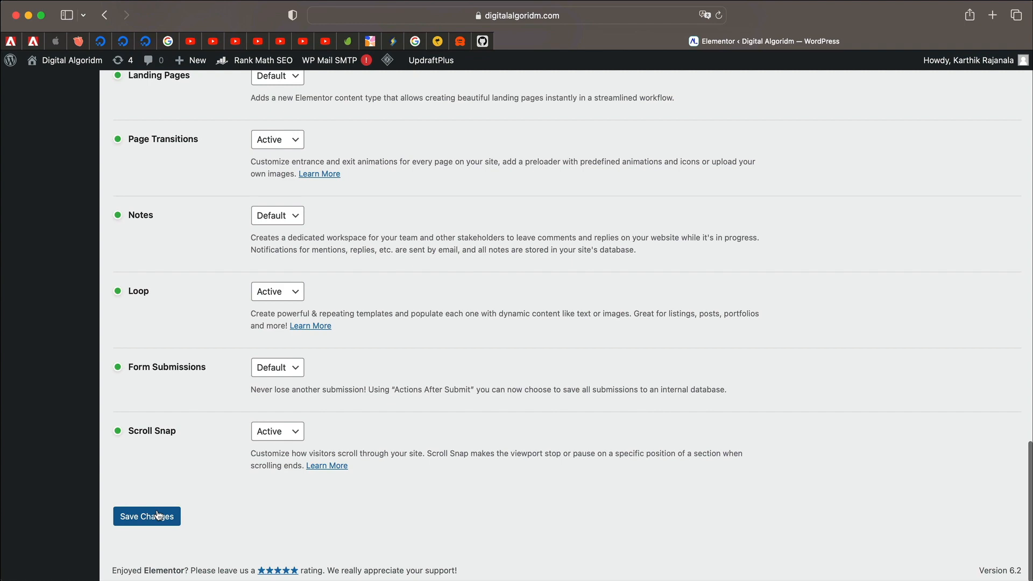
{"action": "left_click", "coordinate": [147, 516]}
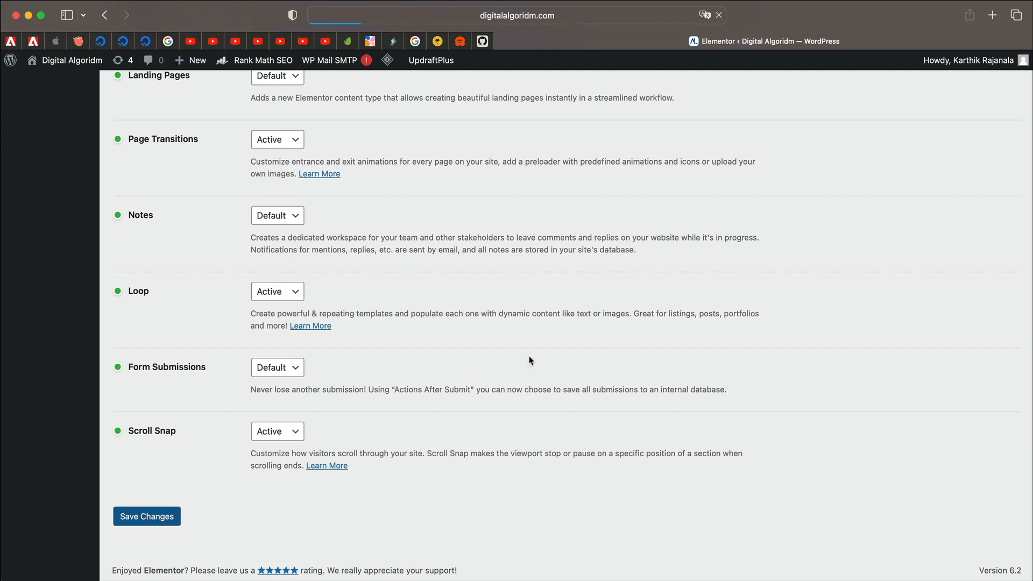
{"action": "mouse_move", "coordinate": [419, 229]}
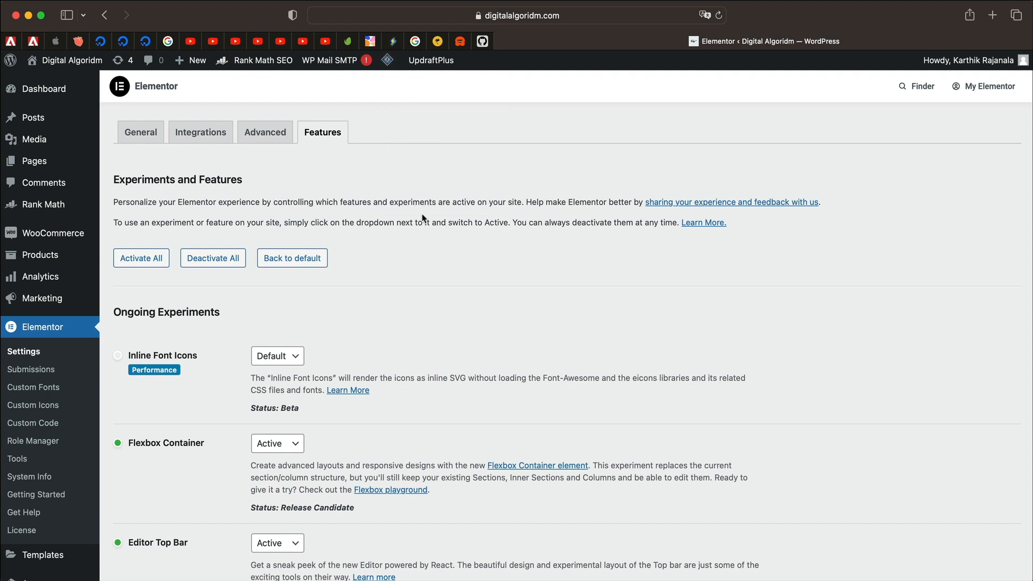
{"action": "mouse_move", "coordinate": [451, 307]}
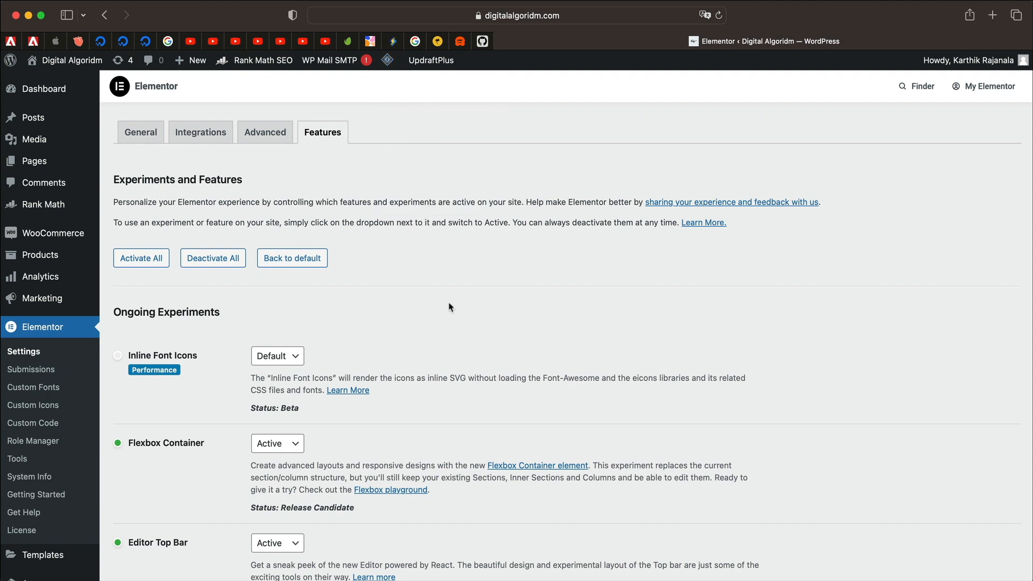
Step: Search Elementor's Finder for 'flex' to locate the 3.6 Header Flexbox template
{"action": "left_click", "coordinate": [916, 85]}
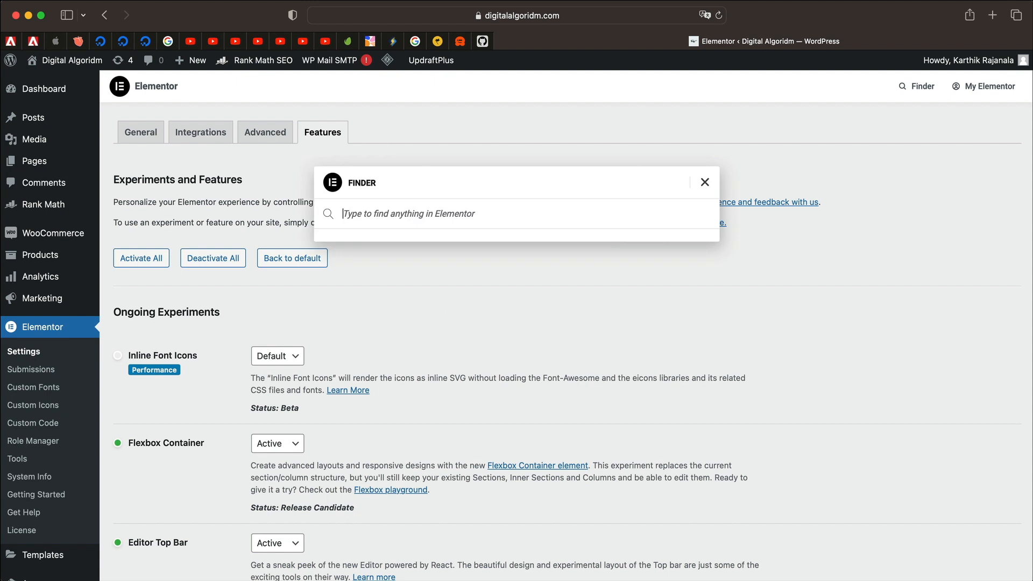
{"action": "type", "text": "flex"}
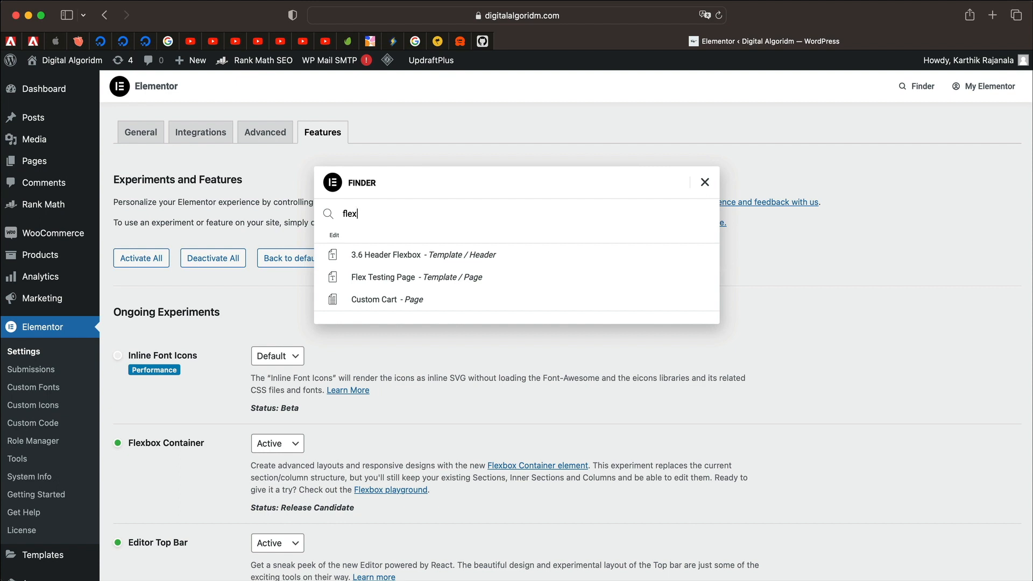
{"action": "mouse_move", "coordinate": [396, 254]}
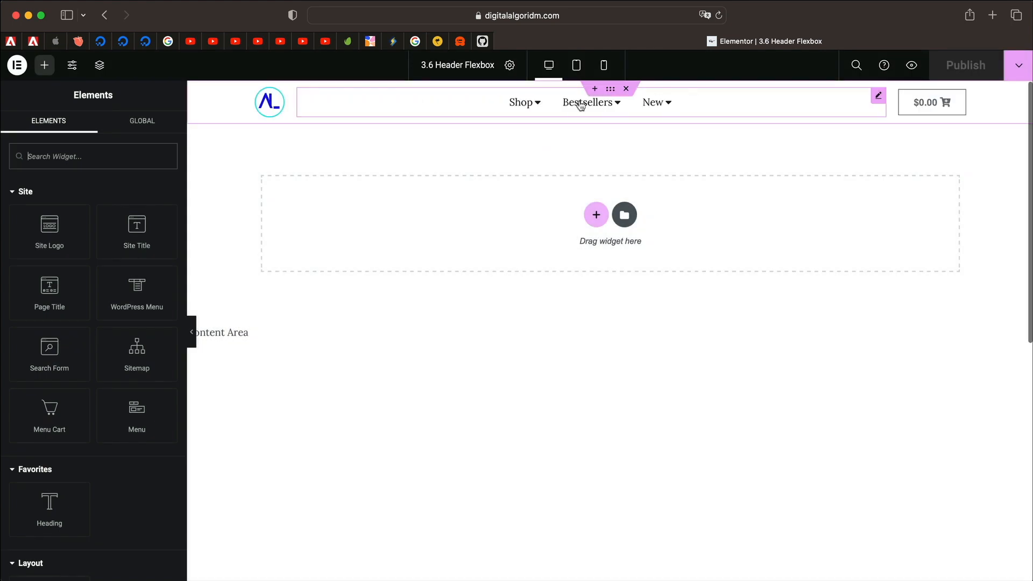
Step: Delete the existing Shop, Bestsellers and New menu widget from the header
{"action": "right_click", "coordinate": [580, 106]}
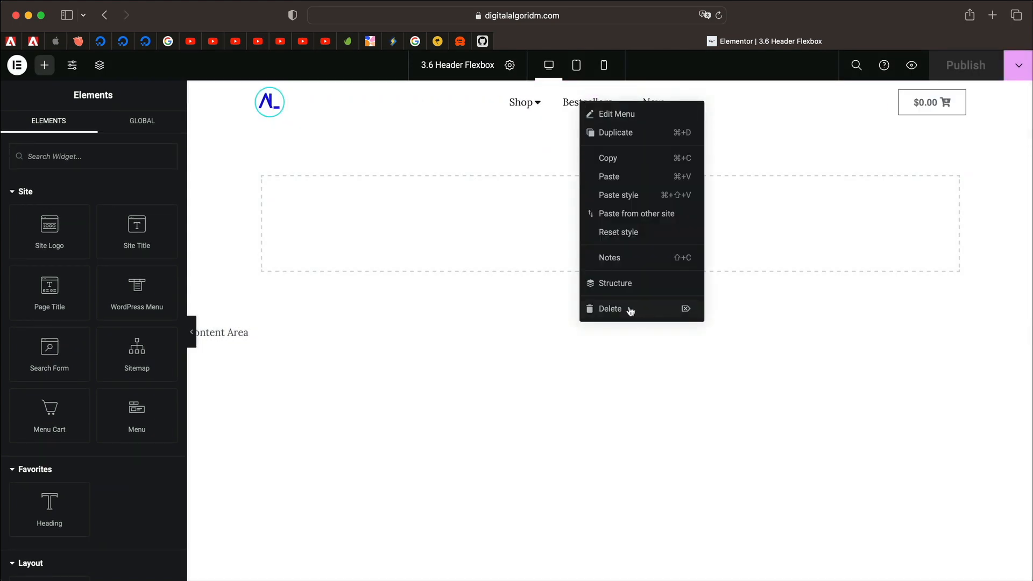
{"action": "left_click", "coordinate": [609, 308]}
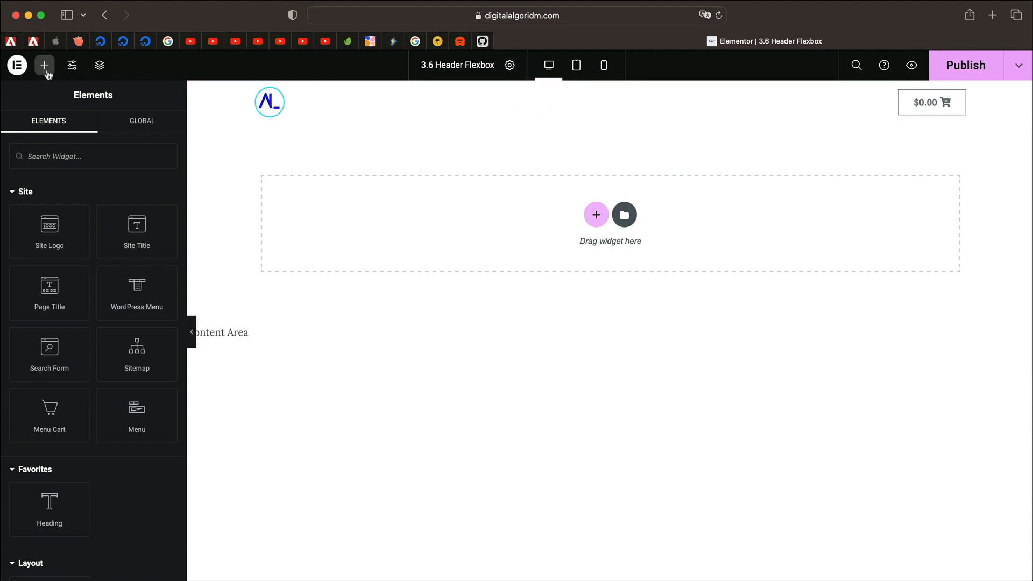
{"action": "mouse_move", "coordinate": [44, 64]}
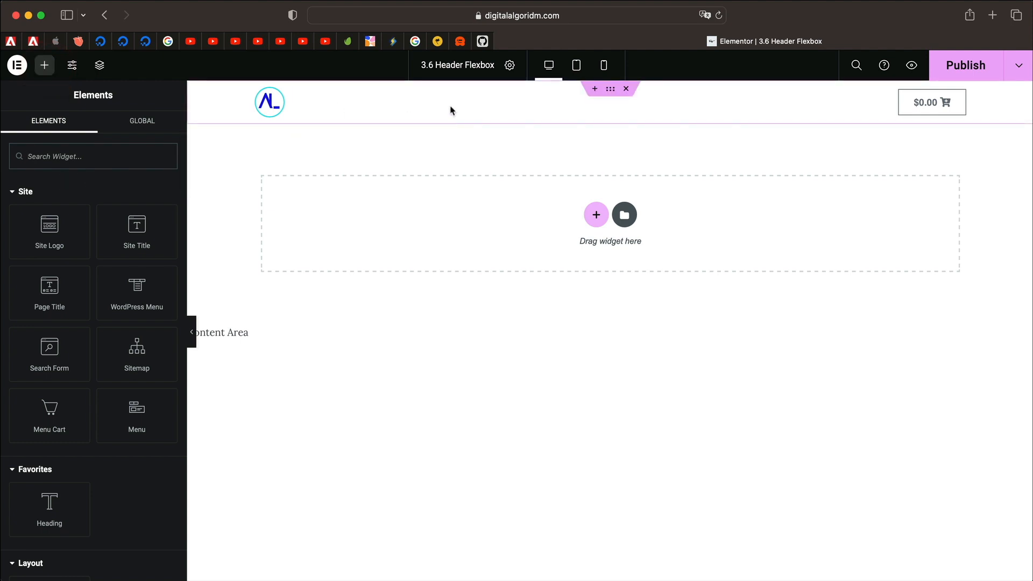
Step: Add the Menu widget found by searching 'menu', and centre its three items
{"action": "type", "text": "m"}
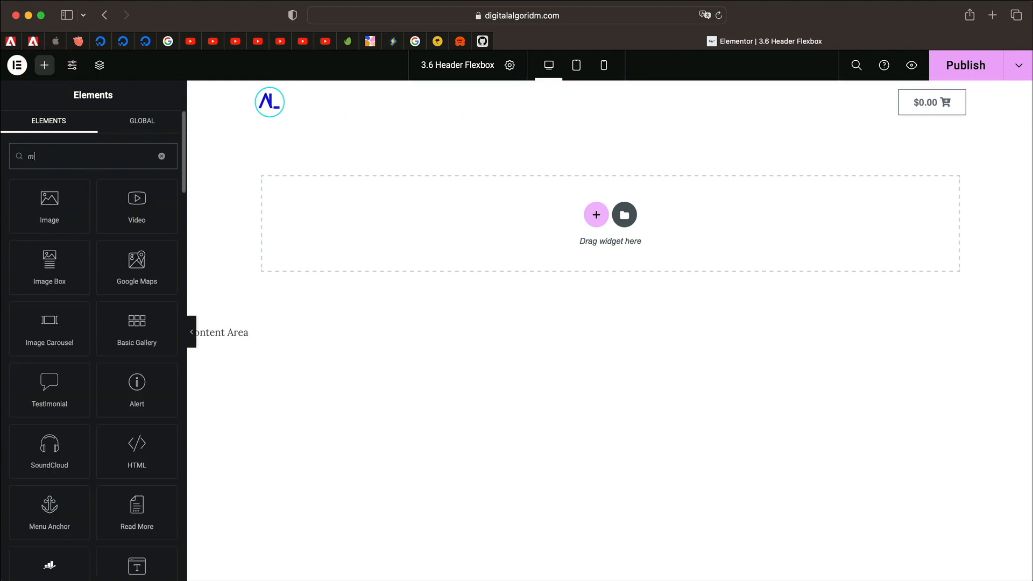
{"action": "type", "text": "enu"}
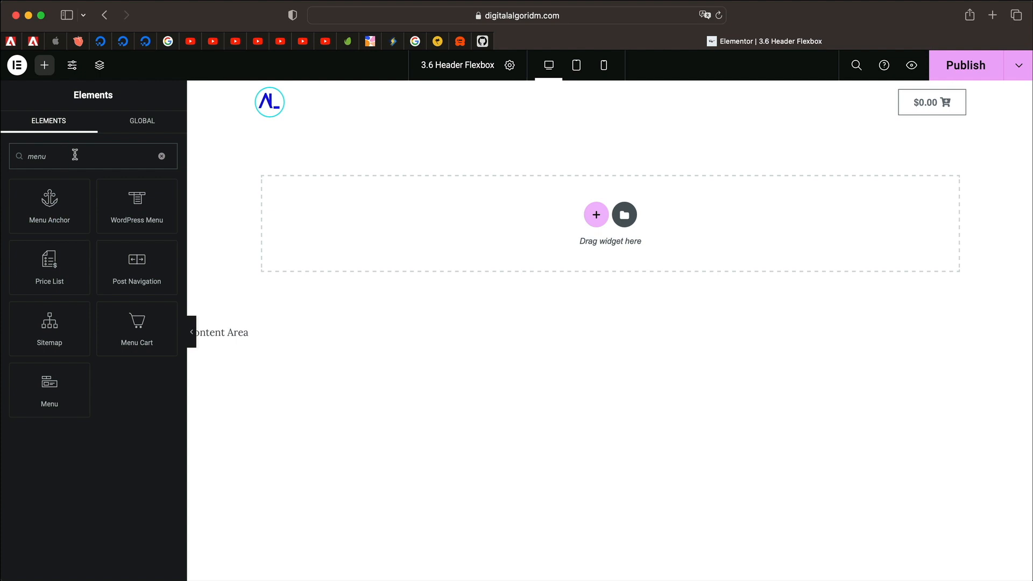
{"action": "mouse_move", "coordinate": [65, 155]}
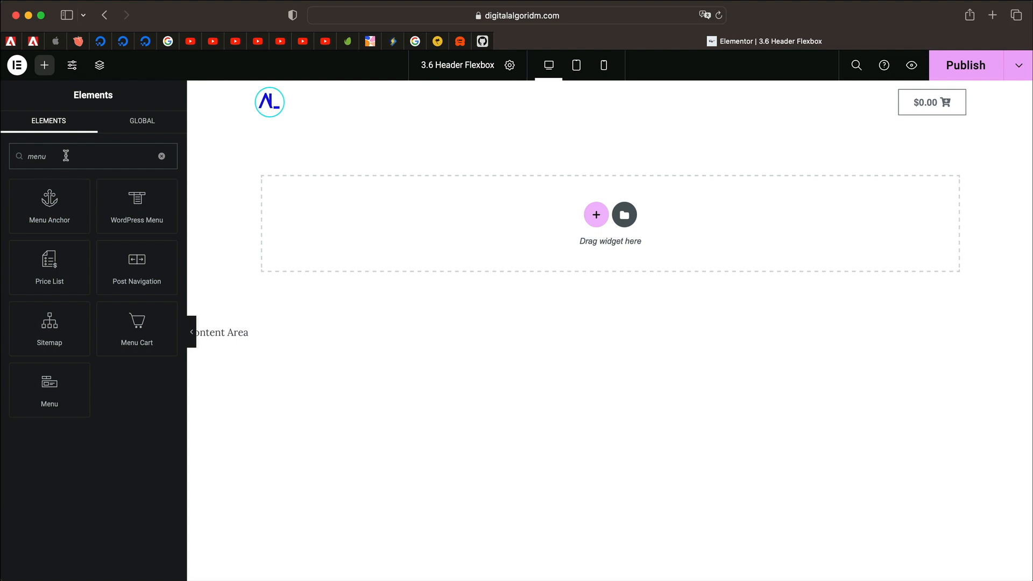
{"action": "mouse_move", "coordinate": [136, 205]}
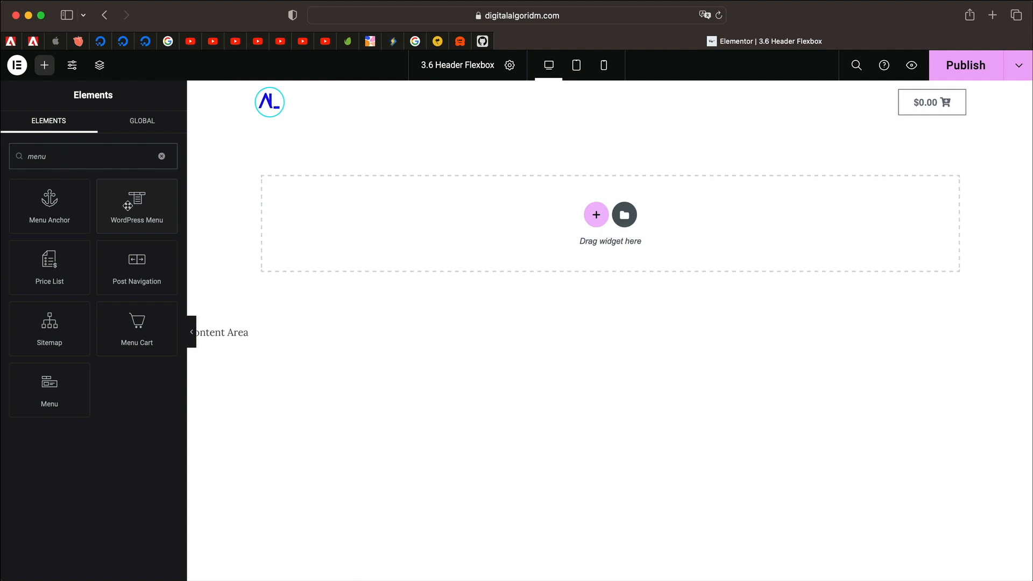
{"action": "mouse_move", "coordinate": [49, 389]}
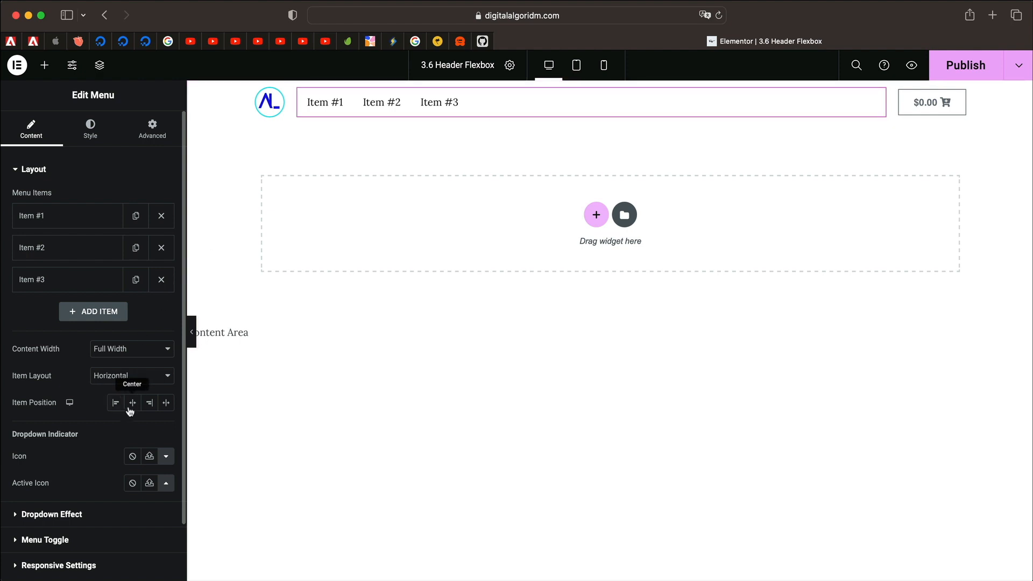
{"action": "left_click", "coordinate": [149, 402]}
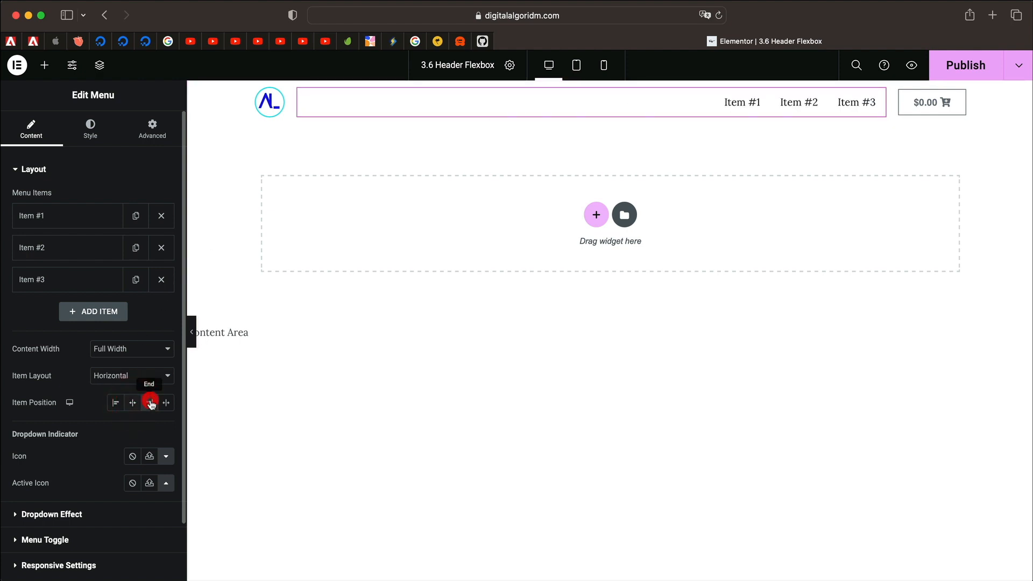
{"action": "left_click", "coordinate": [132, 402]}
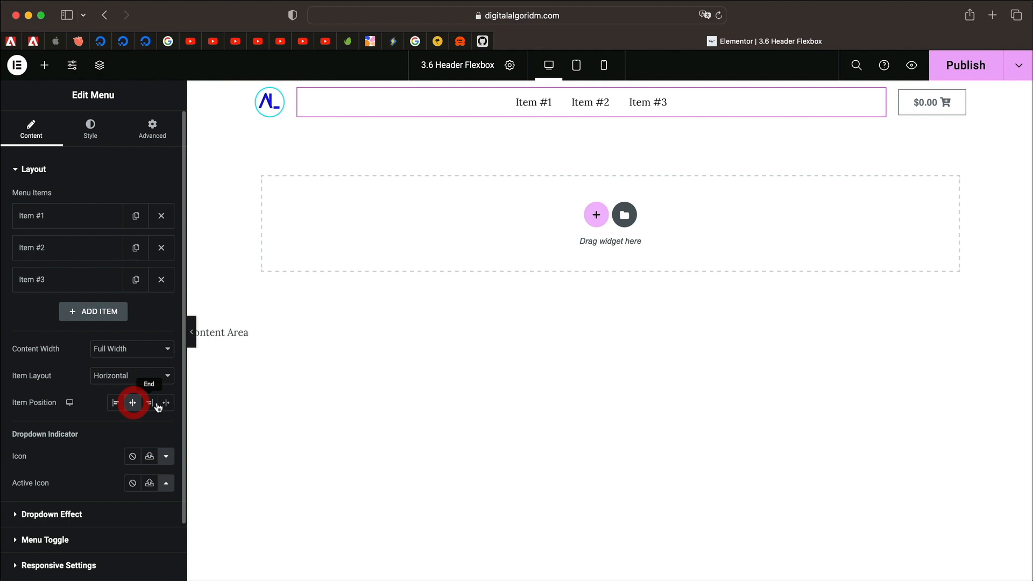
{"action": "mouse_move", "coordinate": [542, 160]}
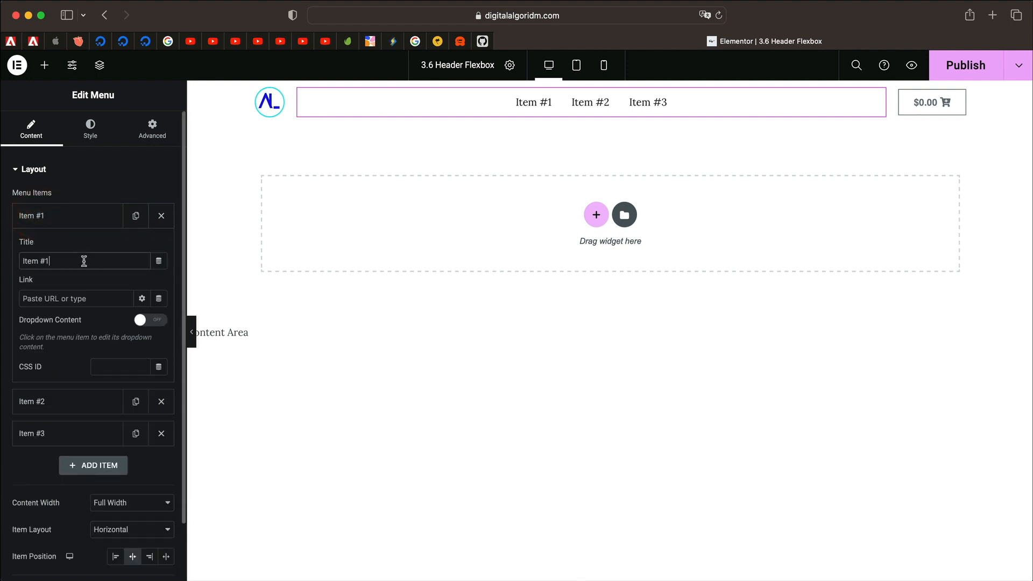
Step: Rename Item #1 to 'Shop' and enable its Dropdown Content
{"action": "type", "text": "Sho"}
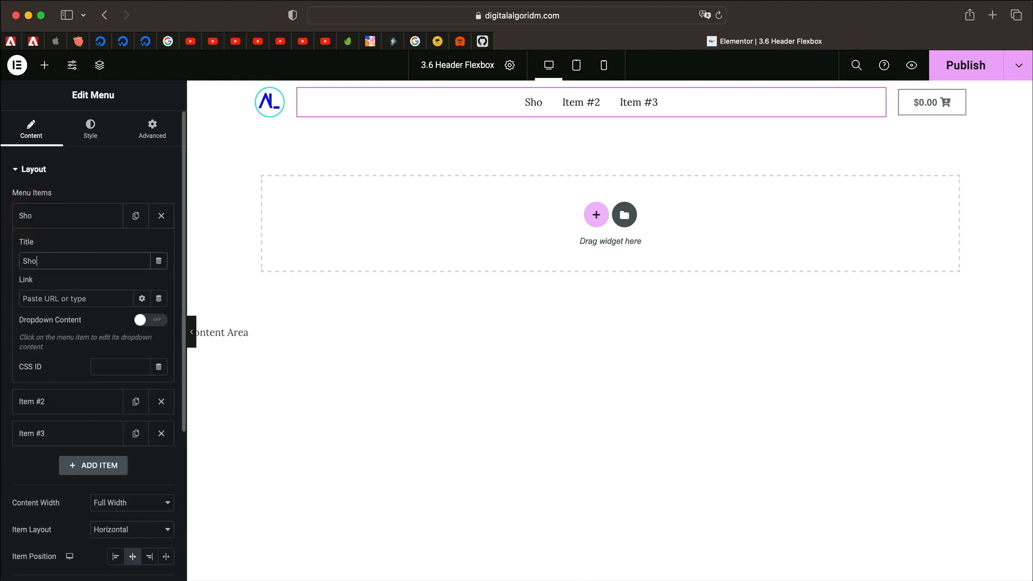
{"action": "type", "text": "p"}
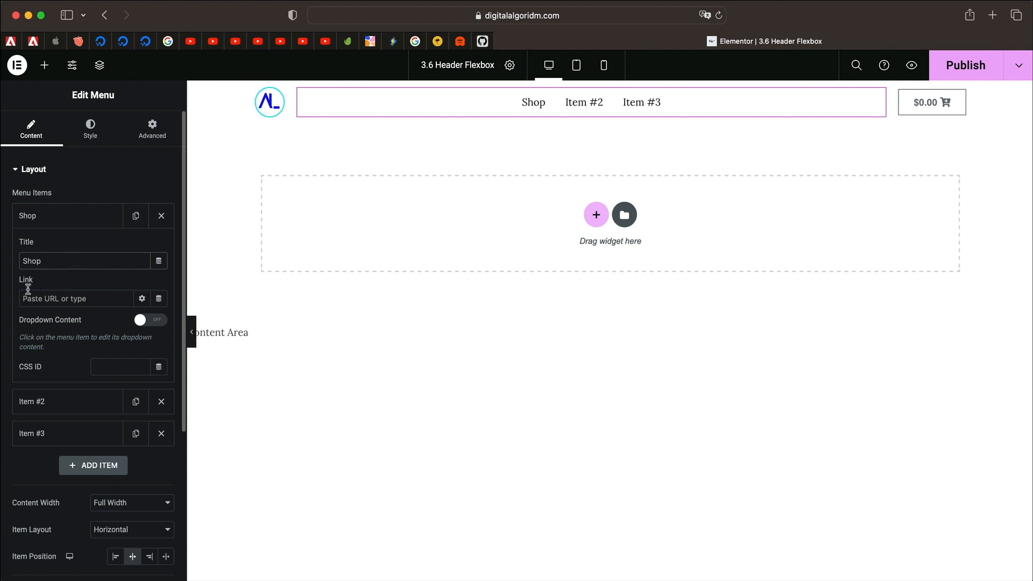
{"action": "mouse_move", "coordinate": [74, 329]}
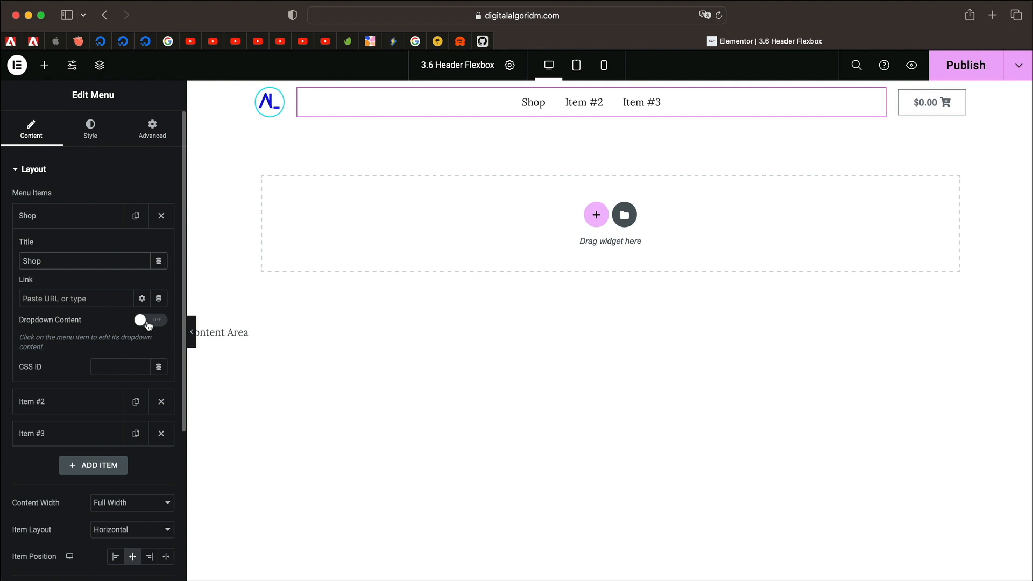
{"action": "left_click", "coordinate": [149, 320]}
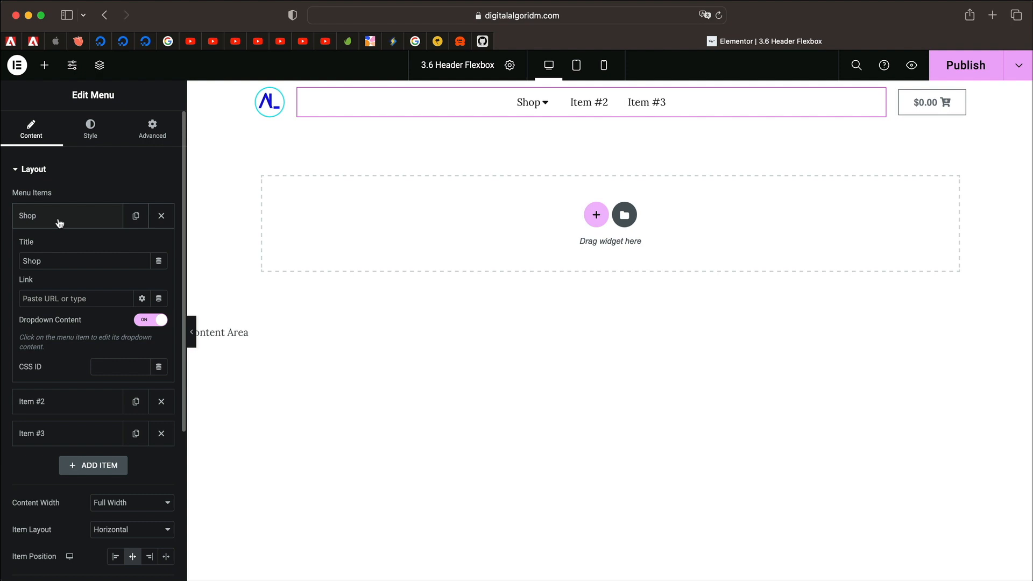
{"action": "left_click", "coordinate": [28, 215]}
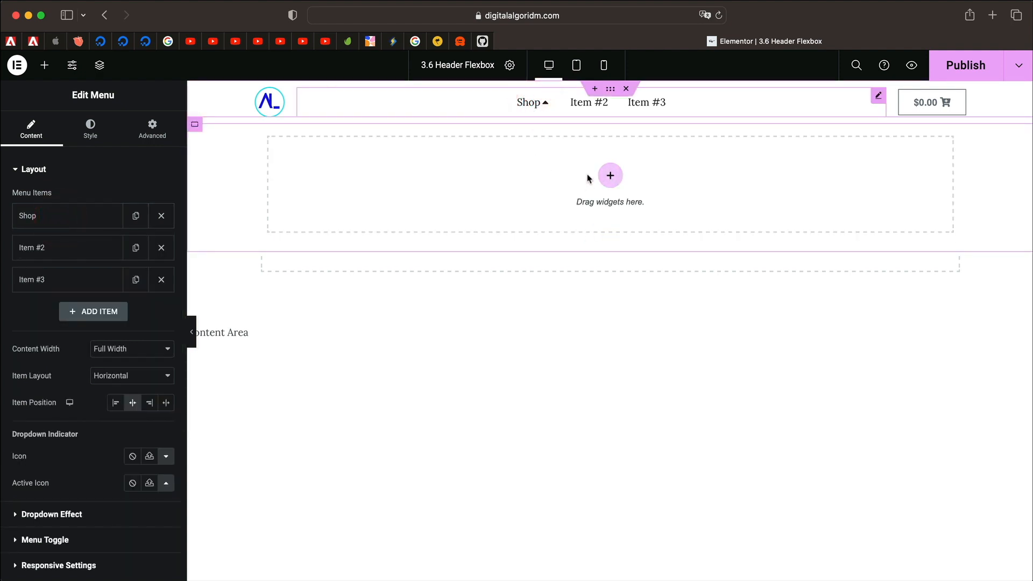
{"action": "mouse_move", "coordinate": [598, 177]}
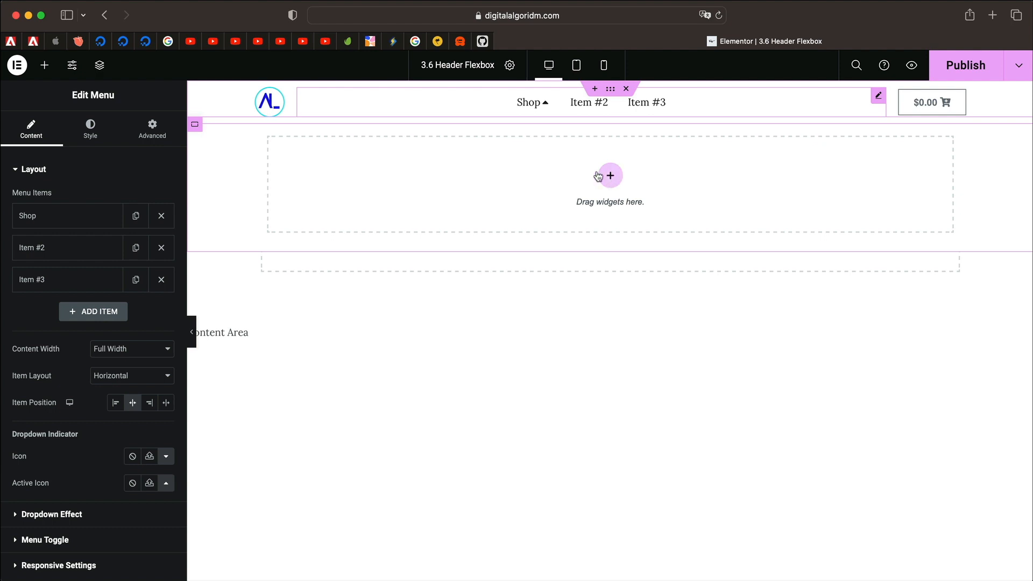
Step: Add a container to the Shop dropdown and search for the Products widget
{"action": "left_click", "coordinate": [608, 175]}
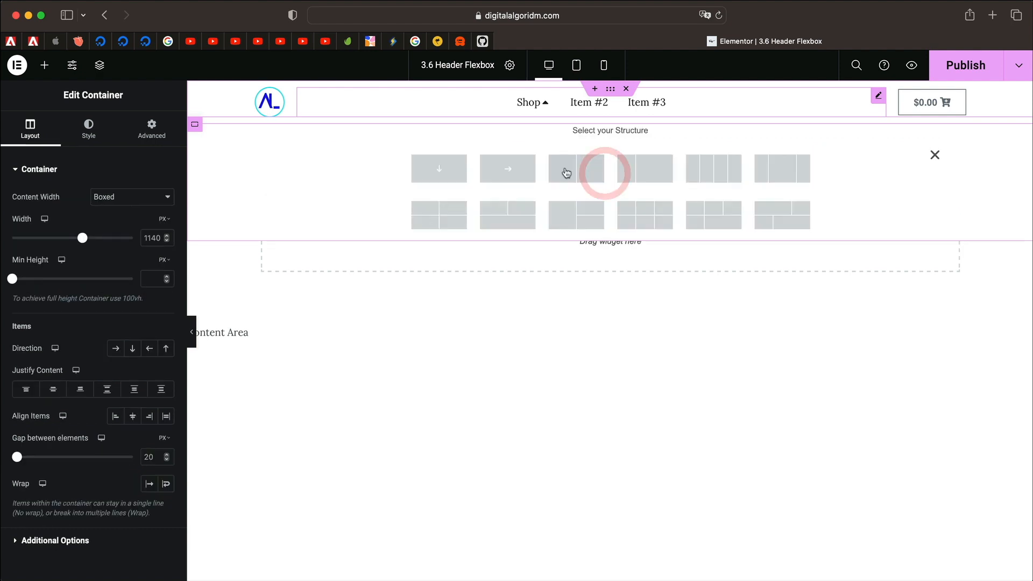
{"action": "left_click", "coordinate": [575, 168]}
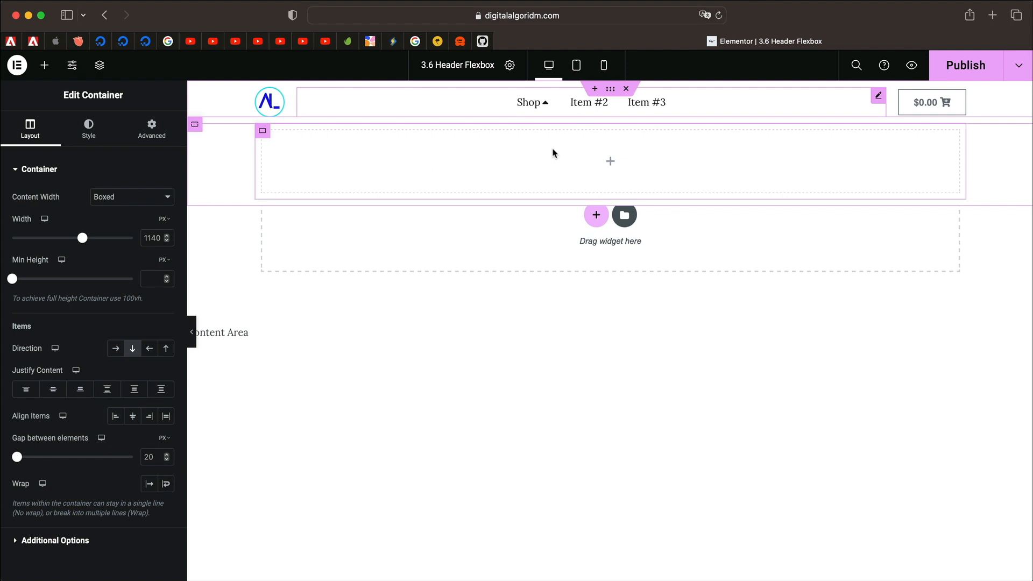
{"action": "mouse_move", "coordinate": [543, 105]}
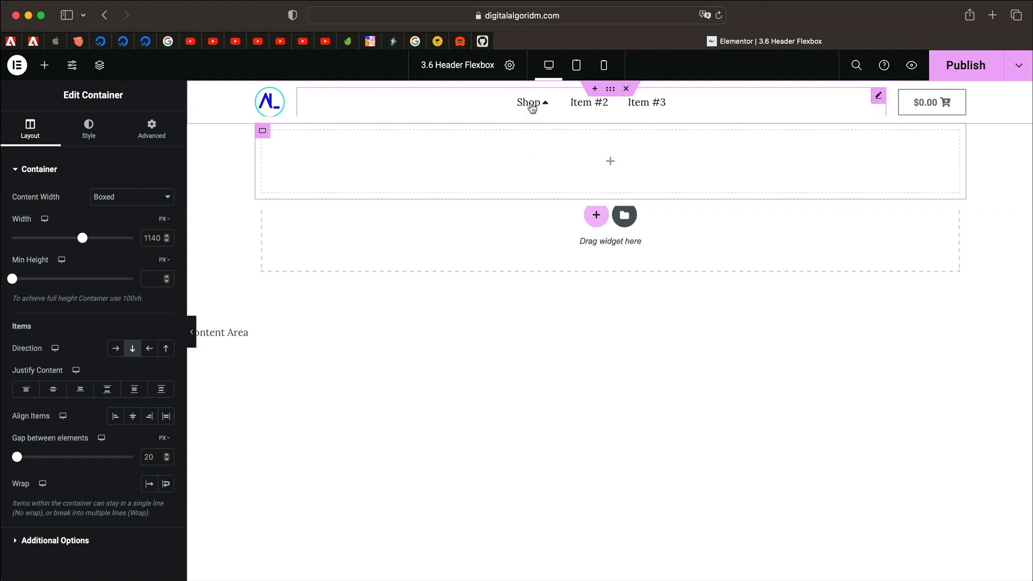
{"action": "left_click", "coordinate": [587, 165]}
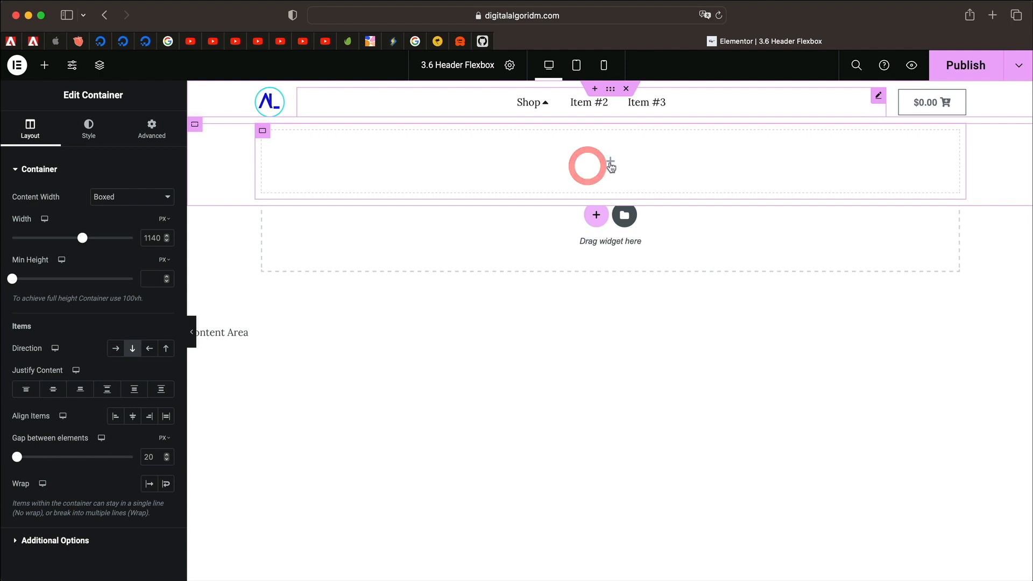
{"action": "left_click", "coordinate": [44, 64]}
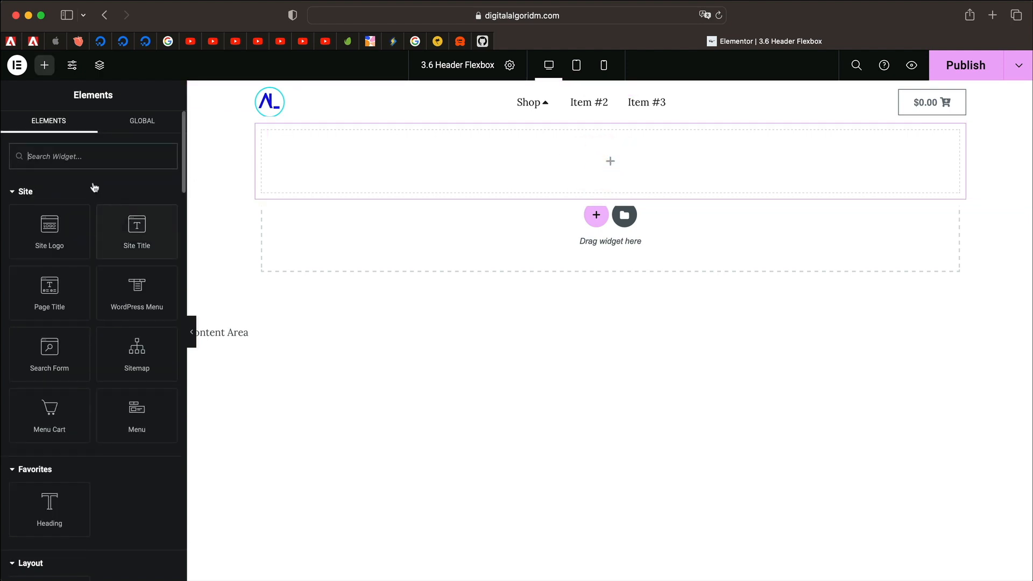
{"action": "scroll", "scroll_direction": "down", "scroll_amount": 3}
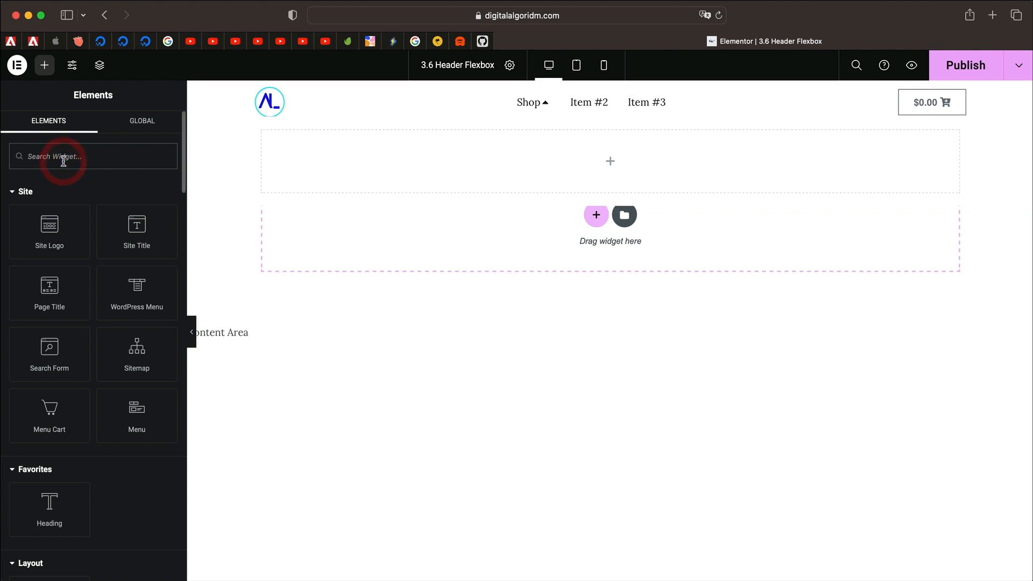
{"action": "type", "text": "products"}
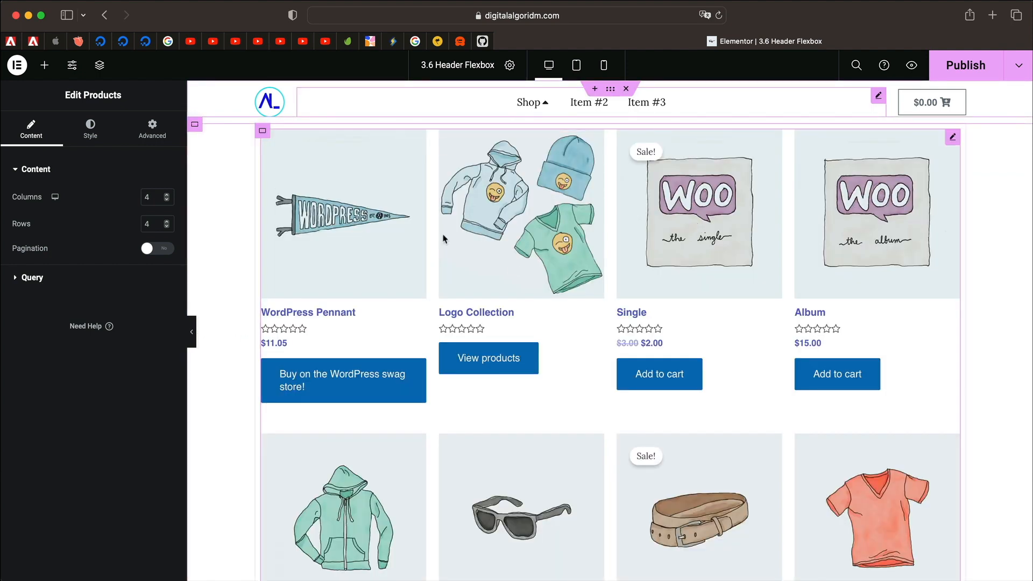
Step: Set the products grid to 1 row with query source Featured
{"action": "left_click", "coordinate": [149, 196]}
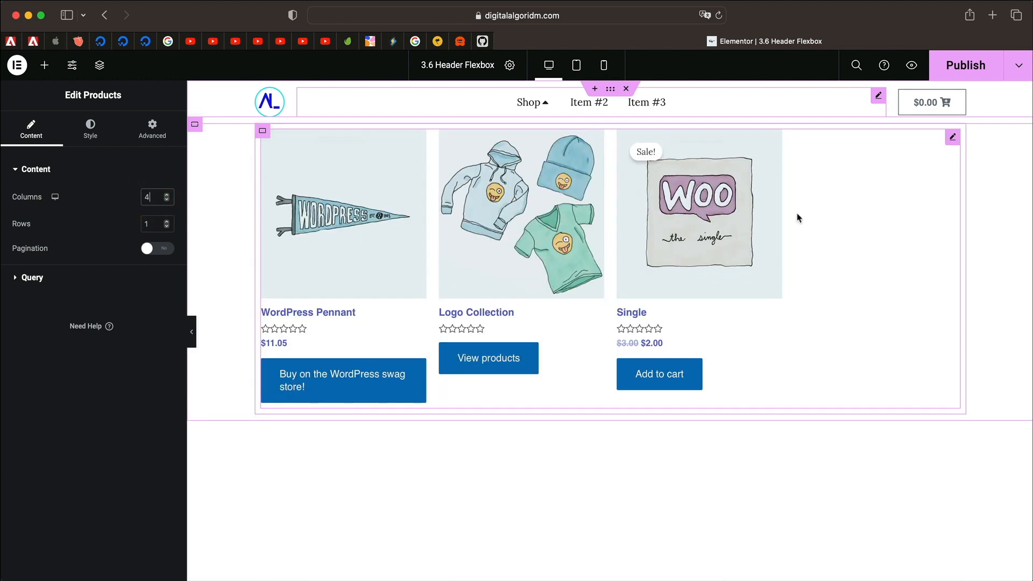
{"action": "left_click", "coordinate": [31, 278]}
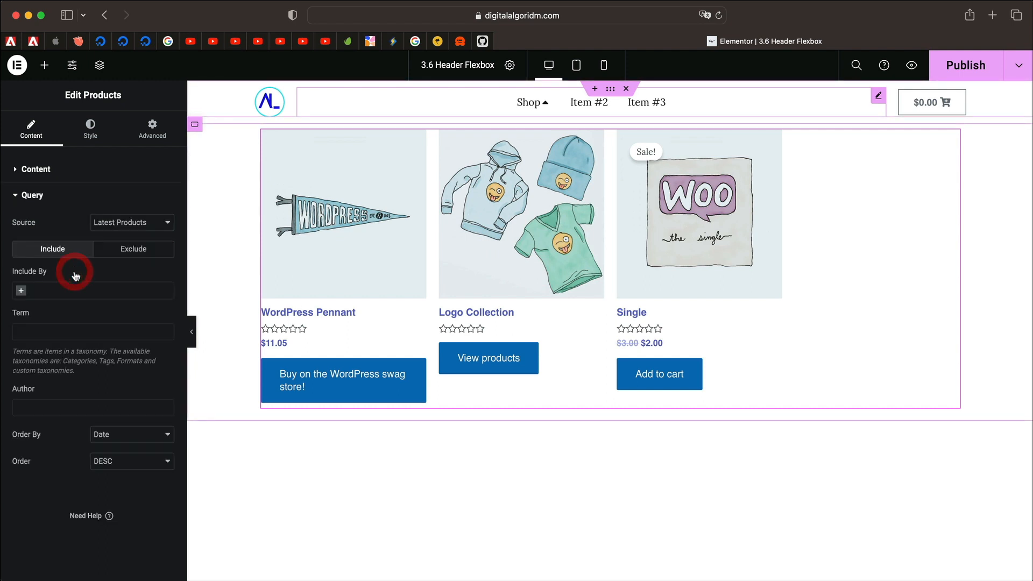
{"action": "left_click", "coordinate": [131, 222]}
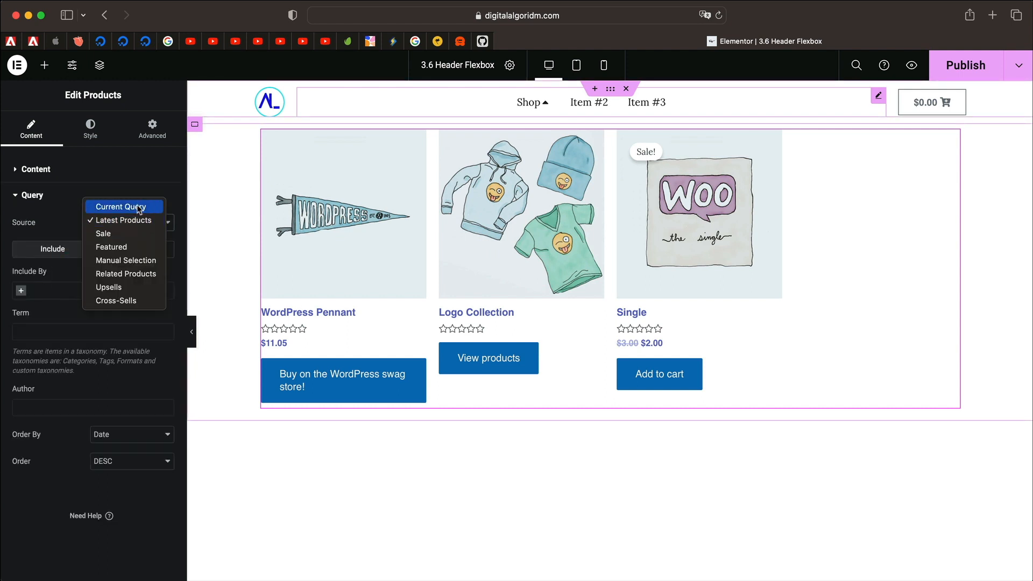
{"action": "left_click", "coordinate": [102, 233]}
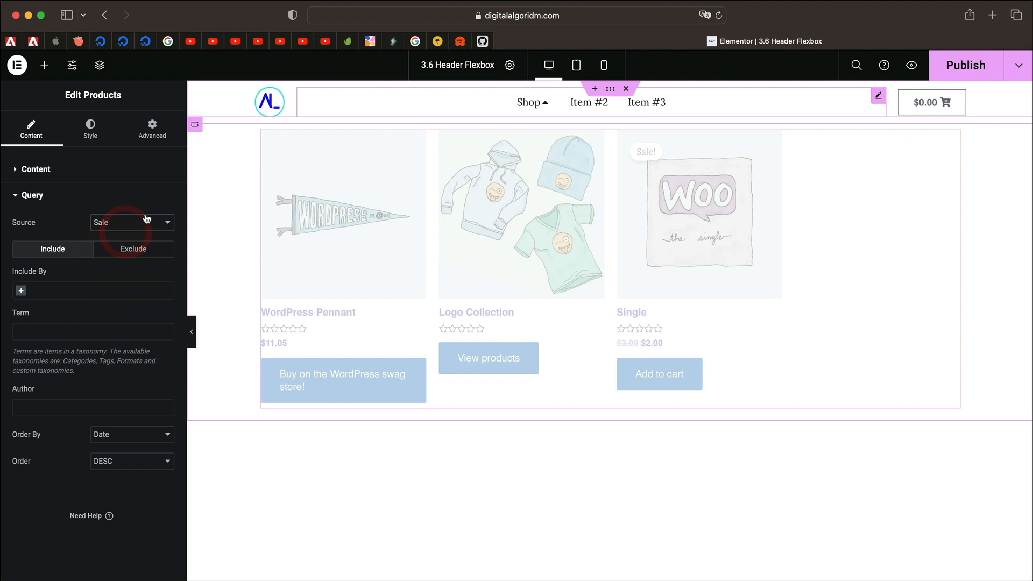
{"action": "mouse_move", "coordinate": [348, 167]}
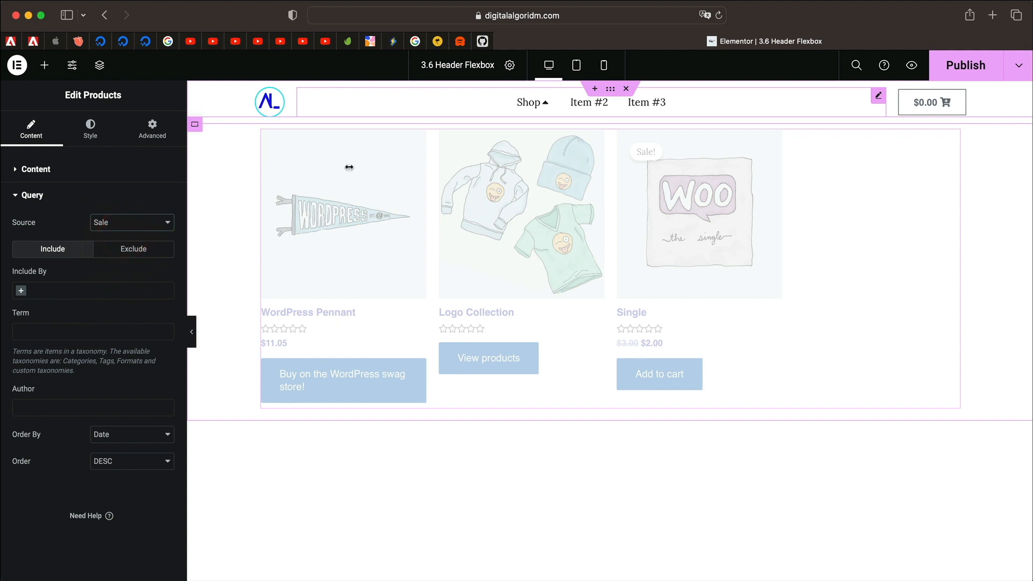
{"action": "left_click", "coordinate": [132, 222]}
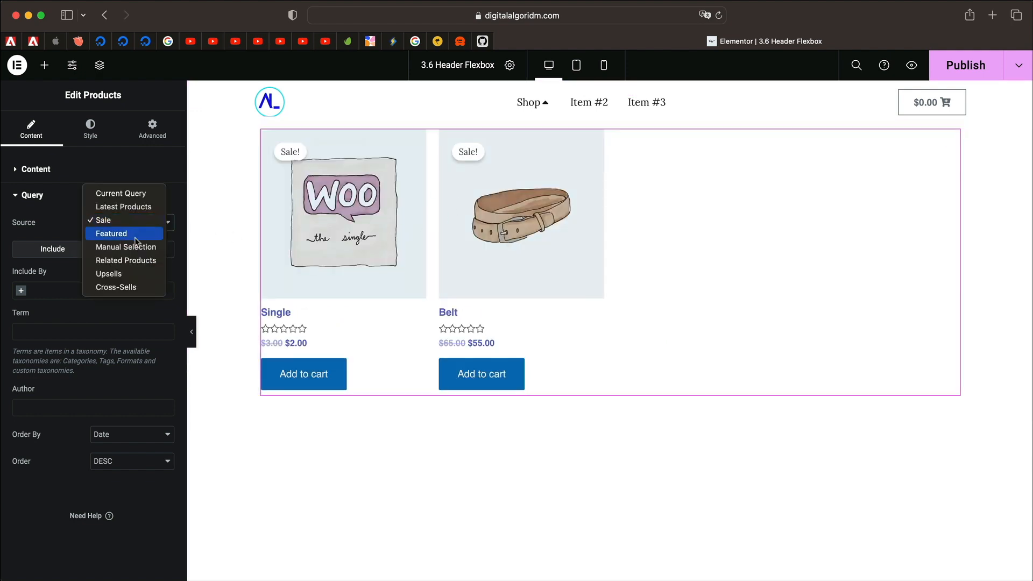
{"action": "mouse_move", "coordinate": [130, 236]}
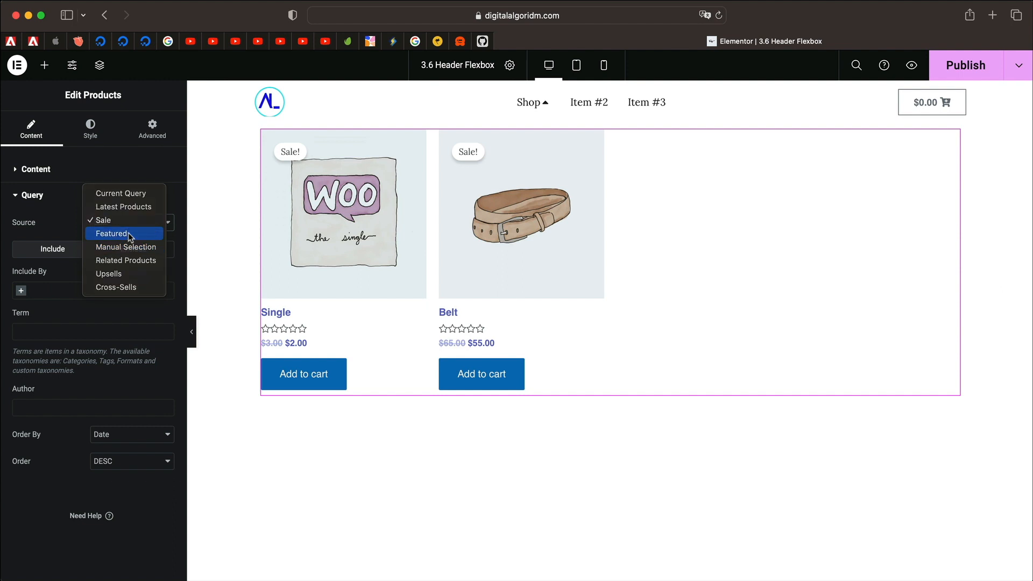
{"action": "left_click", "coordinate": [111, 232]}
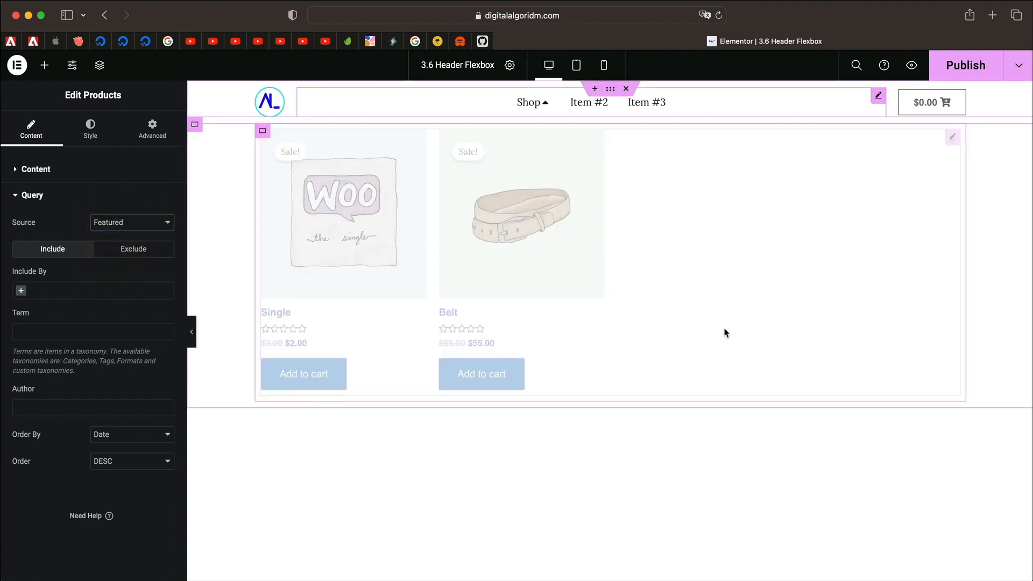
{"action": "mouse_move", "coordinate": [489, 214]}
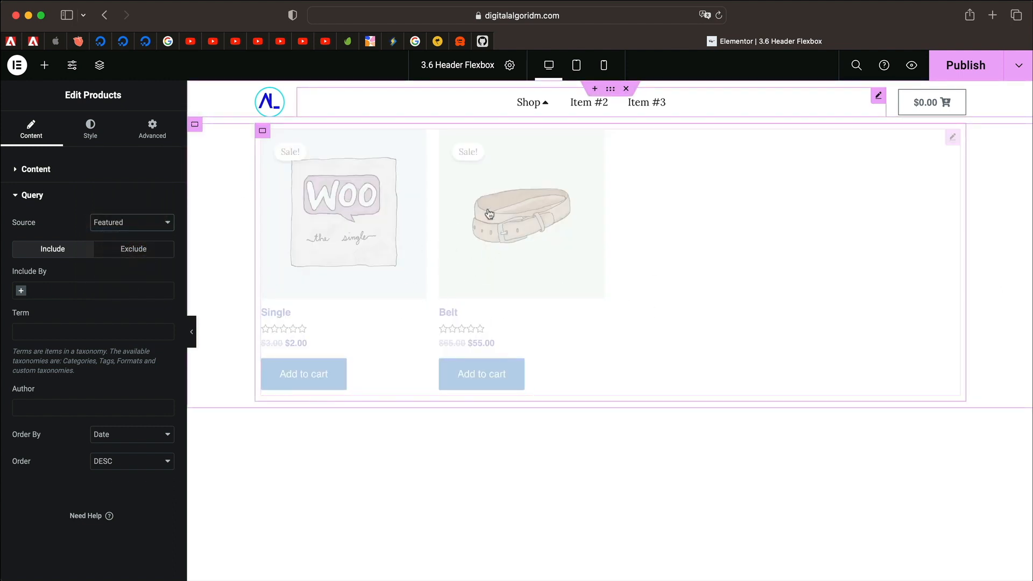
{"action": "left_click", "coordinate": [31, 195]}
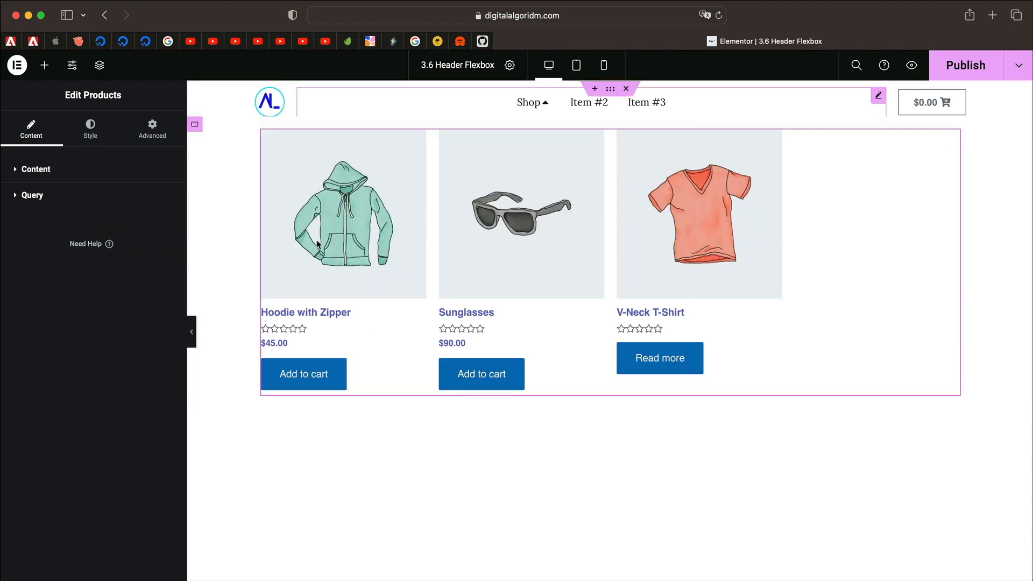
Step: Rename the second menu item Collections, enable its dropdown, and open it on canvas
{"action": "left_click", "coordinate": [877, 96]}
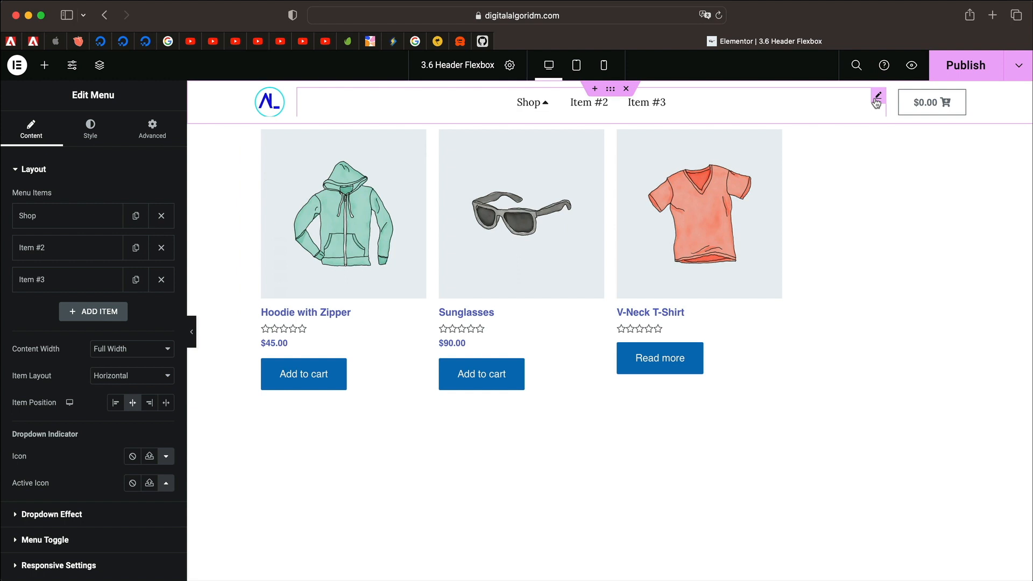
{"action": "left_click", "coordinate": [66, 247]}
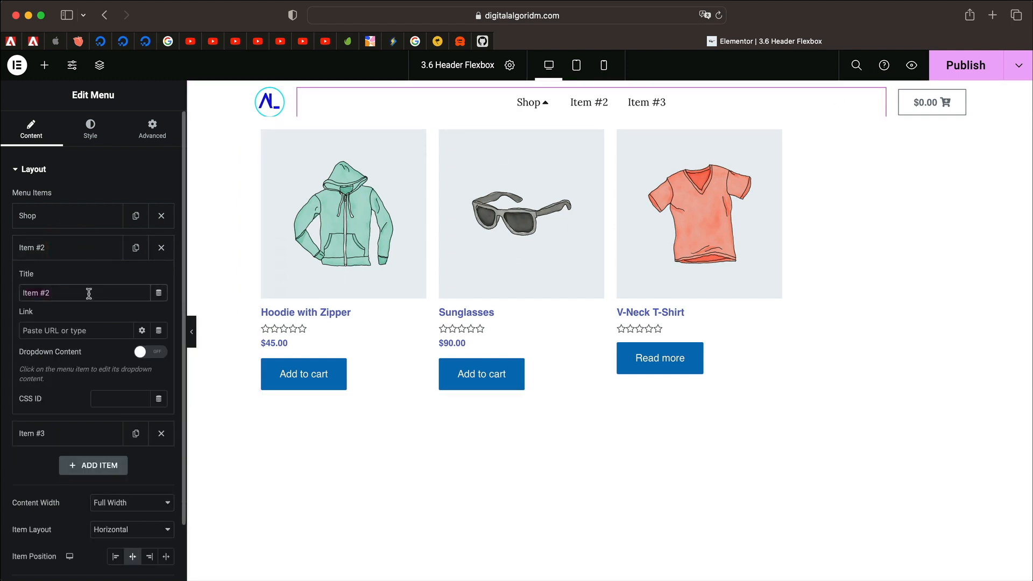
{"action": "type", "text": "F"}
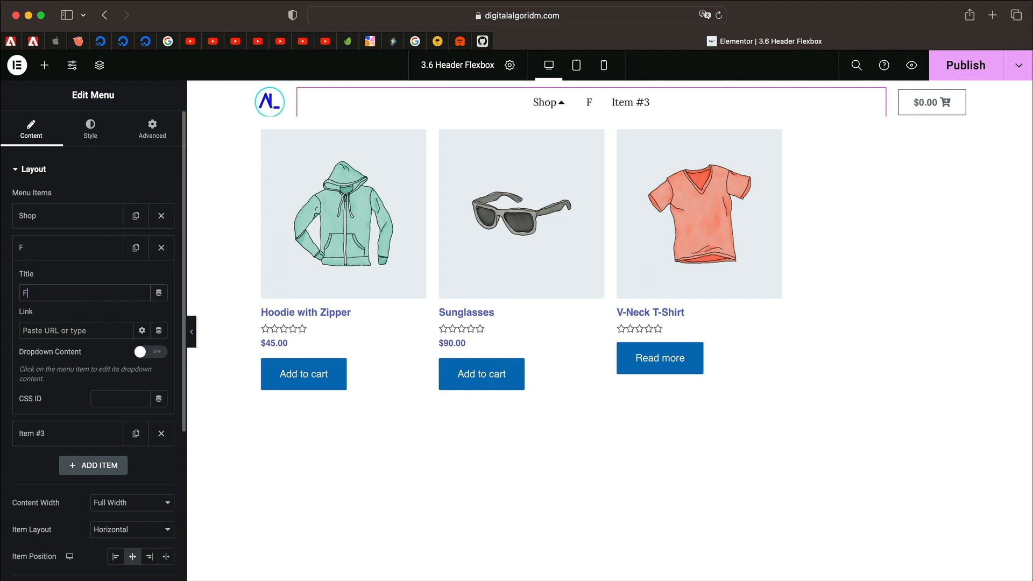
{"action": "type", "text": "ea"}
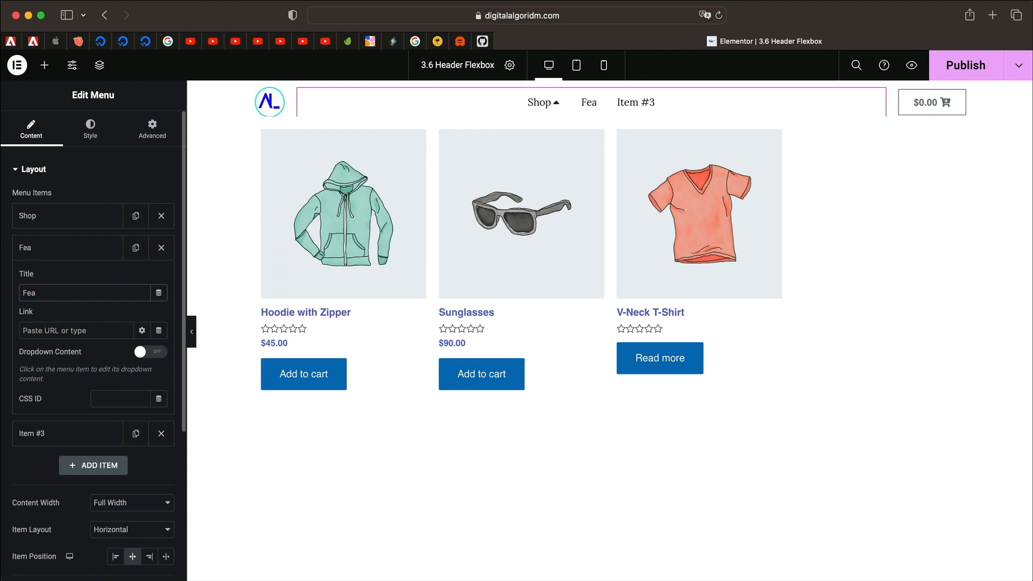
{"action": "left_click", "coordinate": [150, 351]}
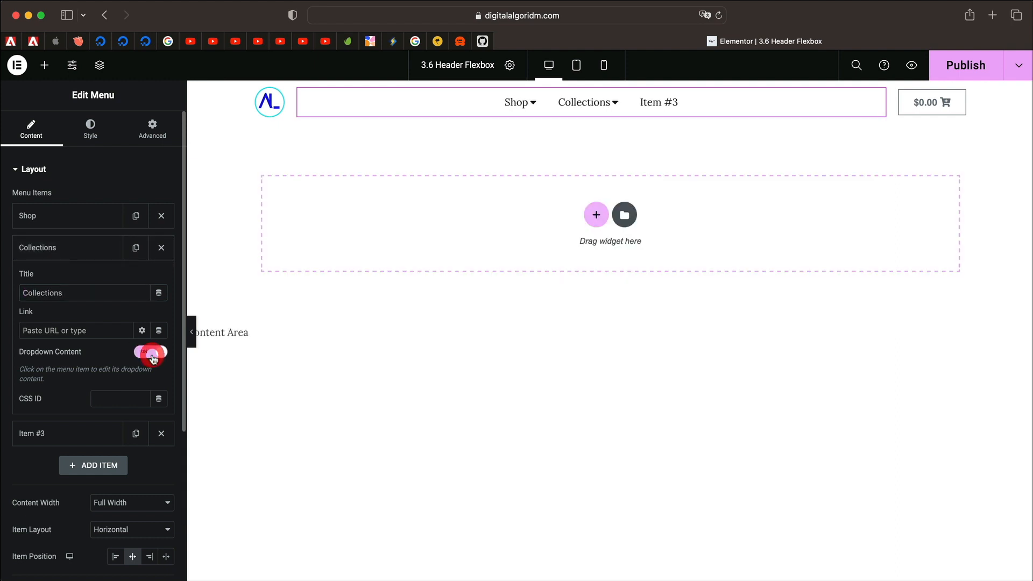
{"action": "left_click", "coordinate": [151, 351]}
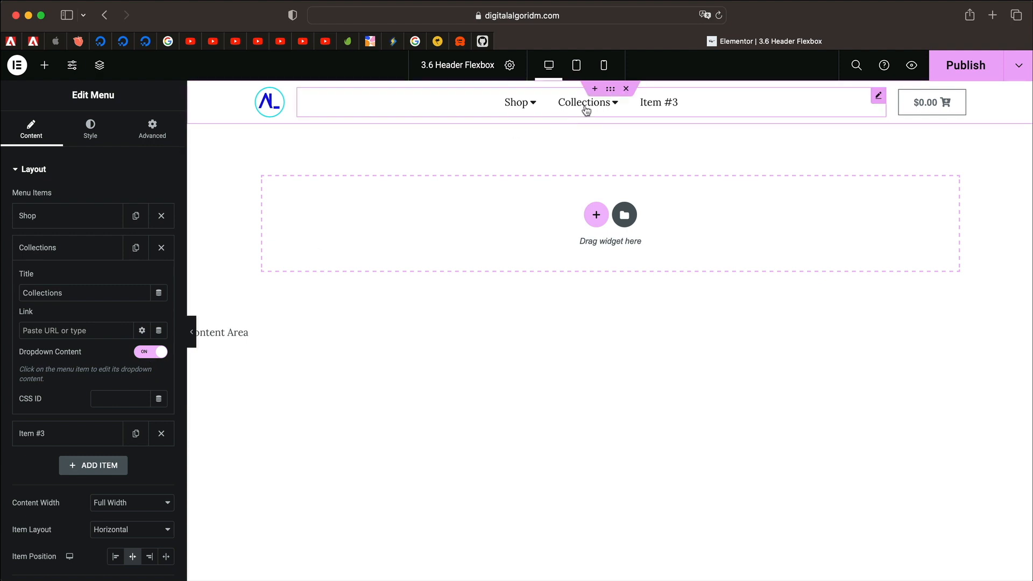
{"action": "left_click", "coordinate": [585, 102]}
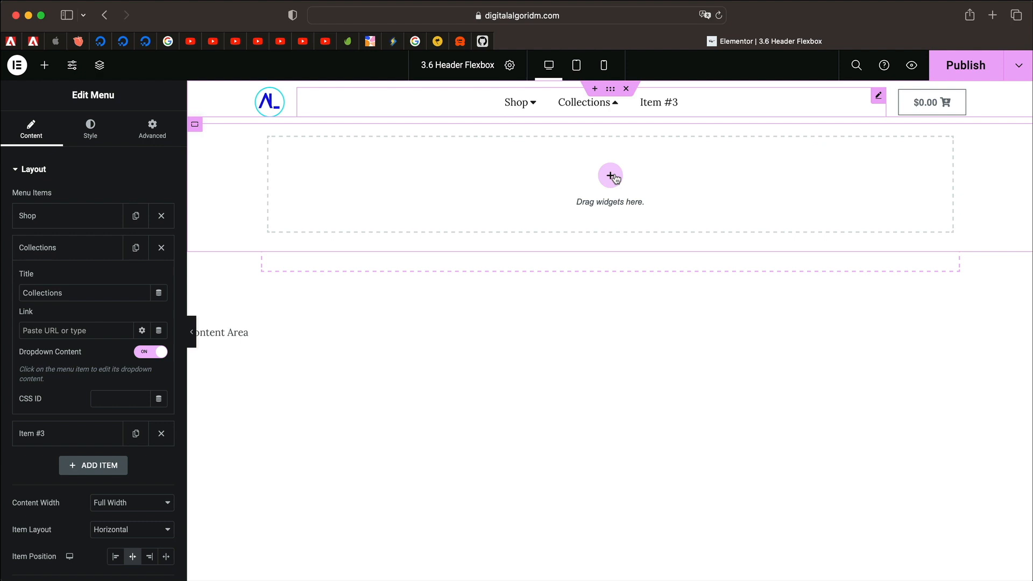
Step: Add a container to the Collections dropdown and drop a Tabs widget into it
{"action": "left_click", "coordinate": [609, 175]}
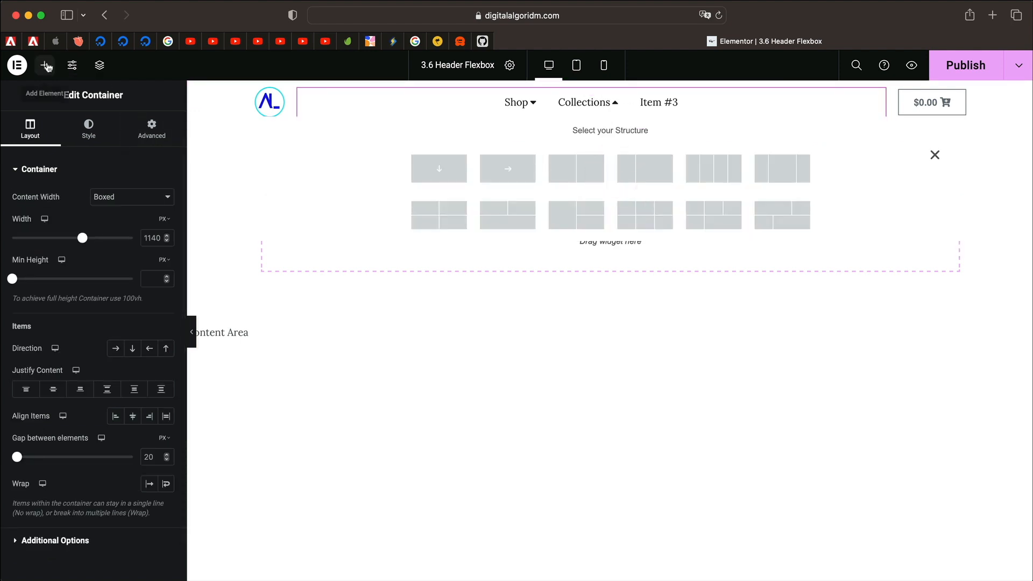
{"action": "left_click", "coordinate": [438, 167]}
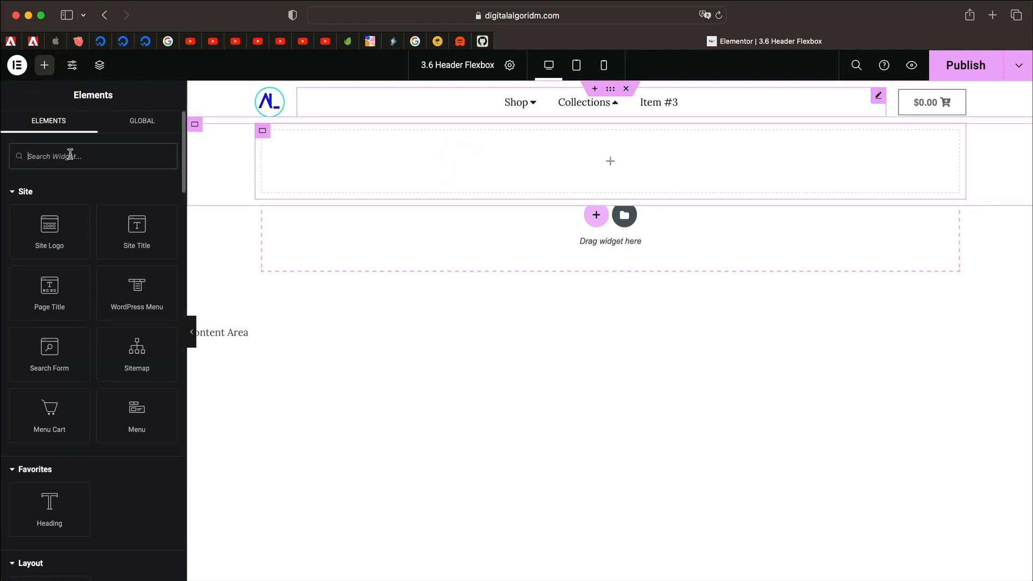
{"action": "type", "text": "tabs"}
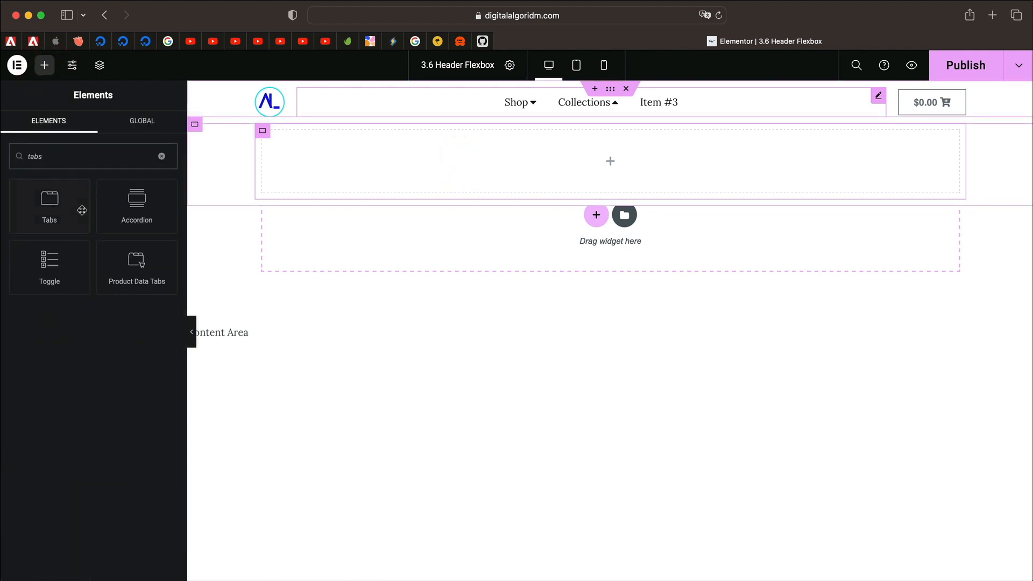
{"action": "left_click_drag", "start_coordinate": [49, 200], "coordinate": [448, 163]}
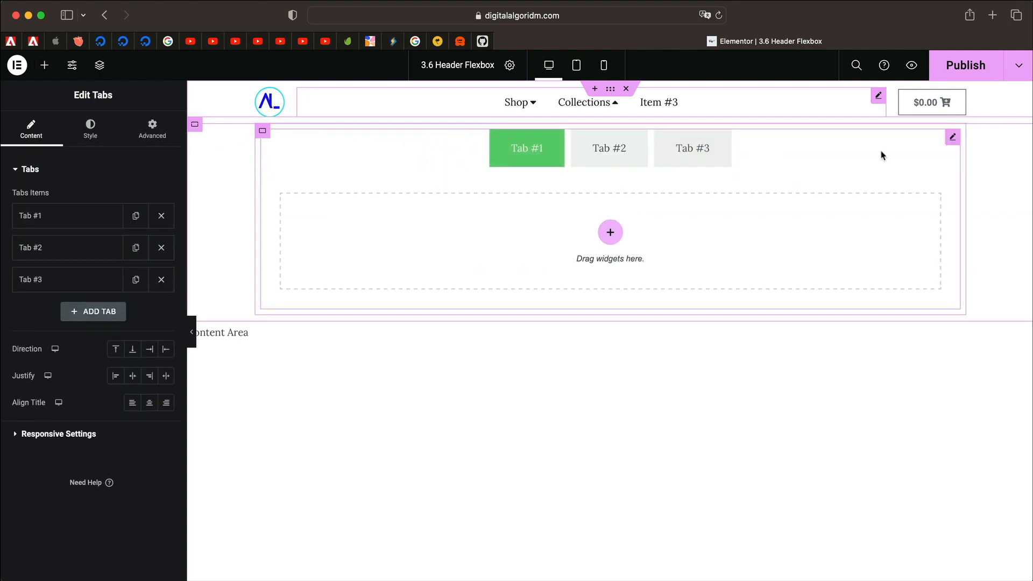
{"action": "mouse_move", "coordinate": [796, 171]}
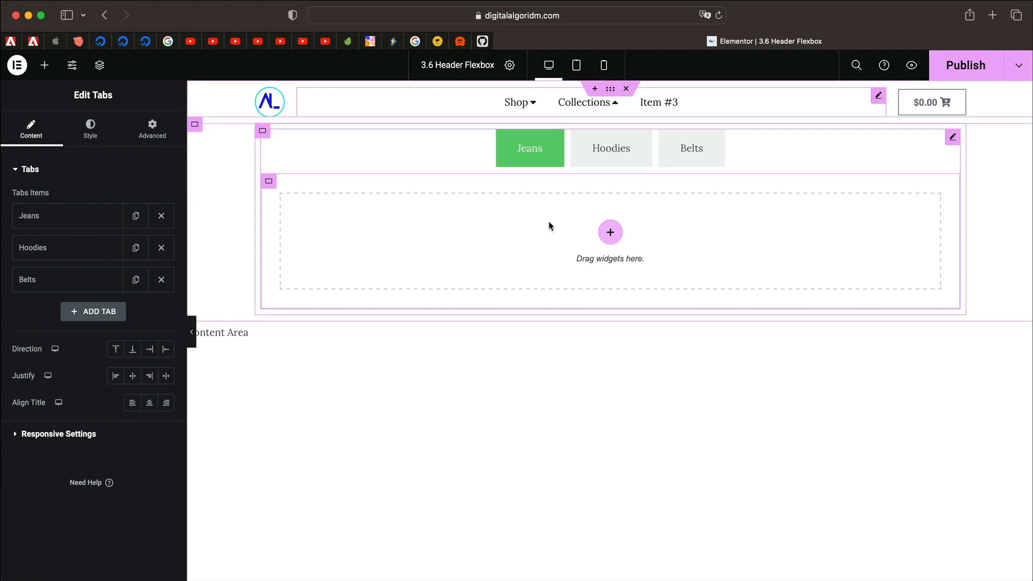
{"action": "mouse_move", "coordinate": [533, 197]}
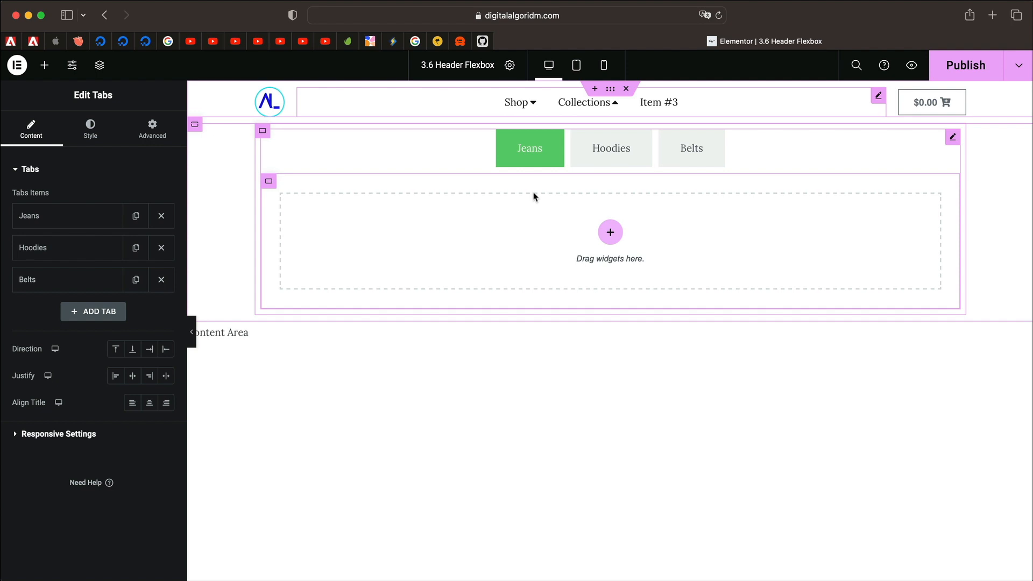
Step: Set the Tabs widget Direction to Left so the tabs stack vertically
{"action": "left_click", "coordinate": [529, 147]}
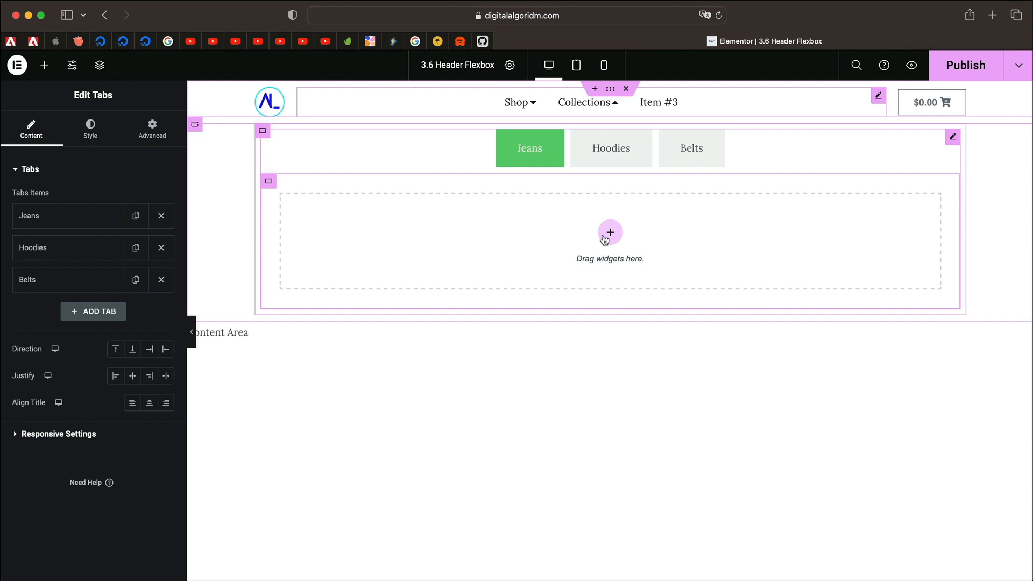
{"action": "mouse_move", "coordinate": [895, 147]}
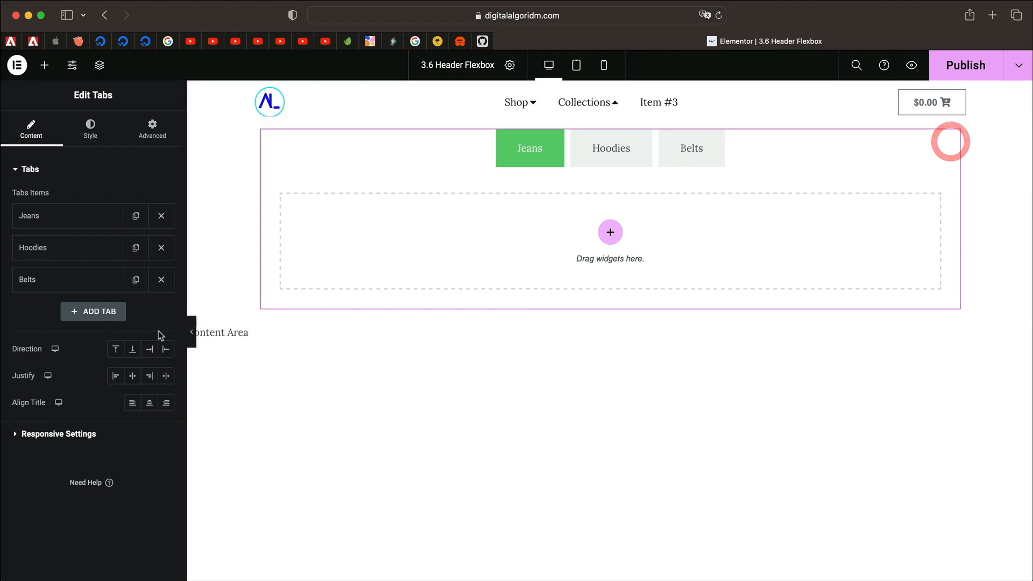
{"action": "mouse_move", "coordinate": [129, 389]}
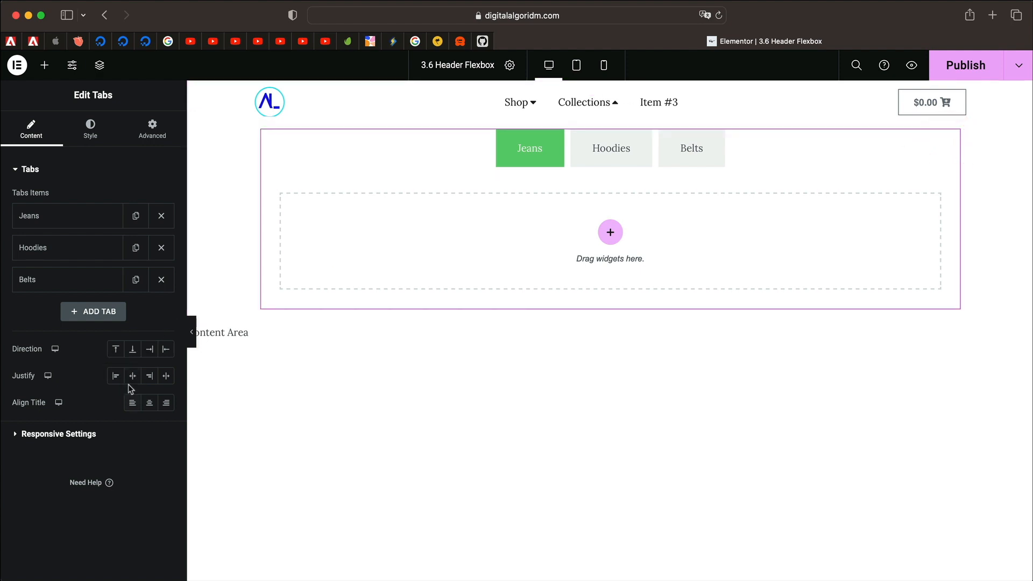
{"action": "mouse_move", "coordinate": [133, 348]}
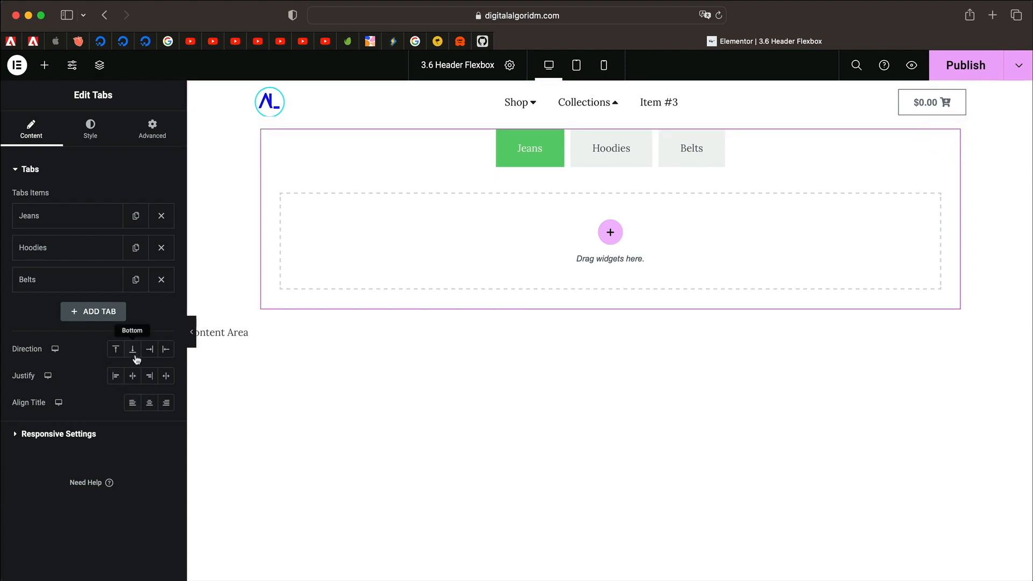
{"action": "mouse_move", "coordinate": [167, 349]}
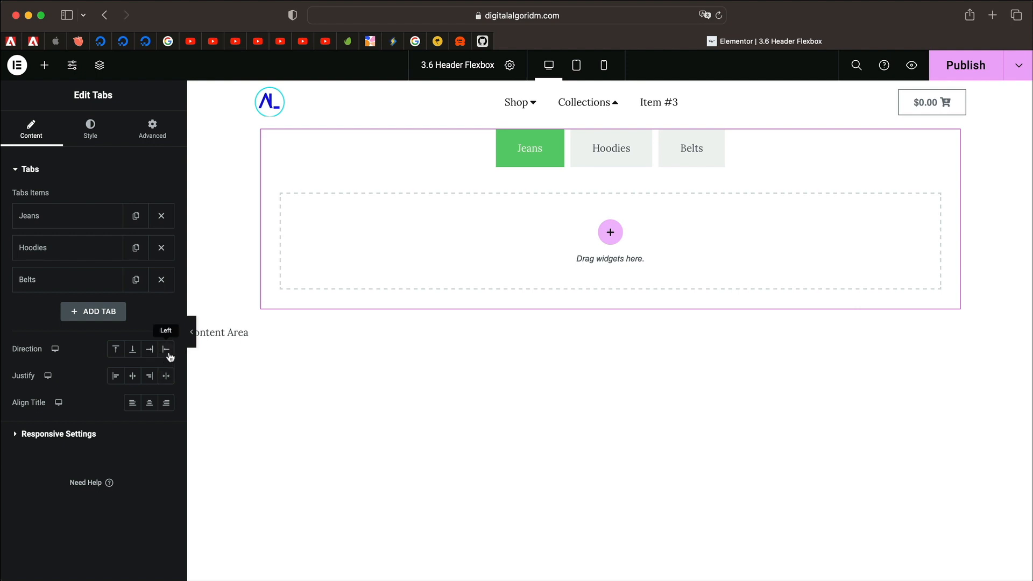
{"action": "left_click", "coordinate": [44, 65]}
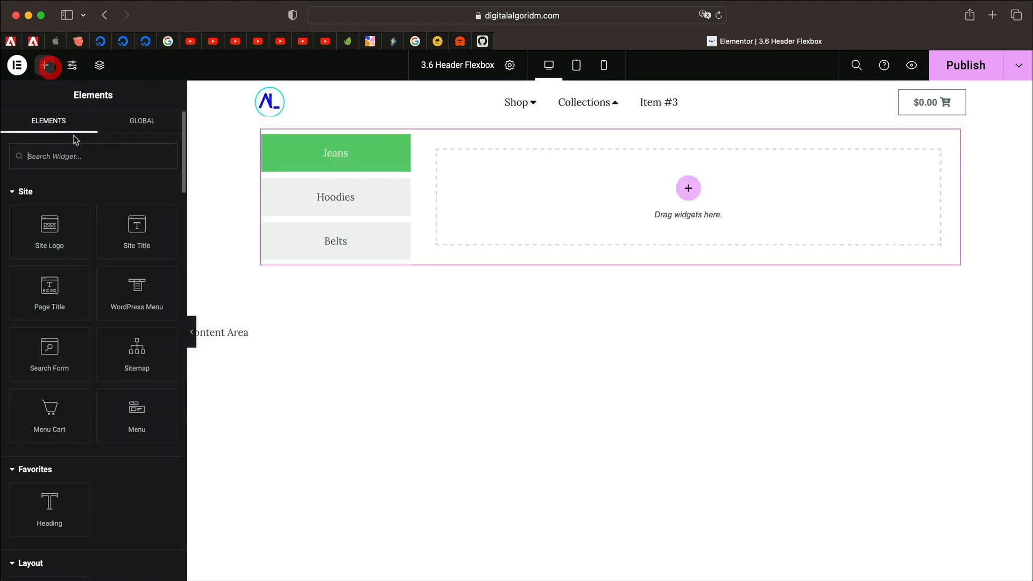
Step: Add a Products grid to the Jeans tab and show its Query options
{"action": "type", "text": "pro"}
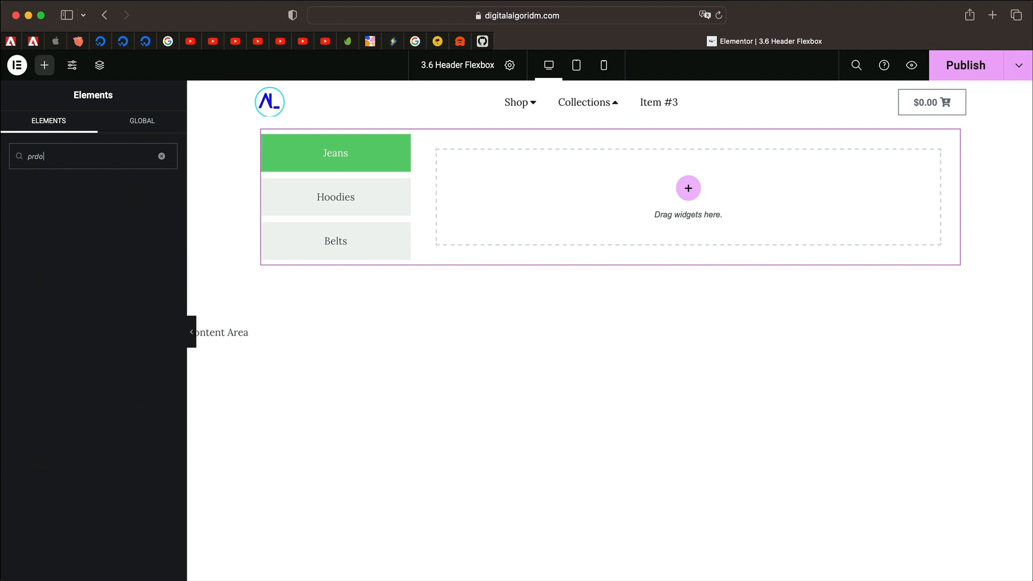
{"action": "key", "text": "Backspace"}
{"action": "type", "text": "oduc"}
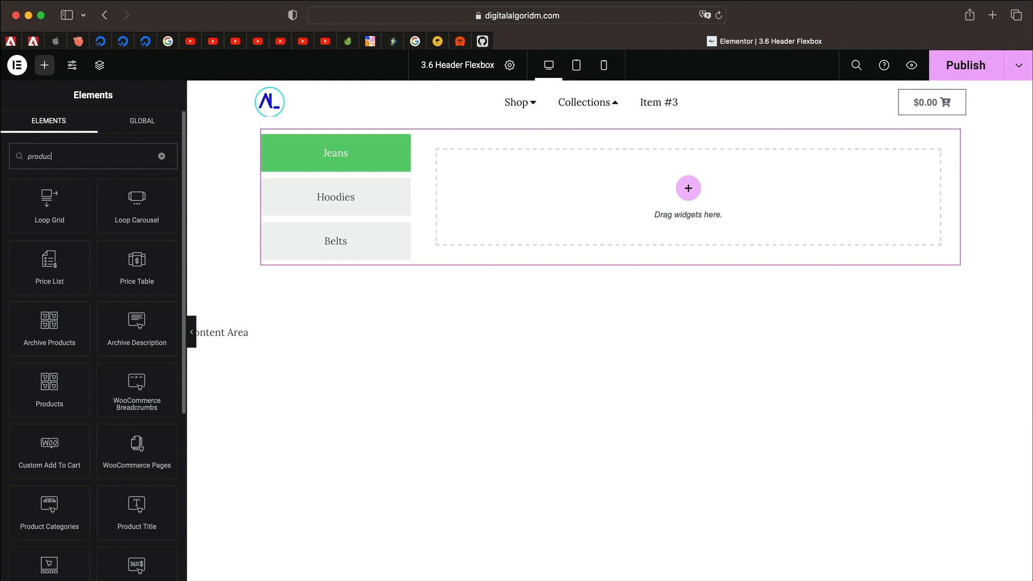
{"action": "type", "text": "ts"}
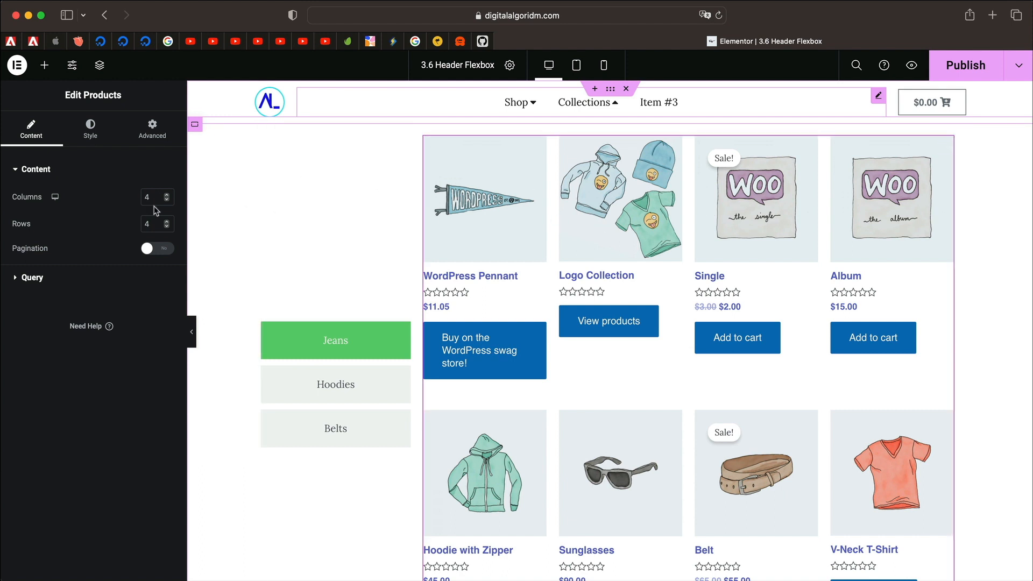
{"action": "left_click", "coordinate": [32, 276]}
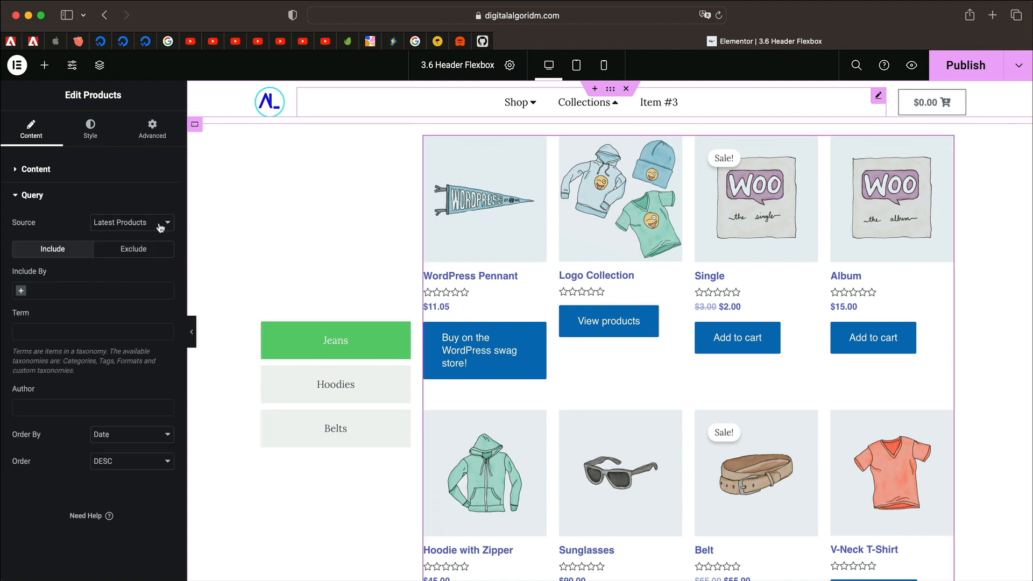
Step: Copy the products grid and switch to the empty Hoodies tab
{"action": "right_click", "coordinate": [678, 207]}
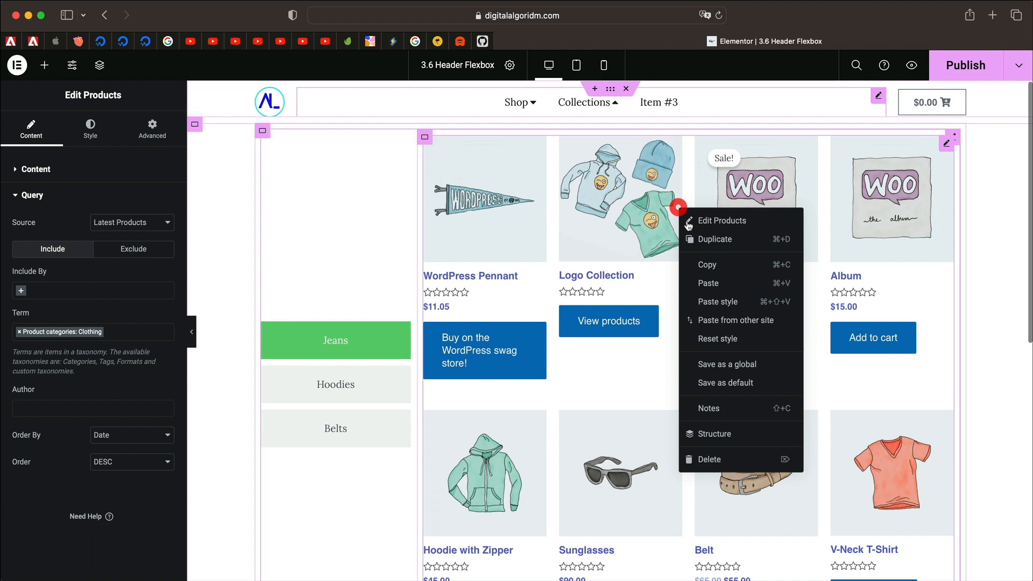
{"action": "left_click", "coordinate": [717, 273]}
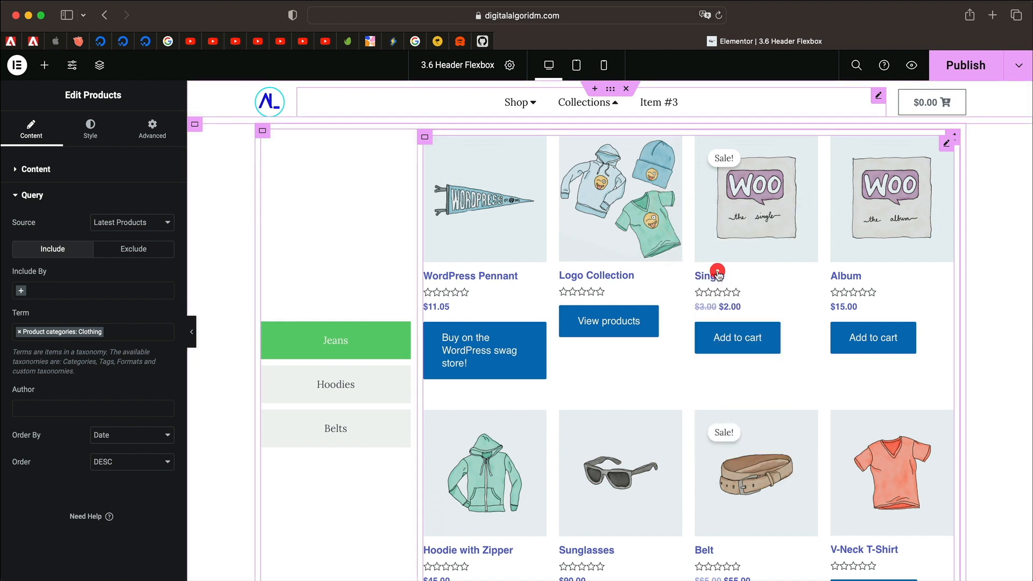
{"action": "left_click", "coordinate": [335, 384]}
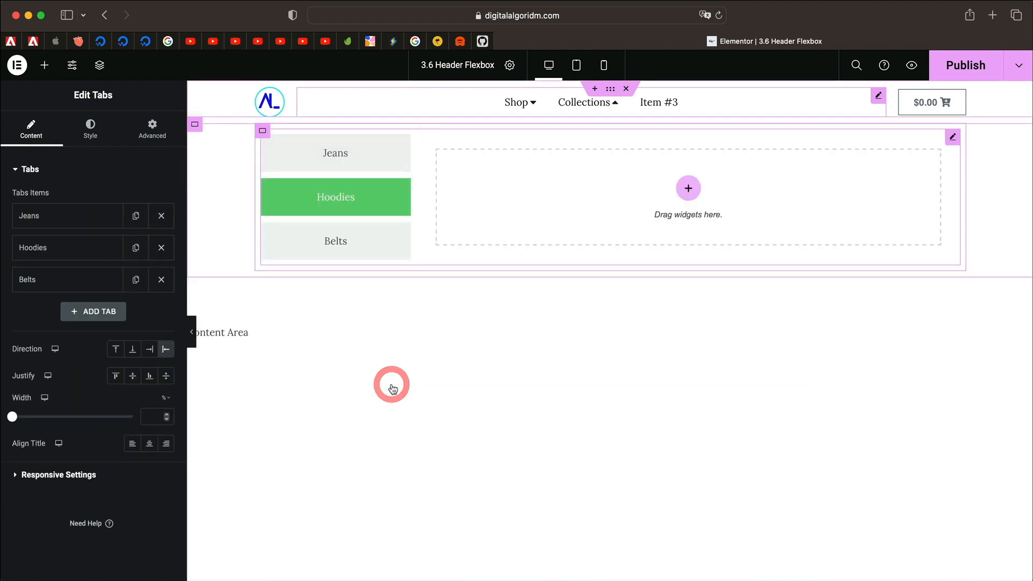
Step: Paste the Products grid into the Hoodies and Belts tabs, filtering each by product category term
{"action": "right_click", "coordinate": [658, 198]}
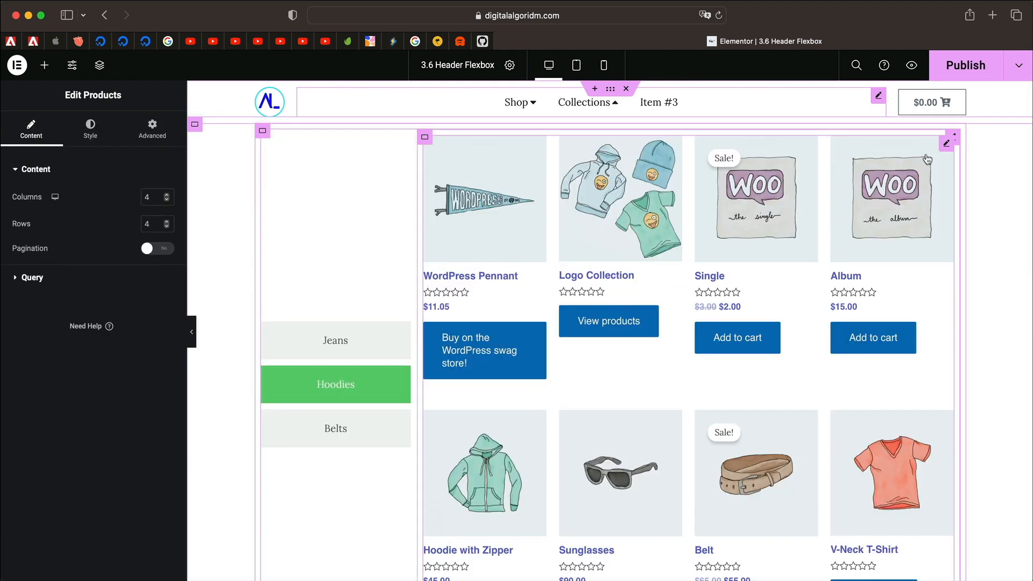
{"action": "left_click", "coordinate": [32, 276]}
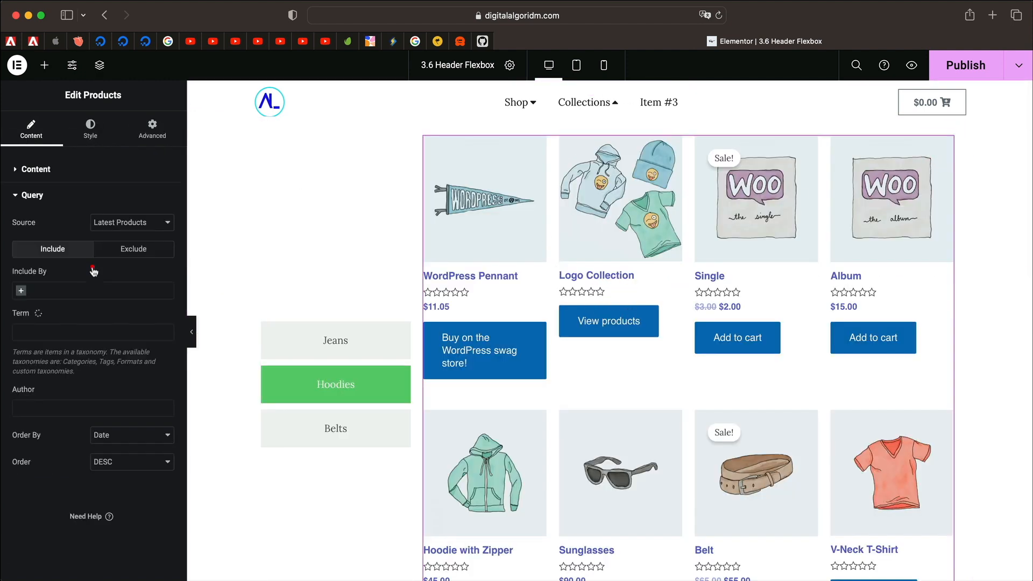
{"action": "mouse_move", "coordinate": [89, 316]}
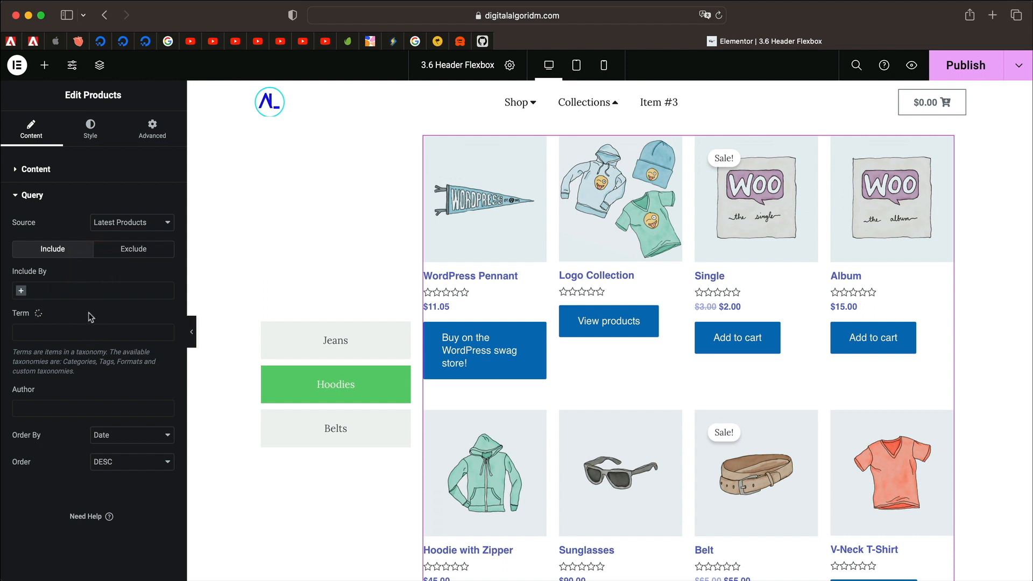
{"action": "mouse_move", "coordinate": [129, 336]}
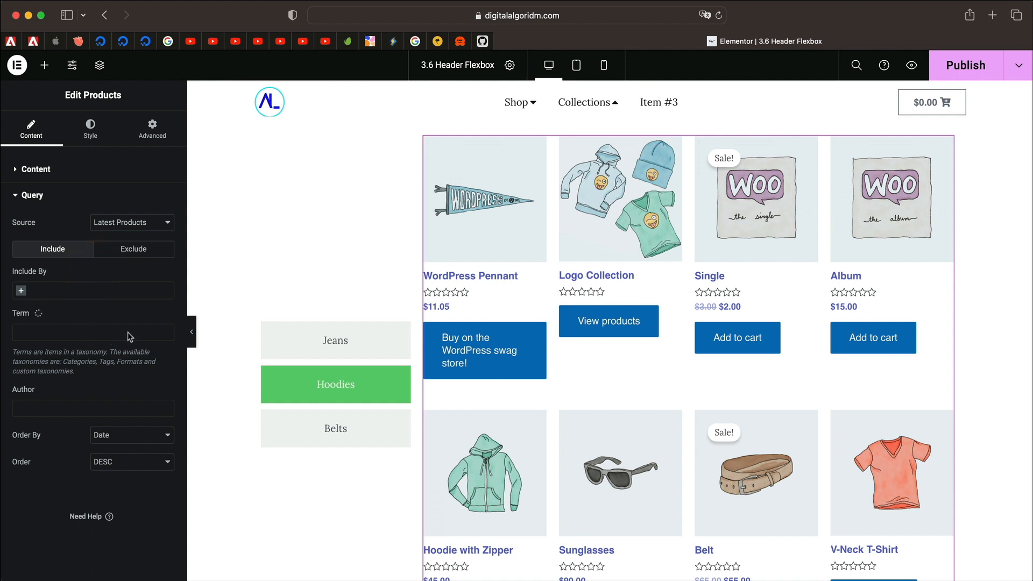
{"action": "left_click", "coordinate": [92, 332]}
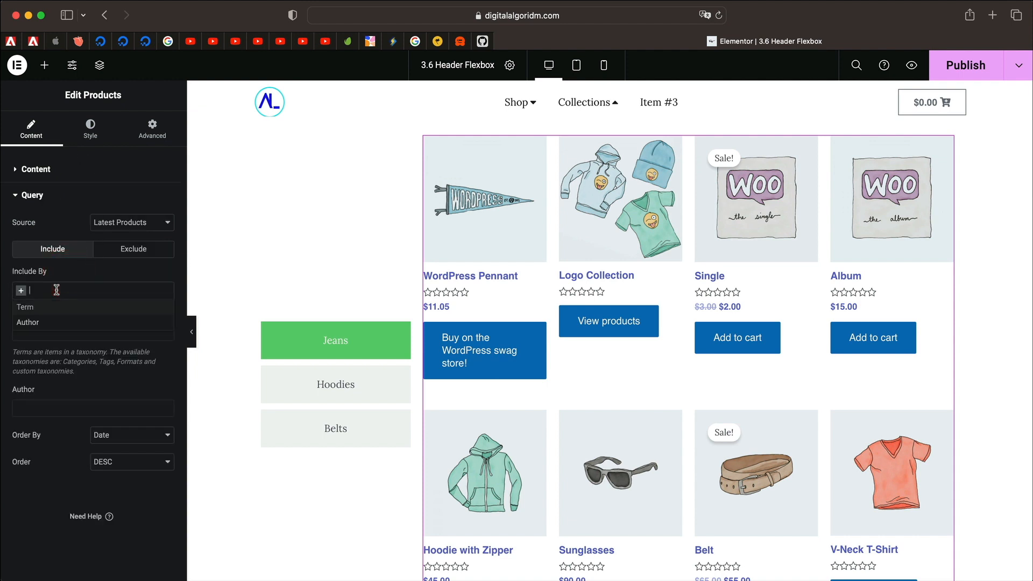
{"action": "left_click", "coordinate": [25, 307]}
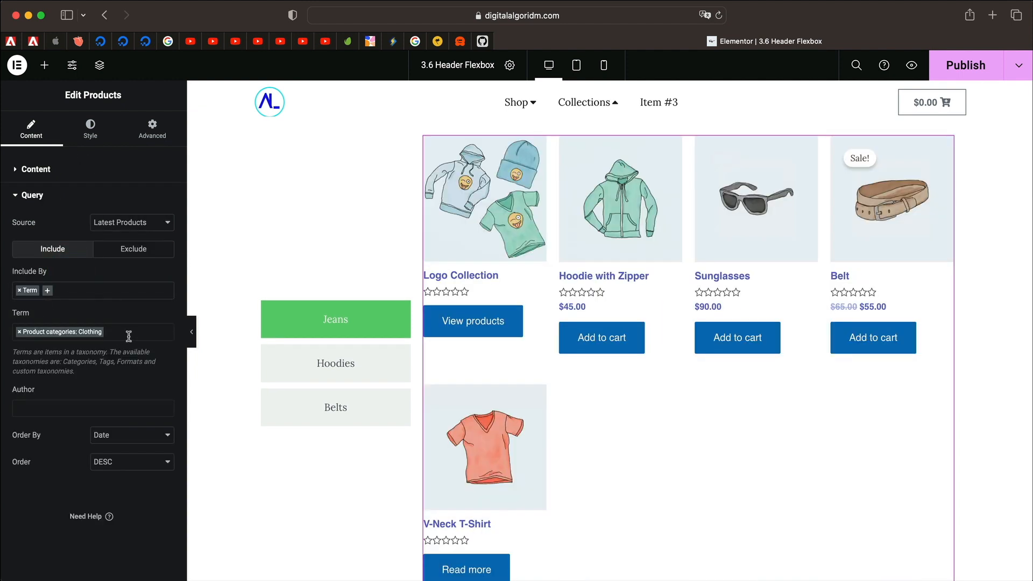
{"action": "left_click", "coordinate": [335, 291]}
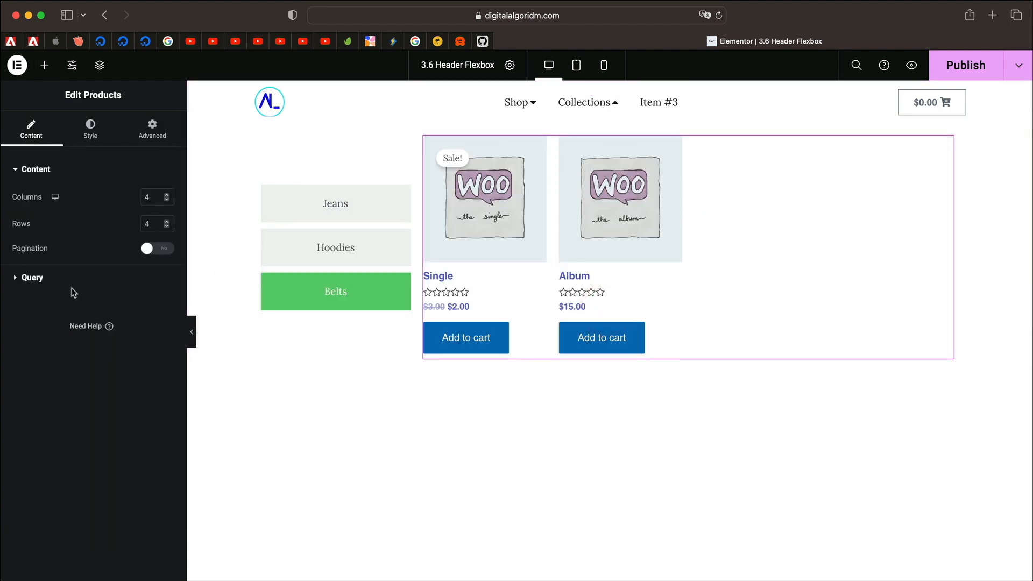
{"action": "left_click", "coordinate": [31, 277]}
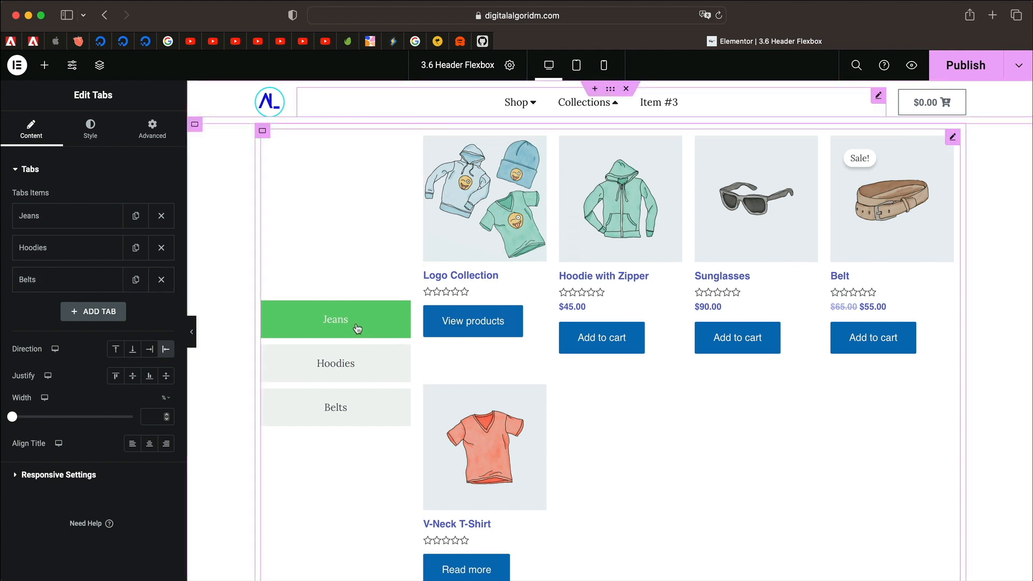
Step: Preview the Jeans tab's product grid, then select the header nav menu widget
{"action": "left_click", "coordinate": [335, 363]}
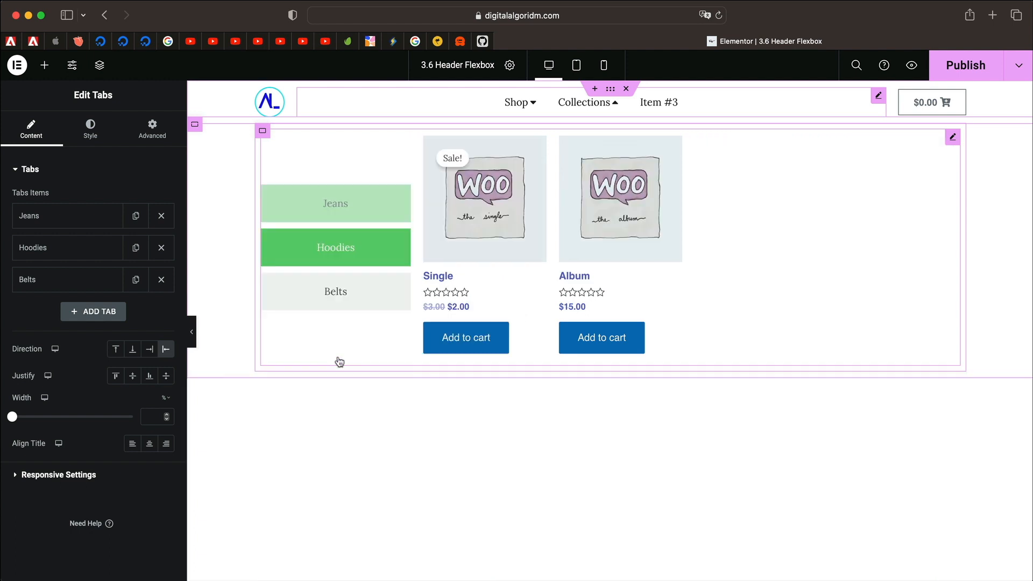
{"action": "mouse_move", "coordinate": [343, 208]}
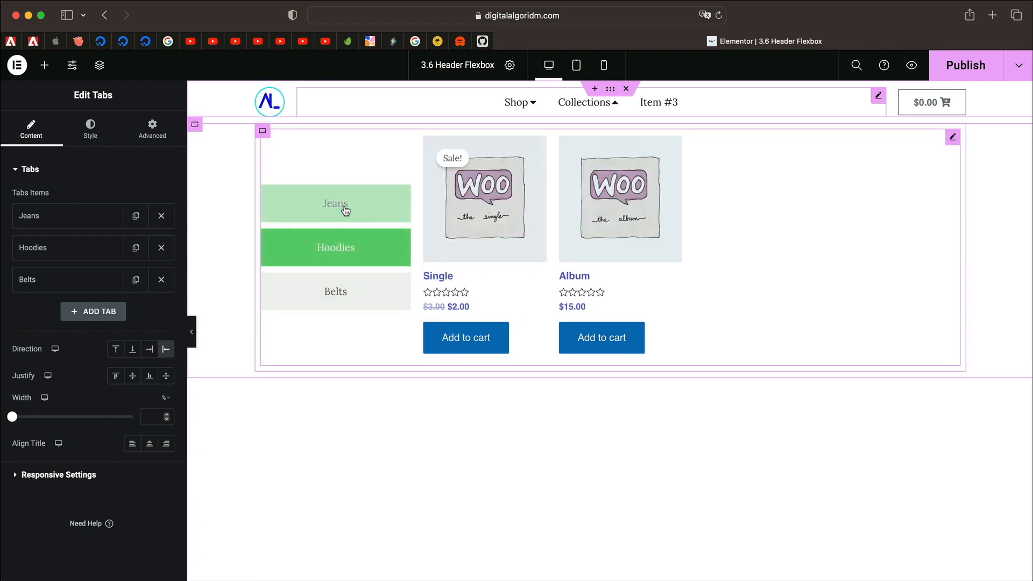
{"action": "left_click", "coordinate": [335, 203]}
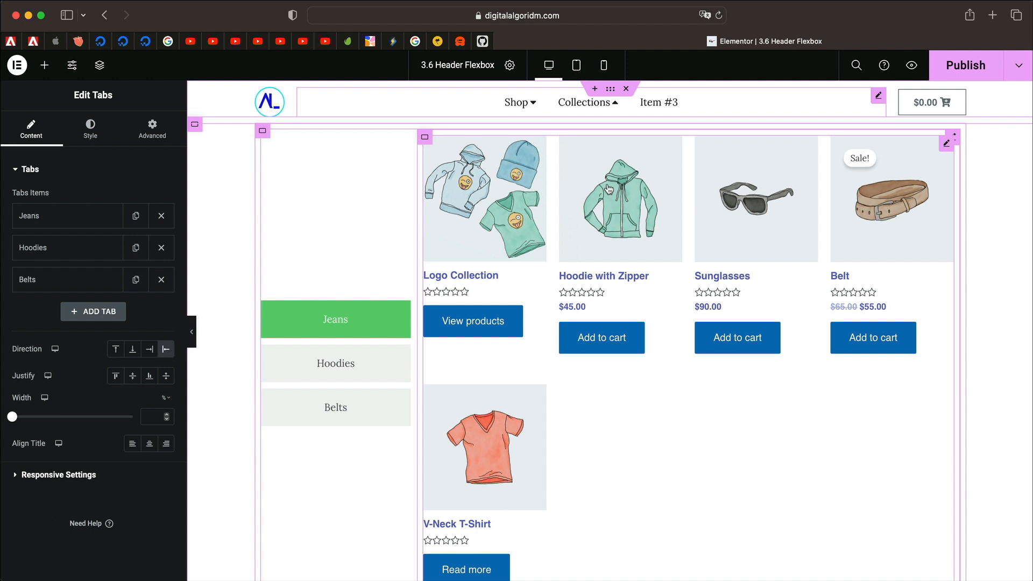
{"action": "left_click", "coordinate": [658, 103]}
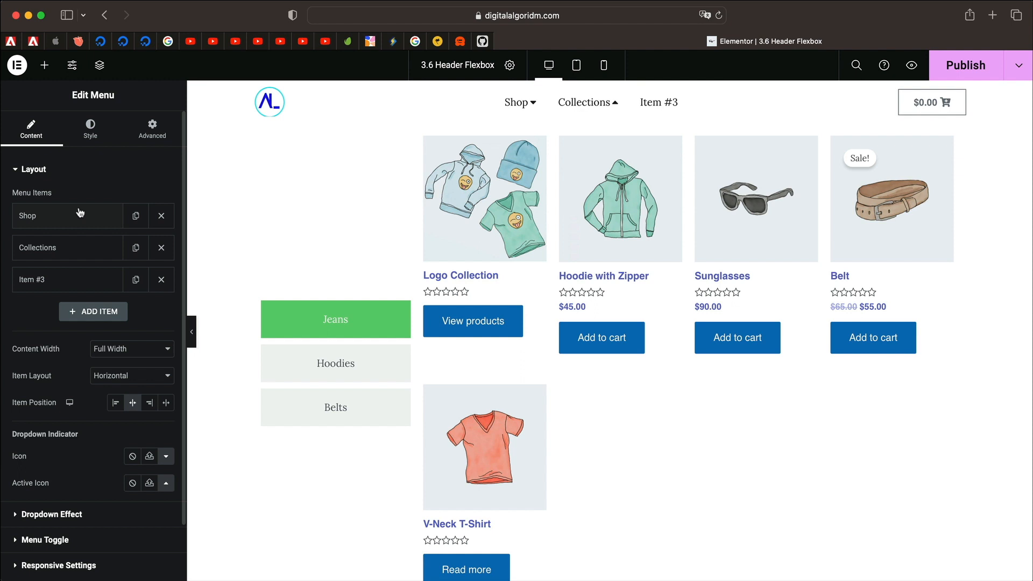
Step: Turn on Dropdown Content for the third menu item, Latest
{"action": "left_click", "coordinate": [46, 279]}
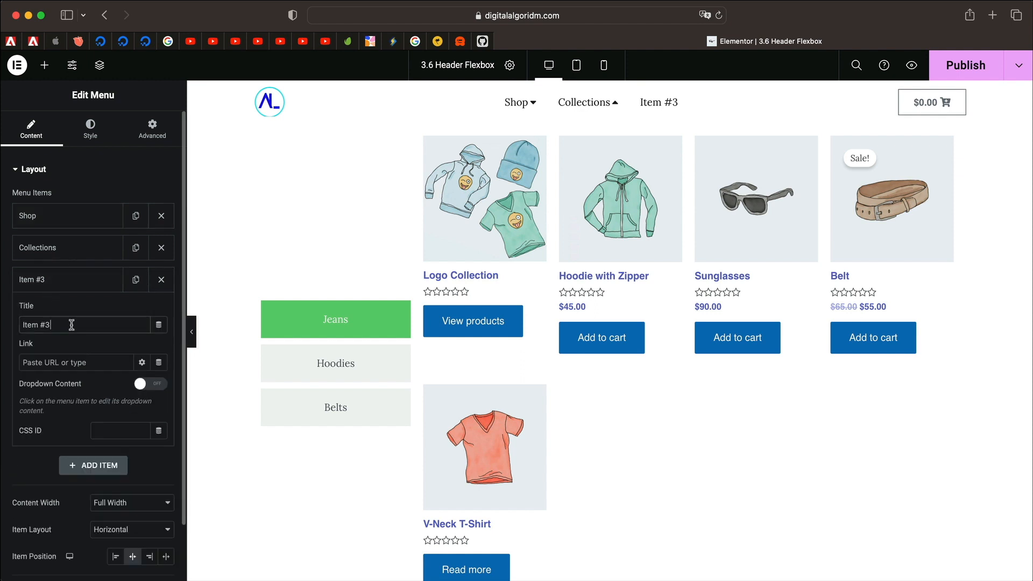
{"action": "left_click", "coordinate": [150, 383]}
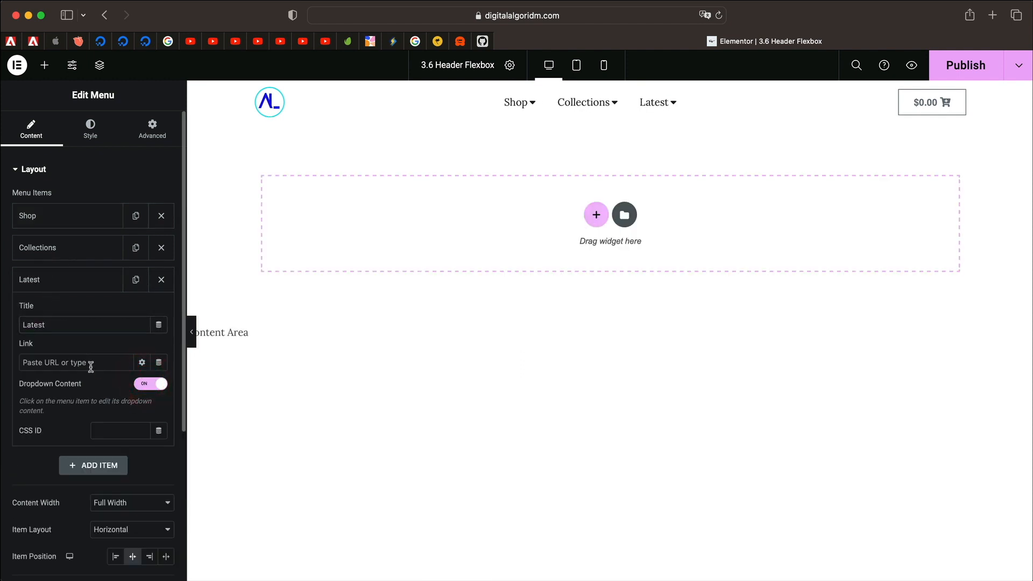
{"action": "left_click", "coordinate": [73, 362]}
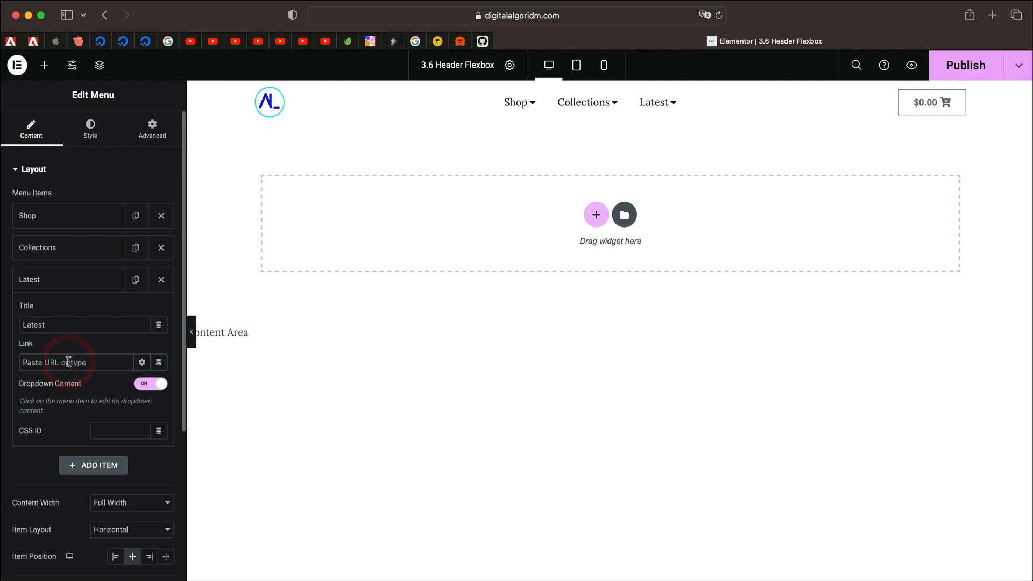
{"action": "left_click", "coordinate": [29, 279]}
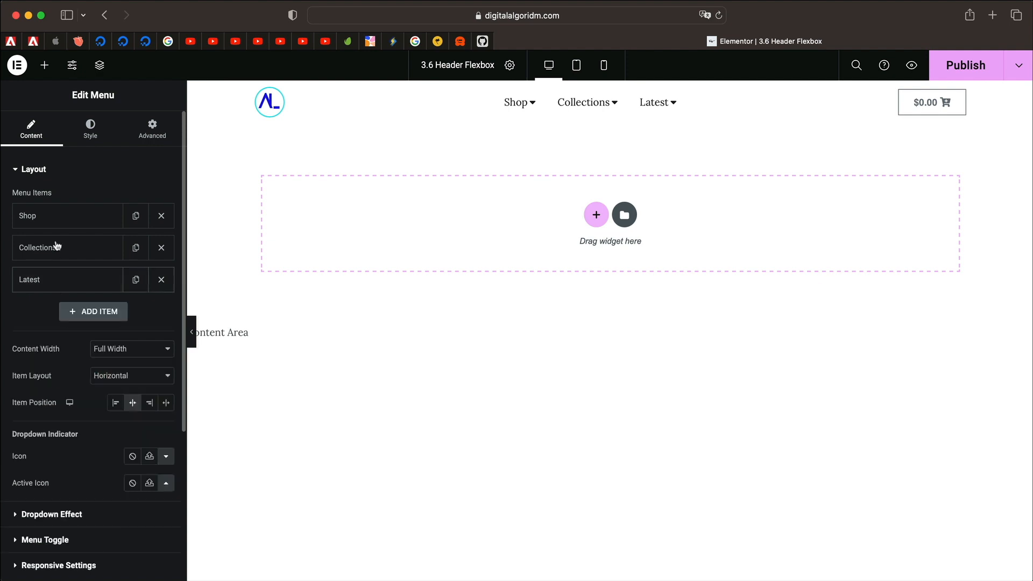
Step: Replace the Shop menu item's link with 'shop'
{"action": "left_click", "coordinate": [66, 247]}
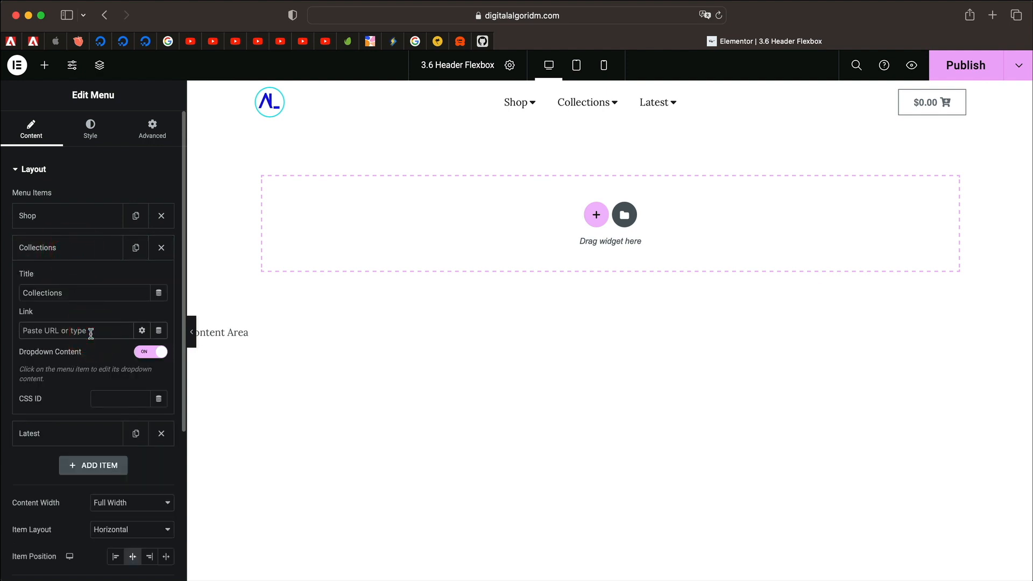
{"action": "left_click", "coordinate": [37, 247]}
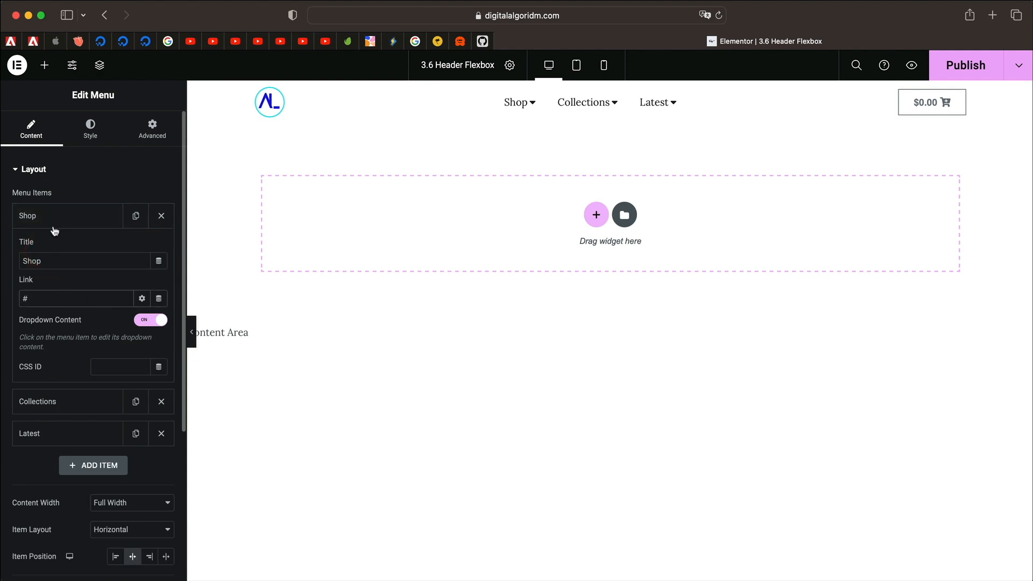
{"action": "left_click", "coordinate": [28, 216]}
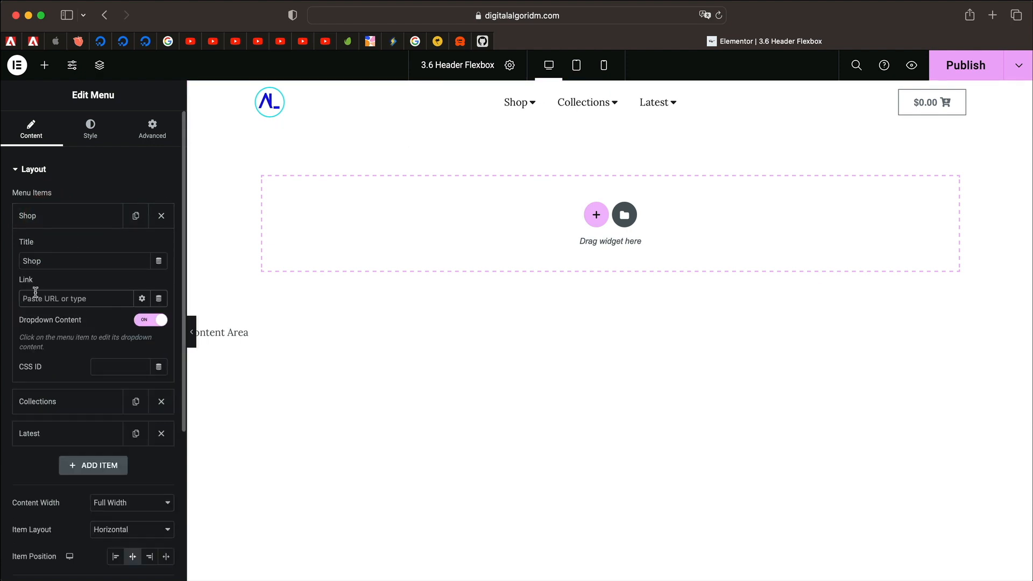
{"action": "type", "text": "shop"}
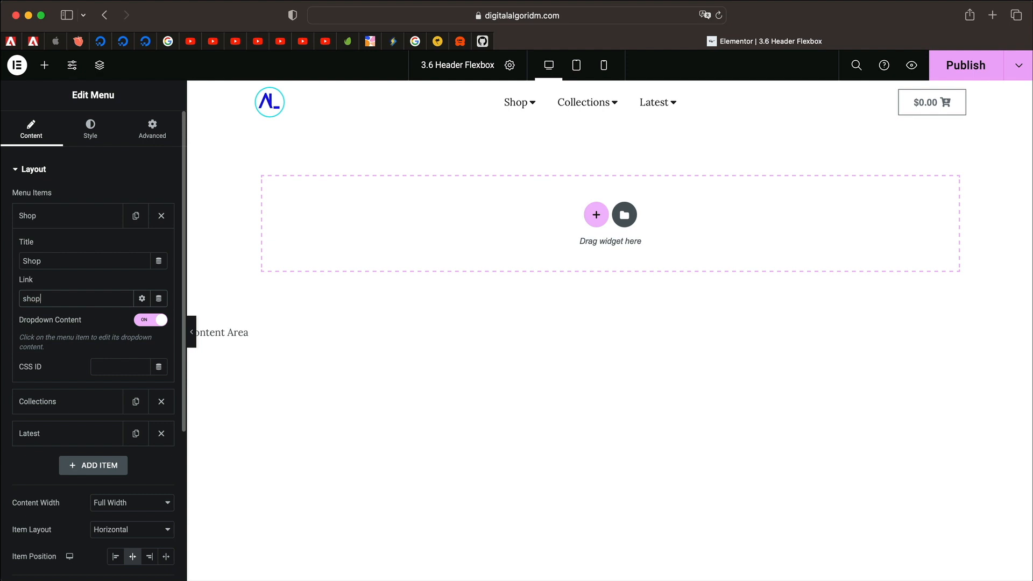
{"action": "mouse_move", "coordinate": [103, 298]}
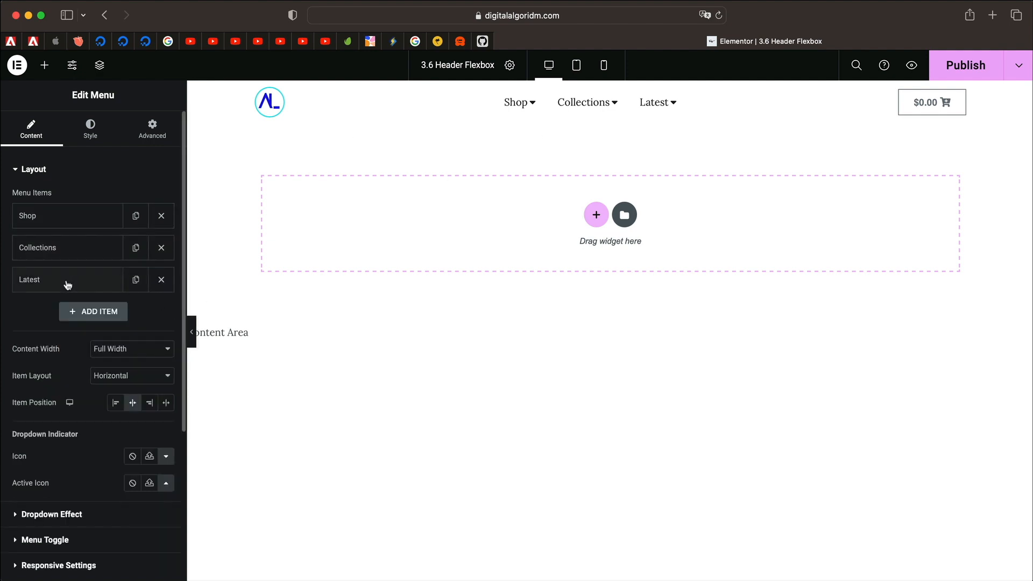
{"action": "left_click", "coordinate": [46, 279]}
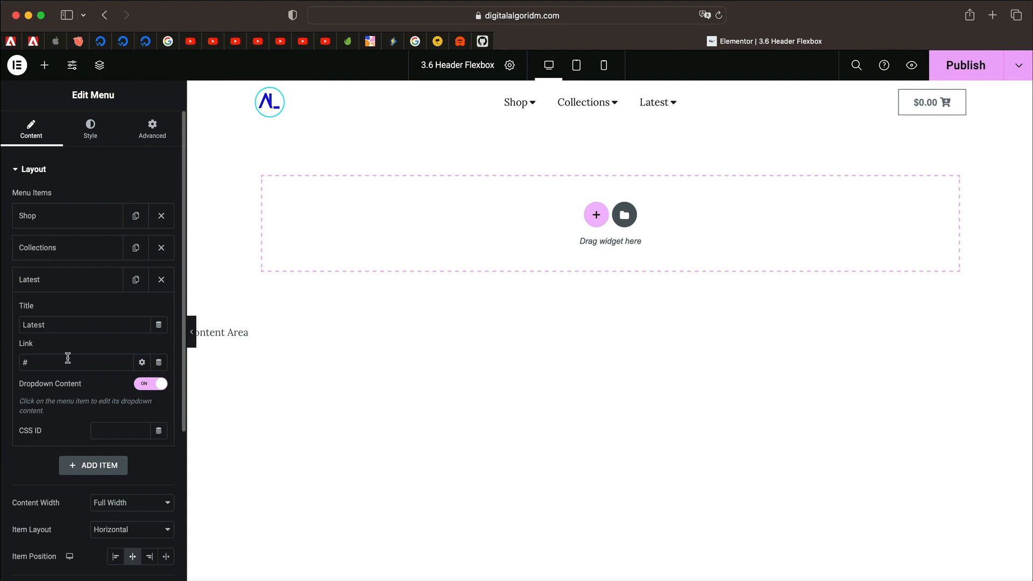
{"action": "mouse_move", "coordinate": [299, 349]}
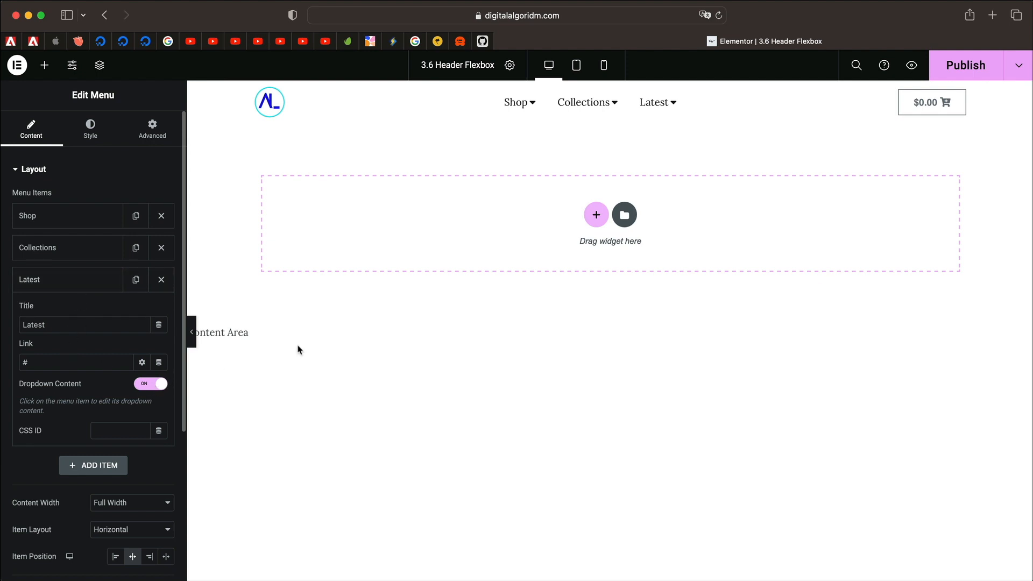
{"action": "left_click", "coordinate": [659, 103]}
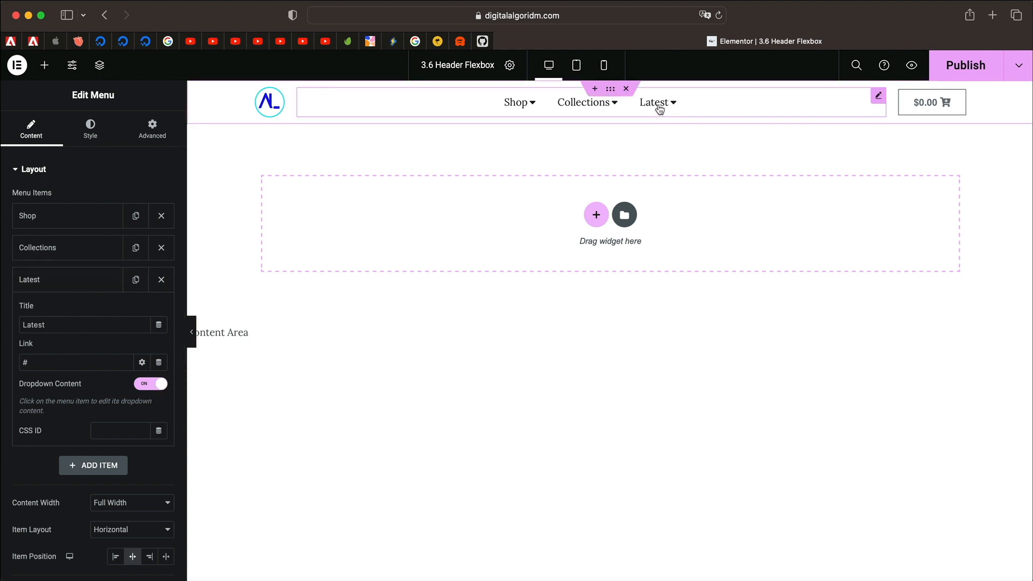
Step: Add a single-column container to the Latest dropdown and insert a Loop Carousel via search
{"action": "left_click", "coordinate": [655, 102]}
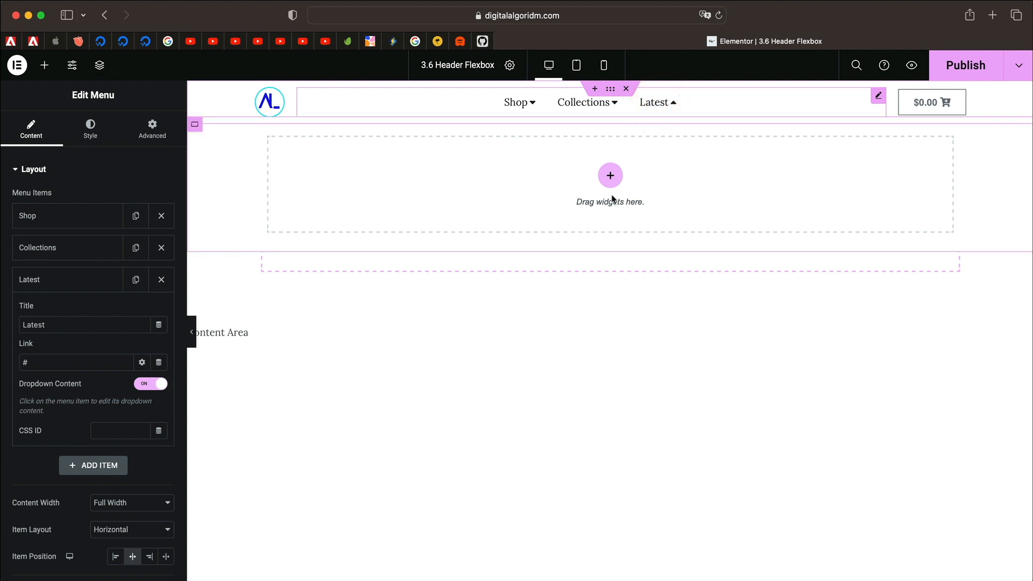
{"action": "left_click", "coordinate": [609, 175]}
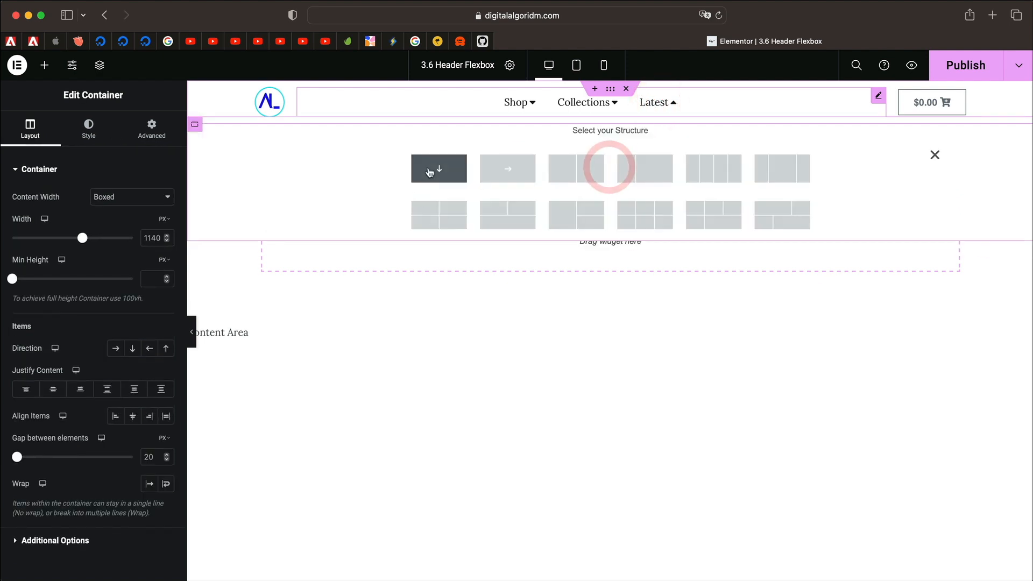
{"action": "left_click", "coordinate": [438, 167]}
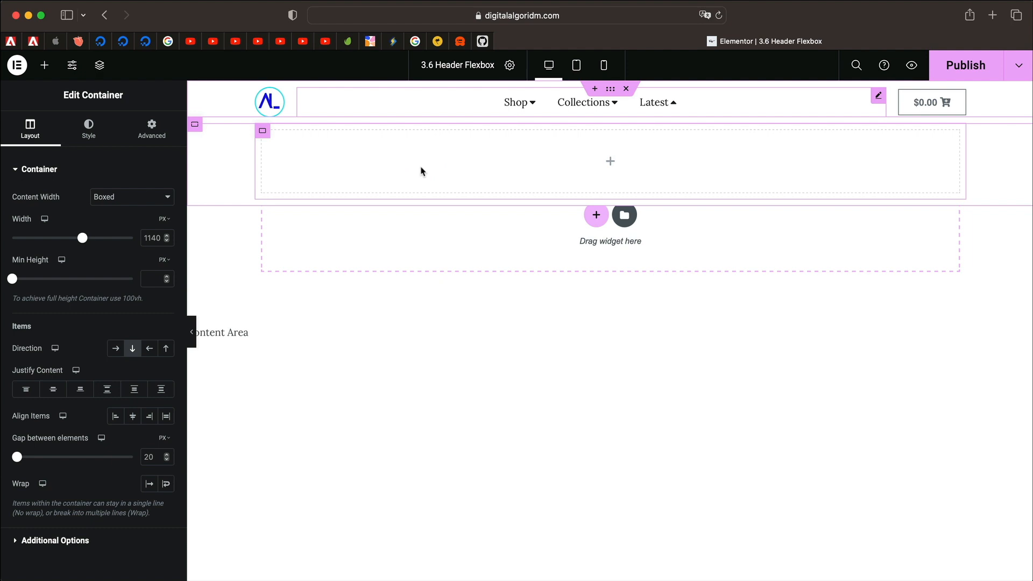
{"action": "left_click", "coordinate": [44, 64]}
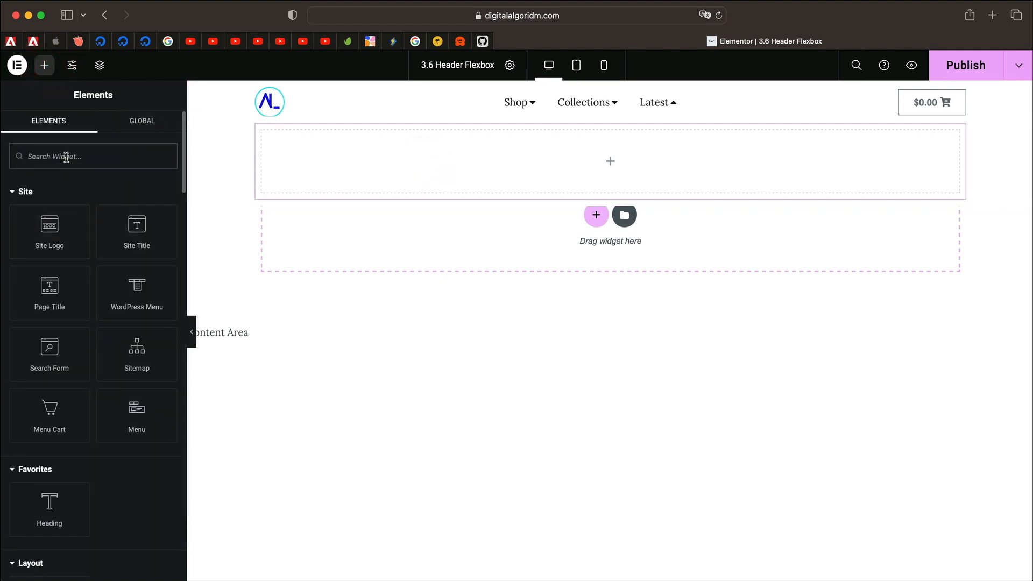
{"action": "type", "text": "carous"}
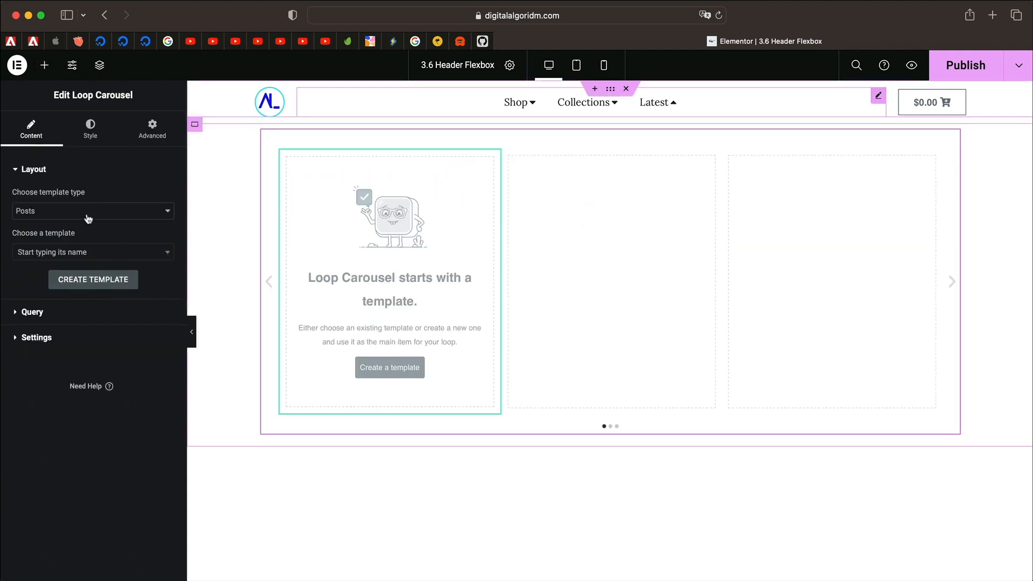
Step: Make the carousel loop over Products using the New Woo Loop template, checking its arrows
{"action": "left_click", "coordinate": [92, 211]}
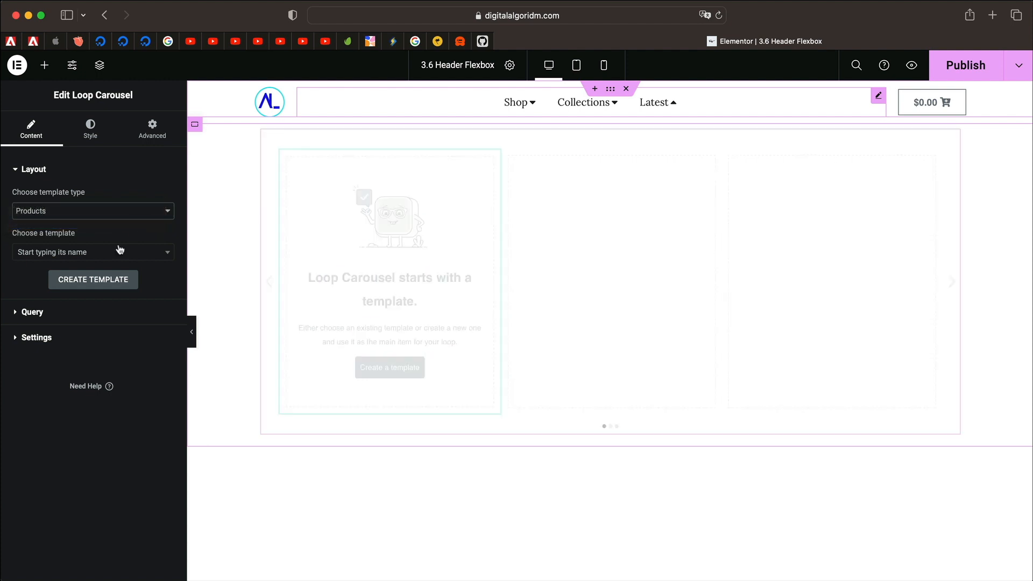
{"action": "left_click", "coordinate": [92, 252]}
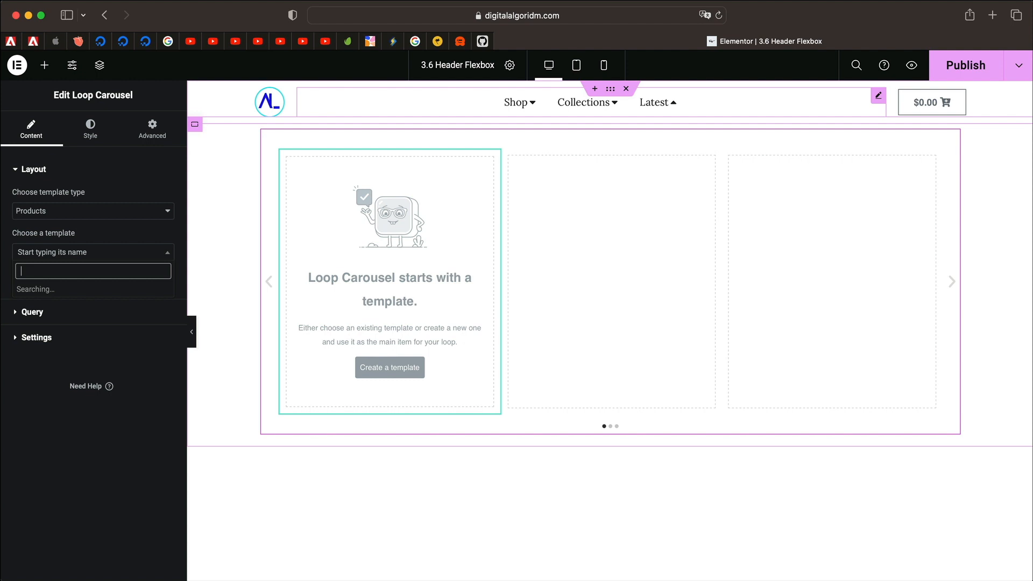
{"action": "left_click", "coordinate": [92, 270]}
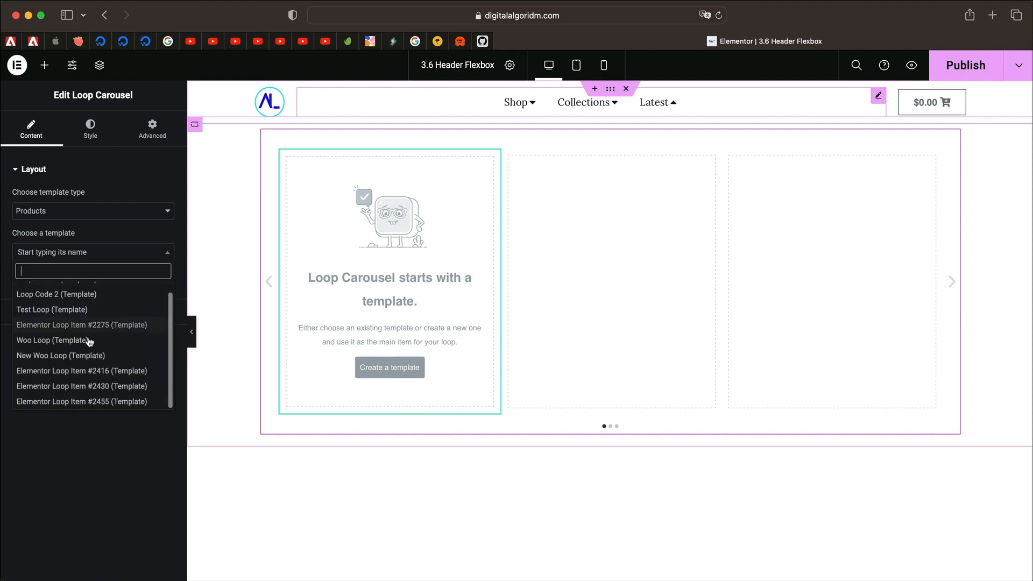
{"action": "left_click", "coordinate": [59, 355]}
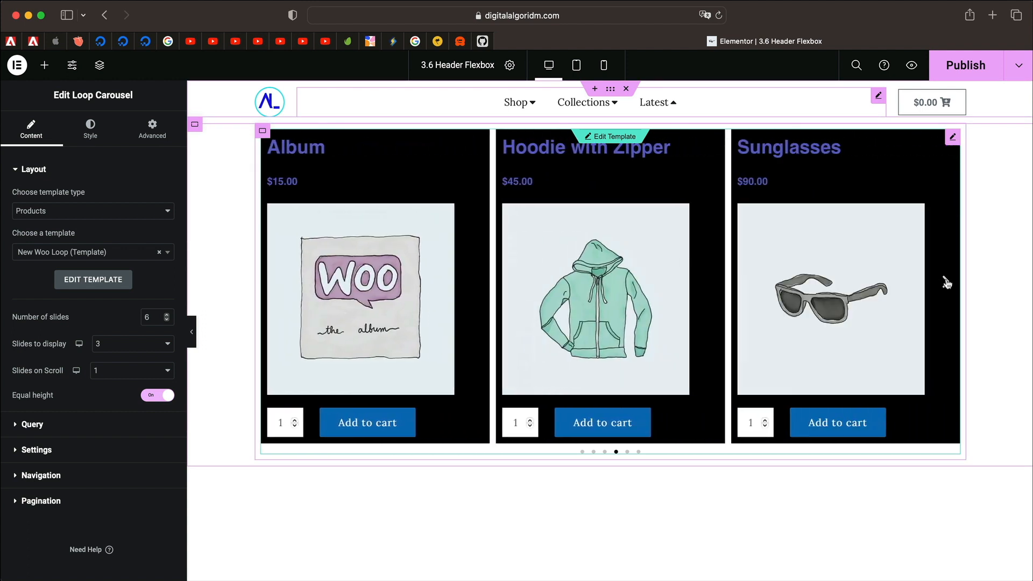
{"action": "left_click", "coordinate": [945, 281]}
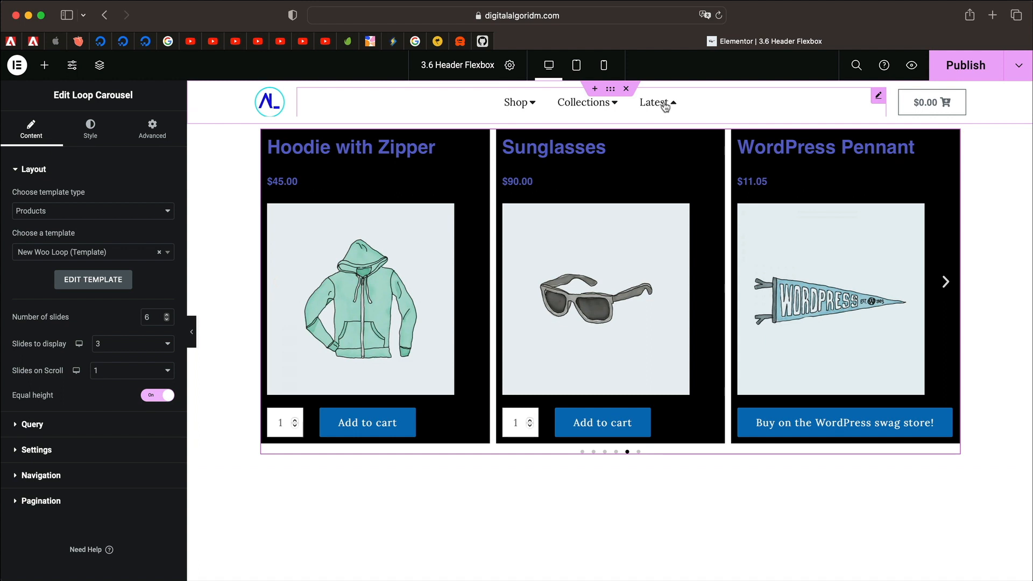
{"action": "left_click", "coordinate": [586, 102]}
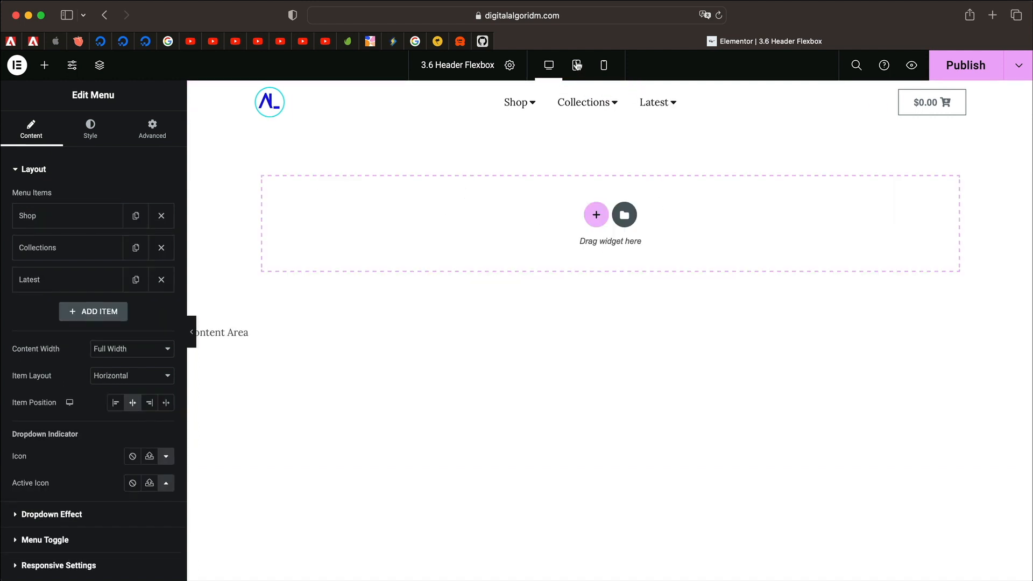
Step: Check the header at tablet and mobile widths, then return to the desktop preview
{"action": "left_click", "coordinate": [575, 65]}
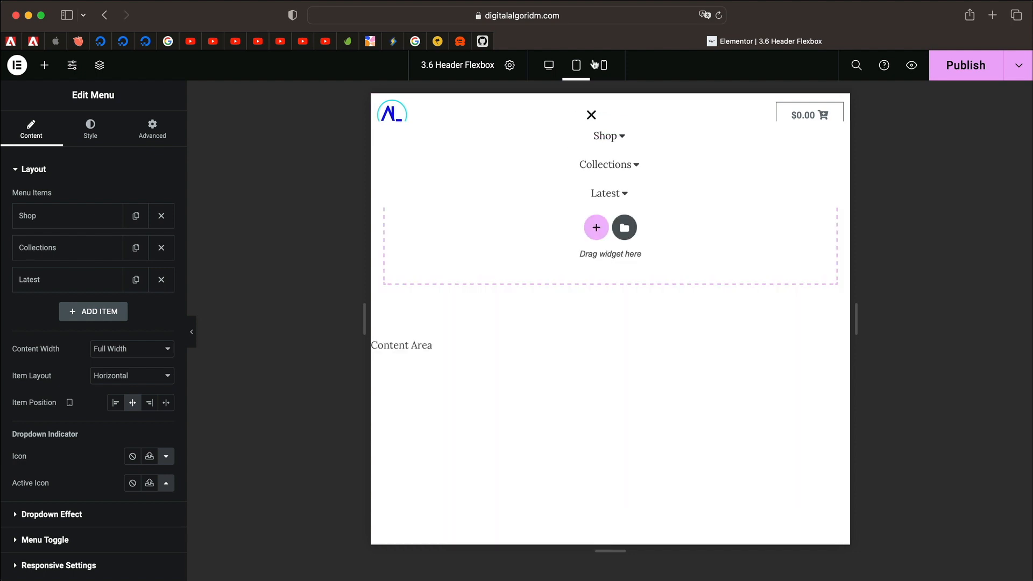
{"action": "left_click", "coordinate": [600, 65]}
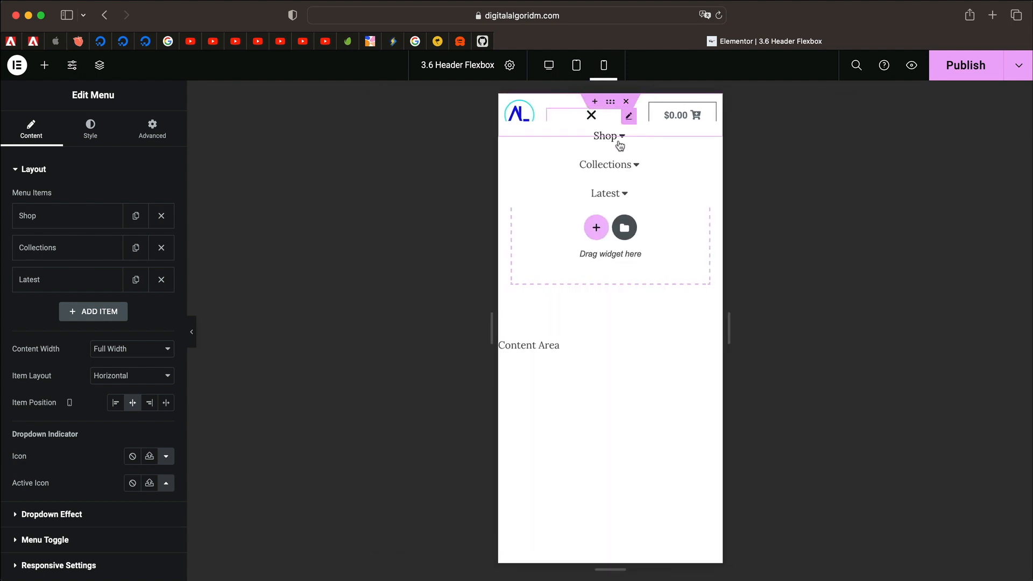
{"action": "mouse_move", "coordinate": [617, 196]}
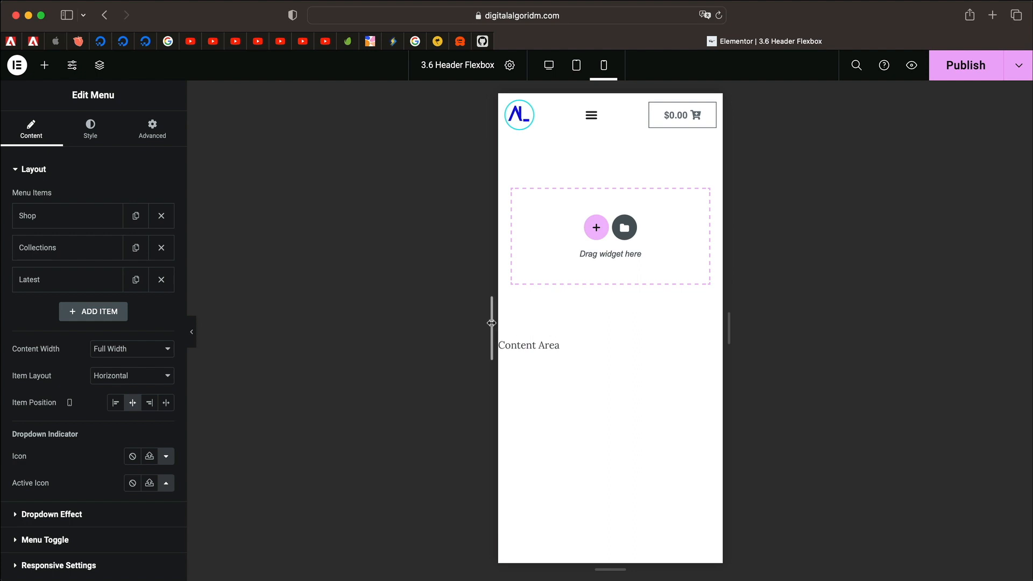
{"action": "left_click", "coordinate": [548, 64]}
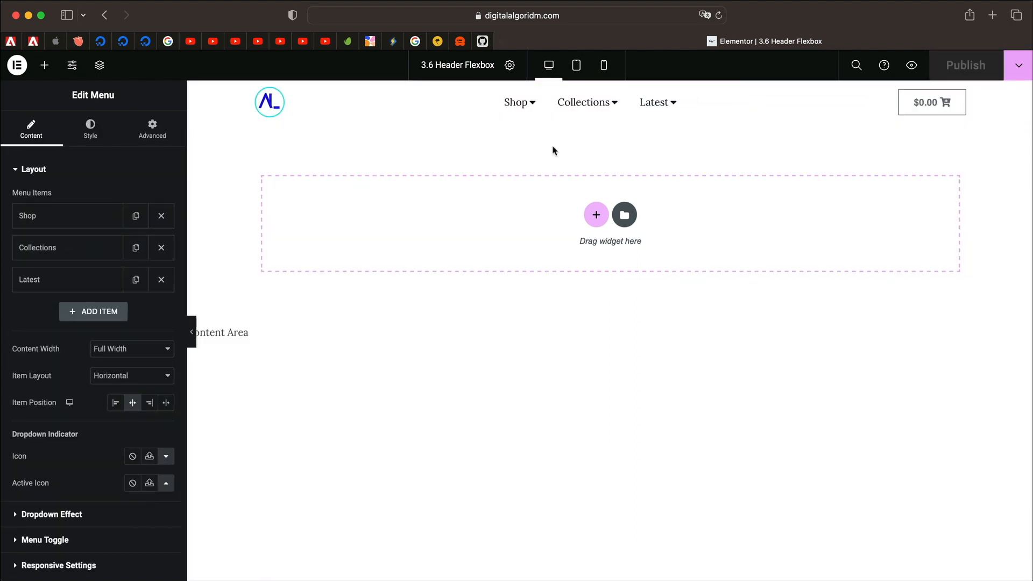
Step: Try Content Width and Item Layout options, keep Horizontal, and browse dropdown indicator icons
{"action": "left_click", "coordinate": [131, 348]}
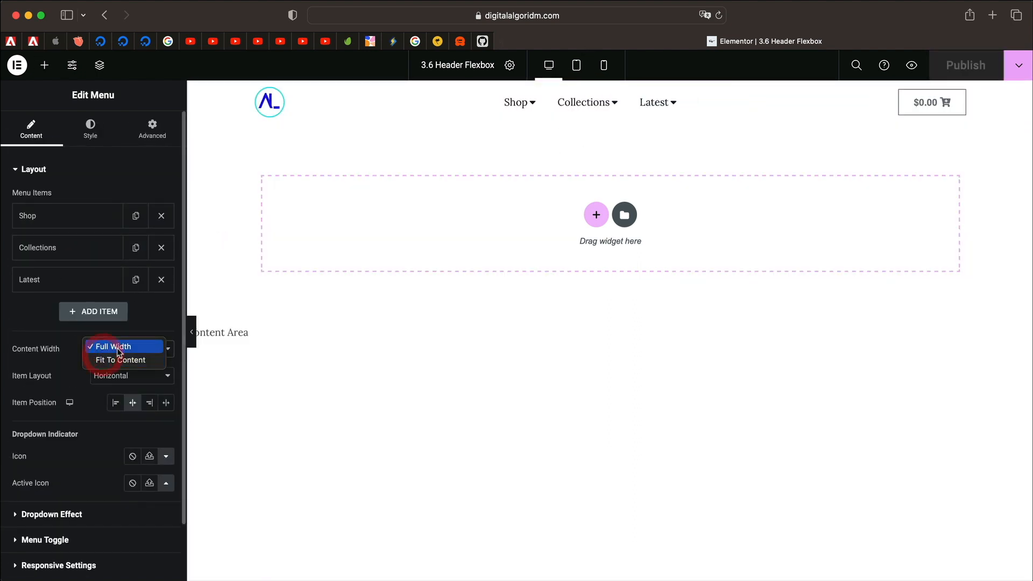
{"action": "left_click", "coordinate": [120, 360]}
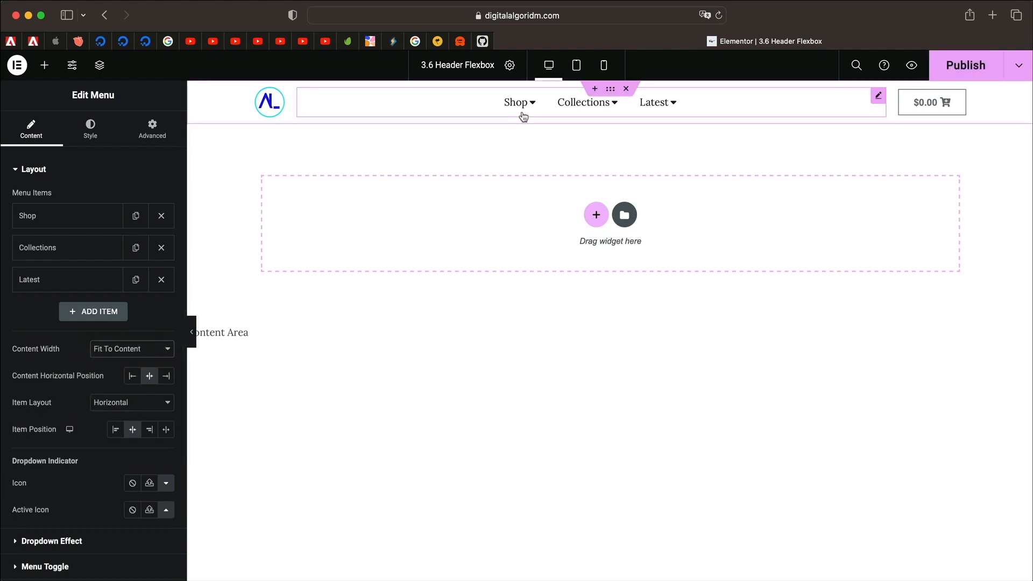
{"action": "mouse_move", "coordinate": [532, 107]}
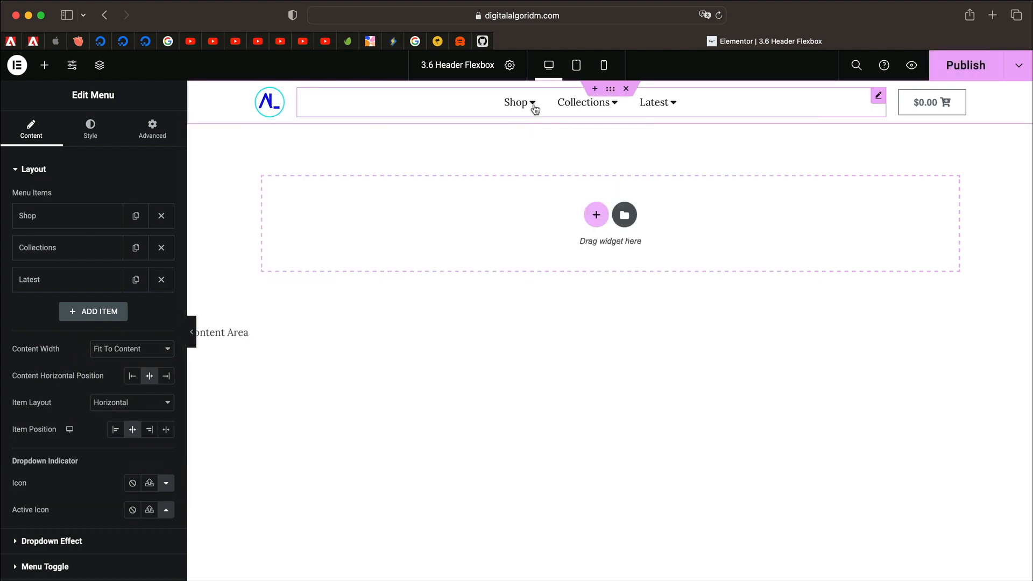
{"action": "mouse_move", "coordinate": [588, 105]}
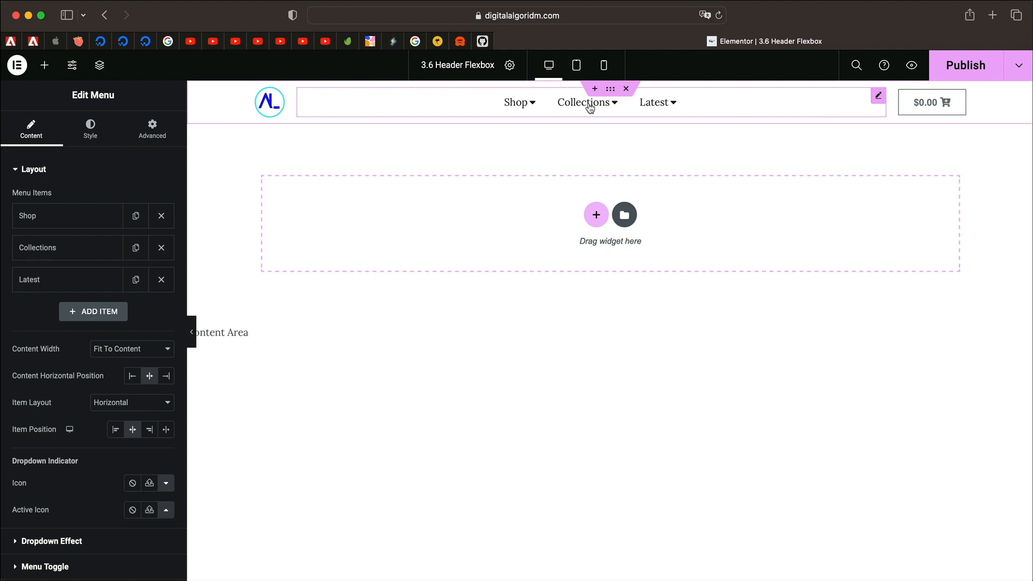
{"action": "mouse_move", "coordinate": [114, 429]}
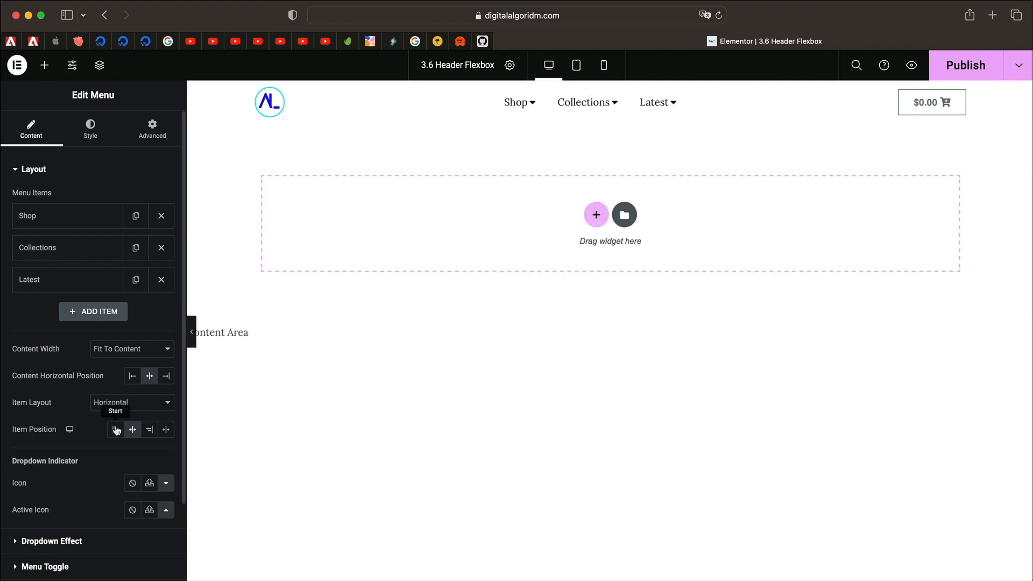
{"action": "mouse_move", "coordinate": [137, 338]}
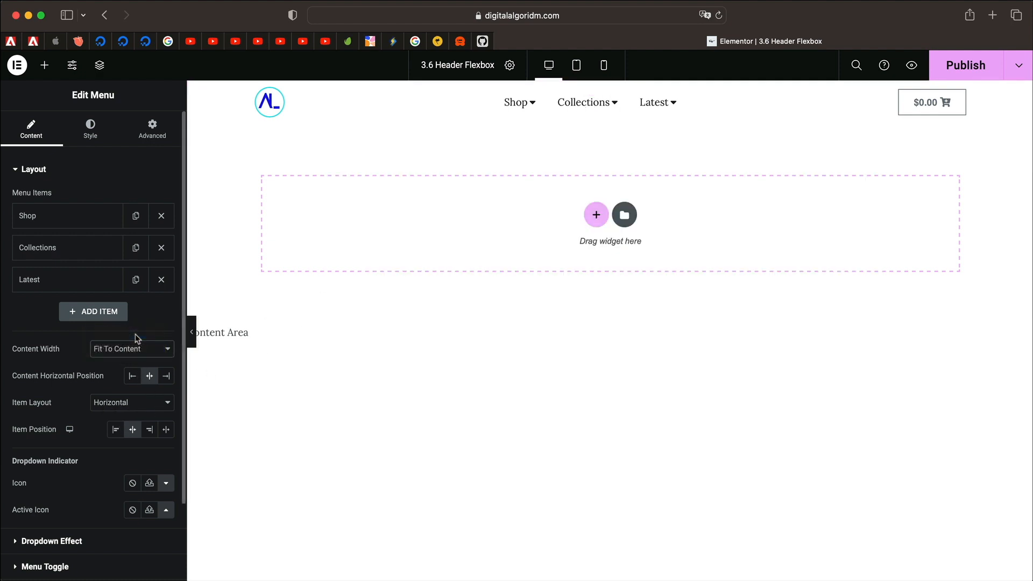
{"action": "left_click", "coordinate": [131, 402]}
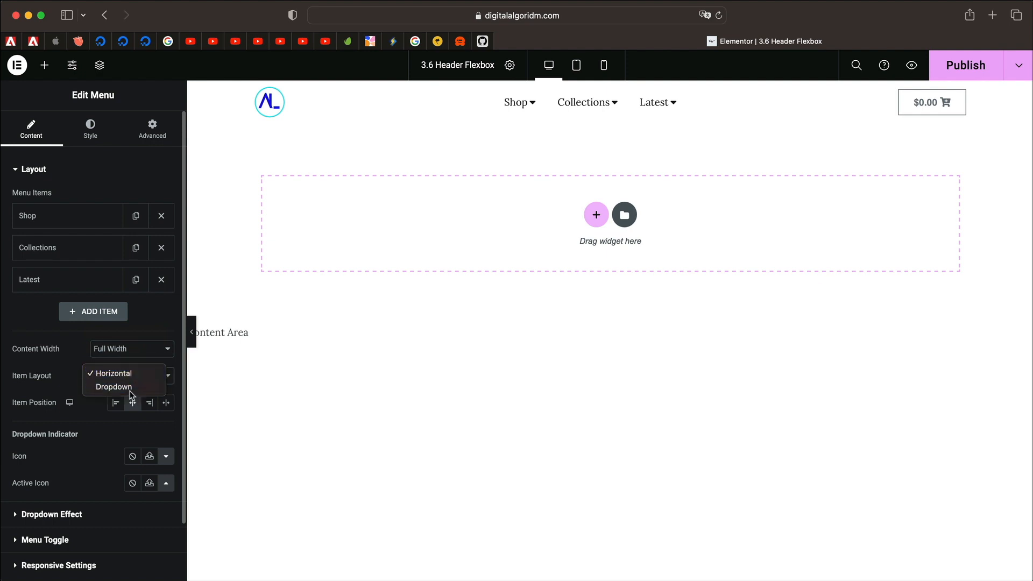
{"action": "left_click", "coordinate": [114, 373]}
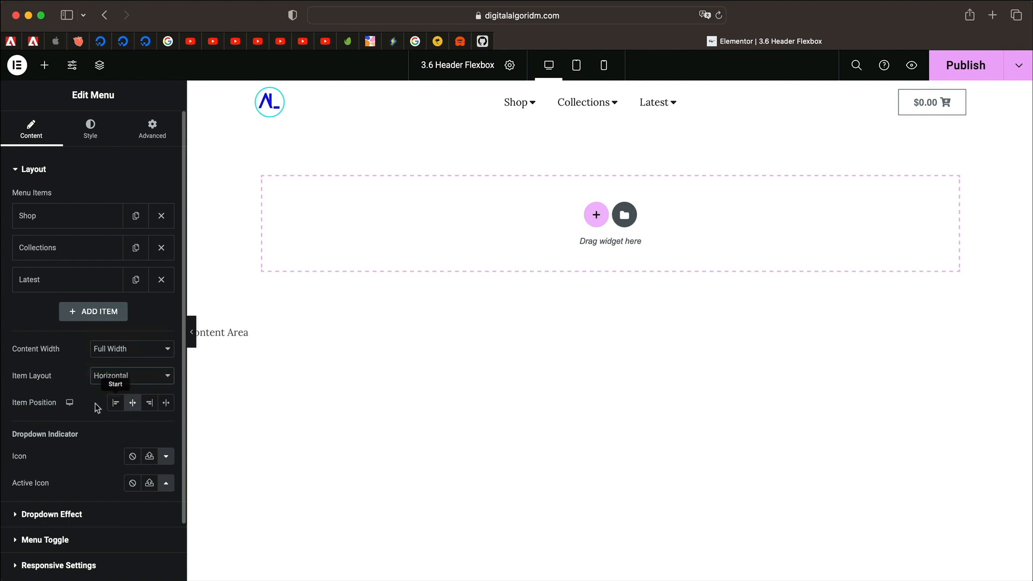
{"action": "left_click", "coordinate": [132, 403]}
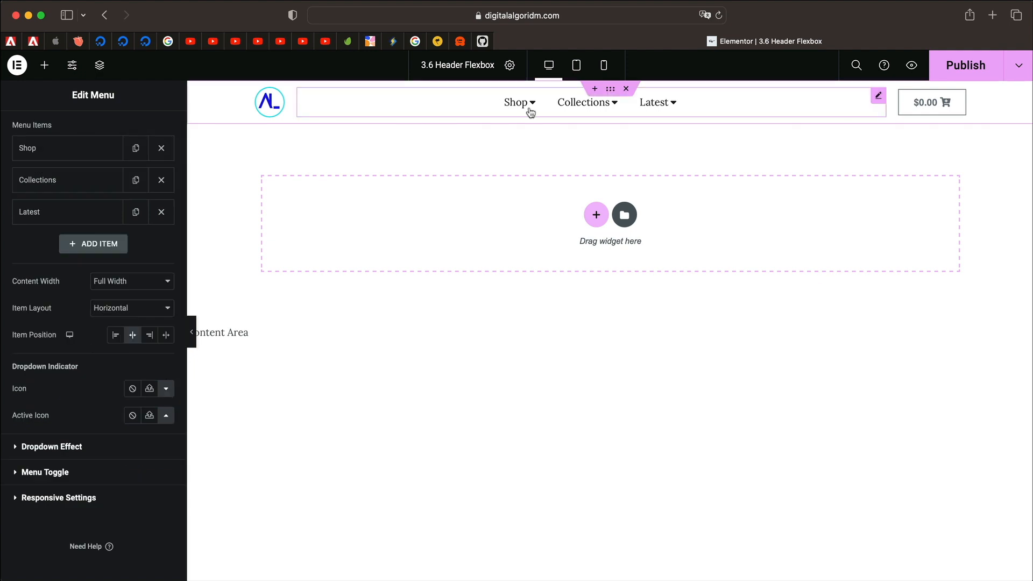
{"action": "mouse_move", "coordinate": [487, 126]}
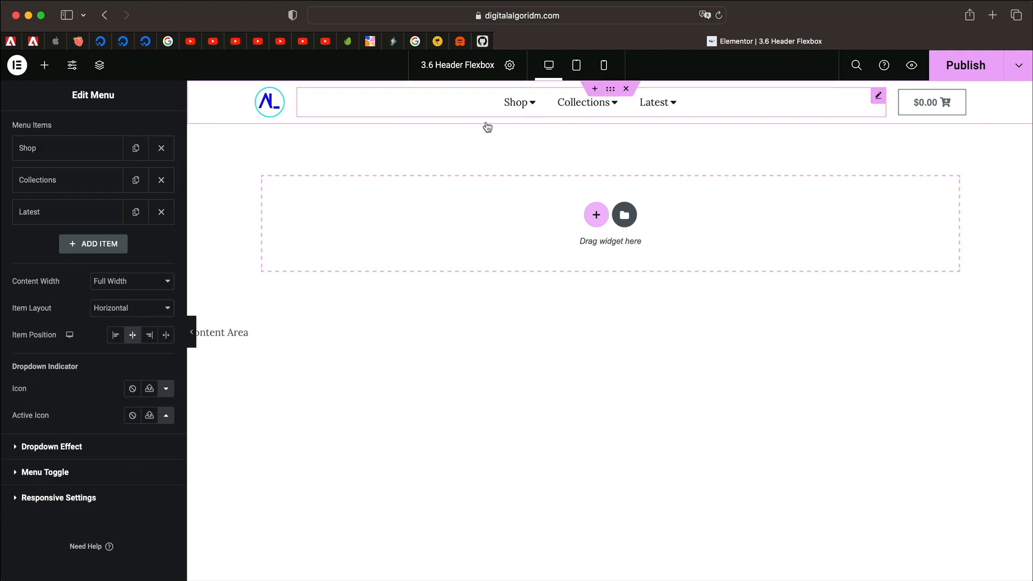
{"action": "left_click", "coordinate": [149, 388]}
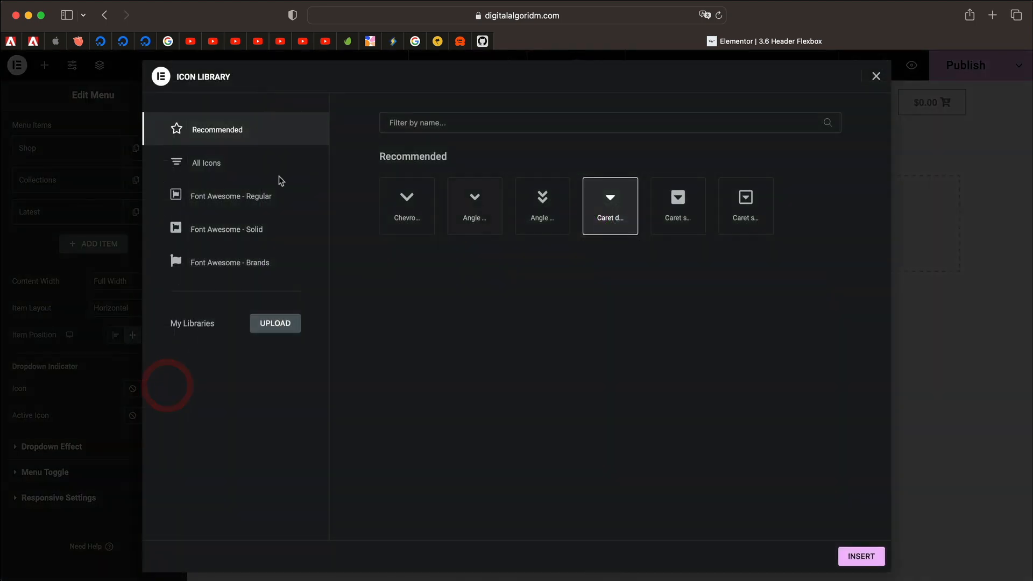
Step: Close the icon library and set dropdowns to open on hover with no animation
{"action": "left_click", "coordinate": [875, 75]}
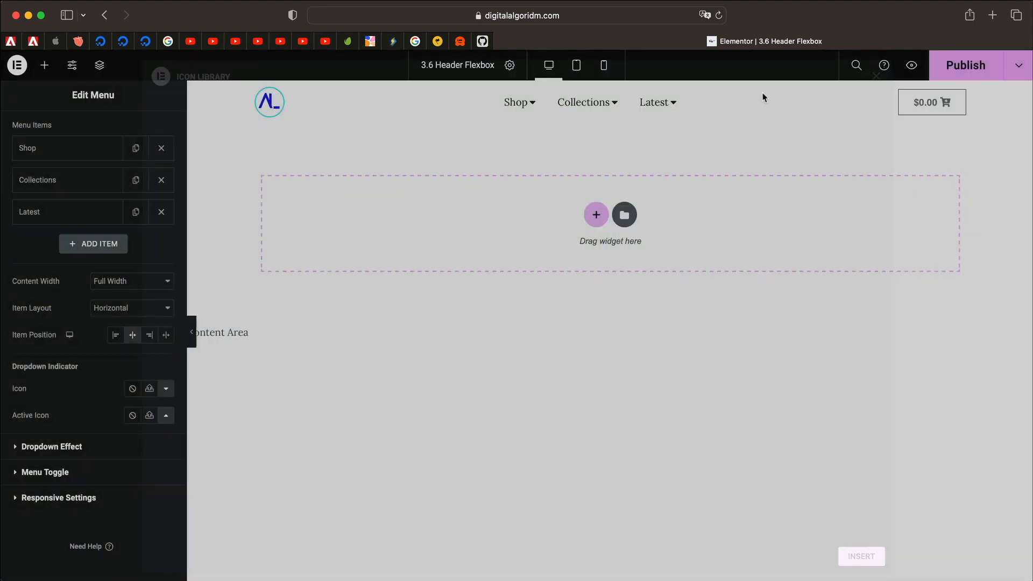
{"action": "left_click", "coordinate": [50, 446]}
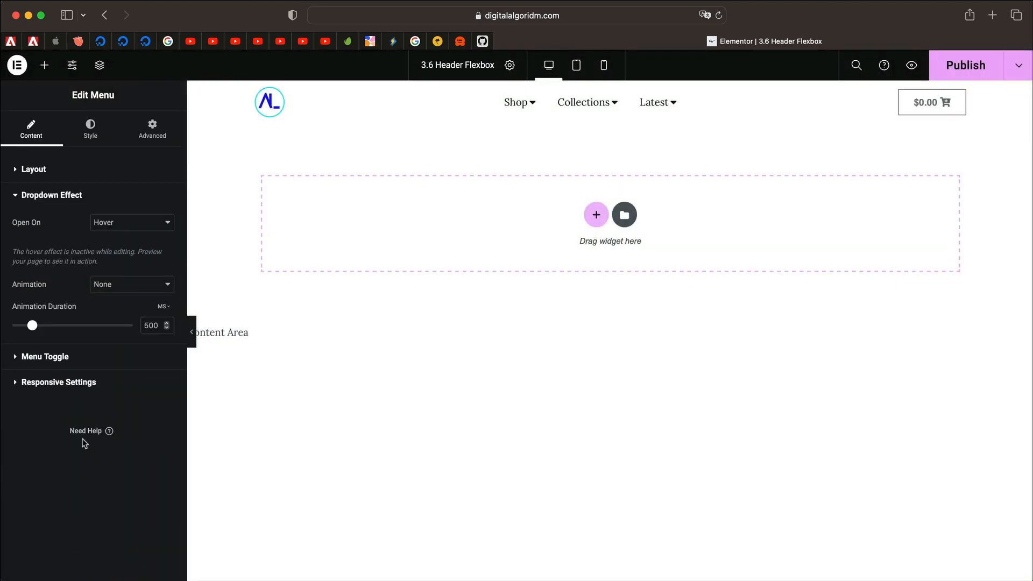
{"action": "left_click", "coordinate": [131, 222]}
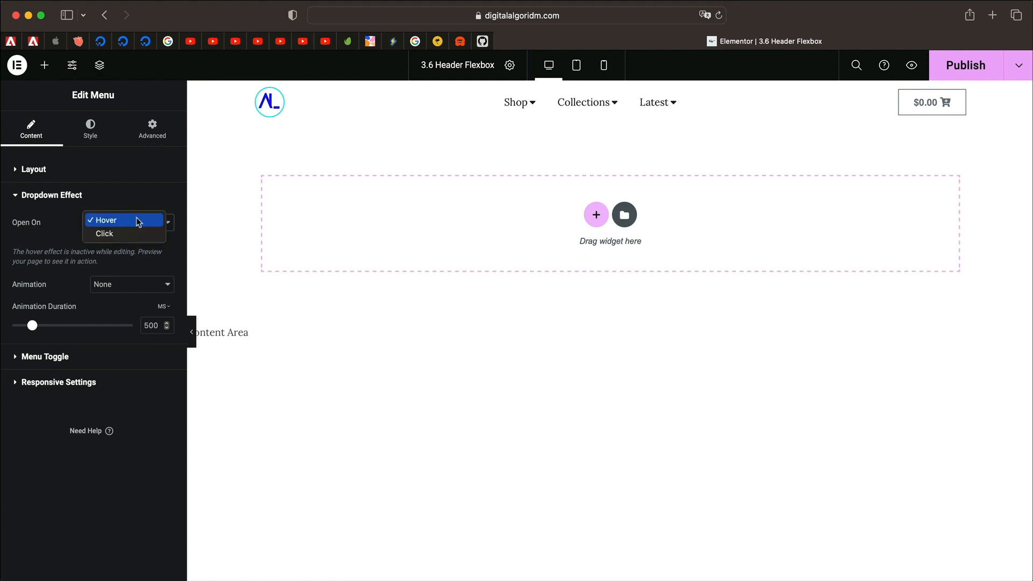
{"action": "left_click", "coordinate": [103, 233]}
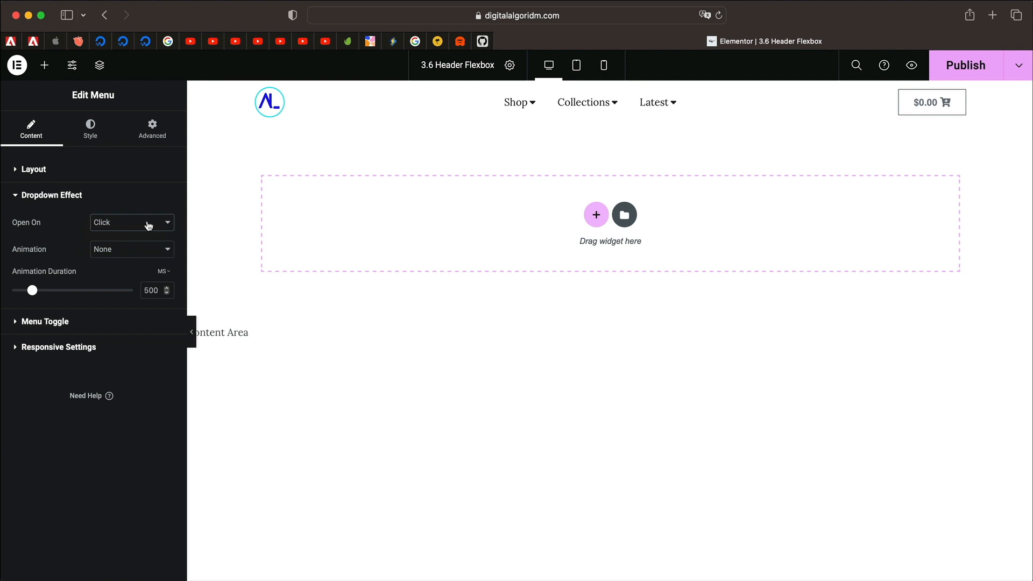
{"action": "left_click", "coordinate": [131, 223]}
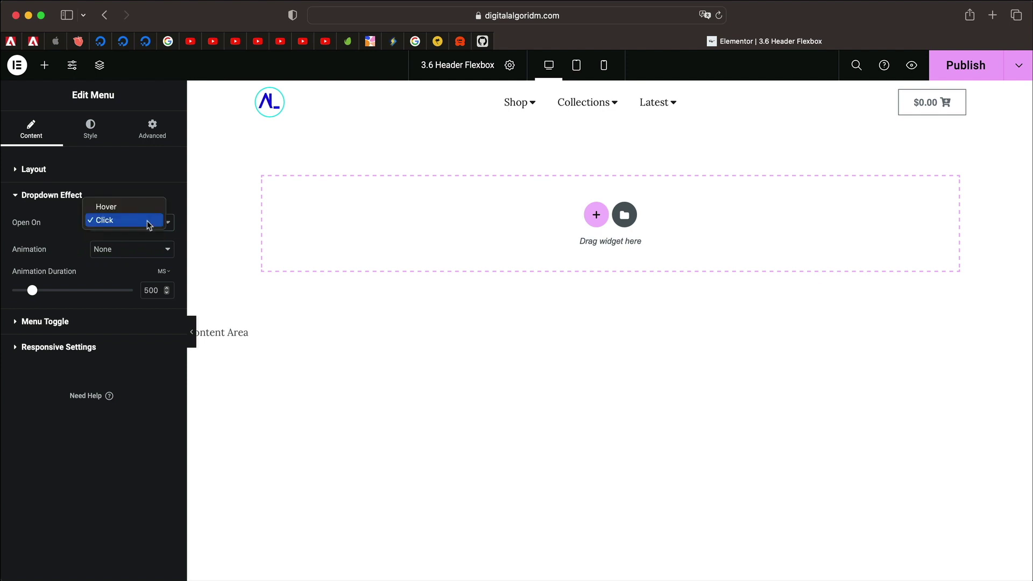
{"action": "left_click", "coordinate": [106, 206]}
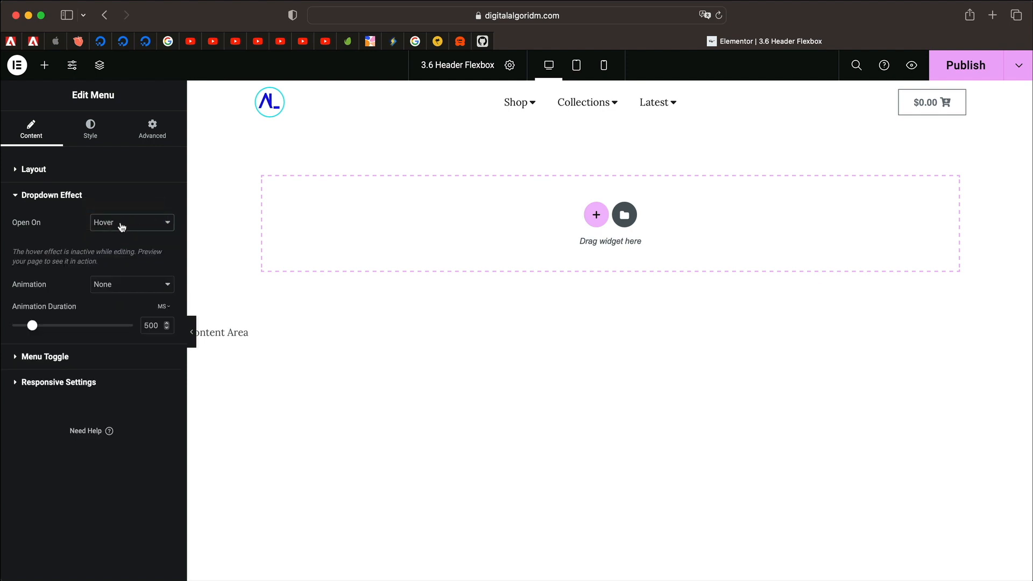
{"action": "left_click", "coordinate": [132, 222]}
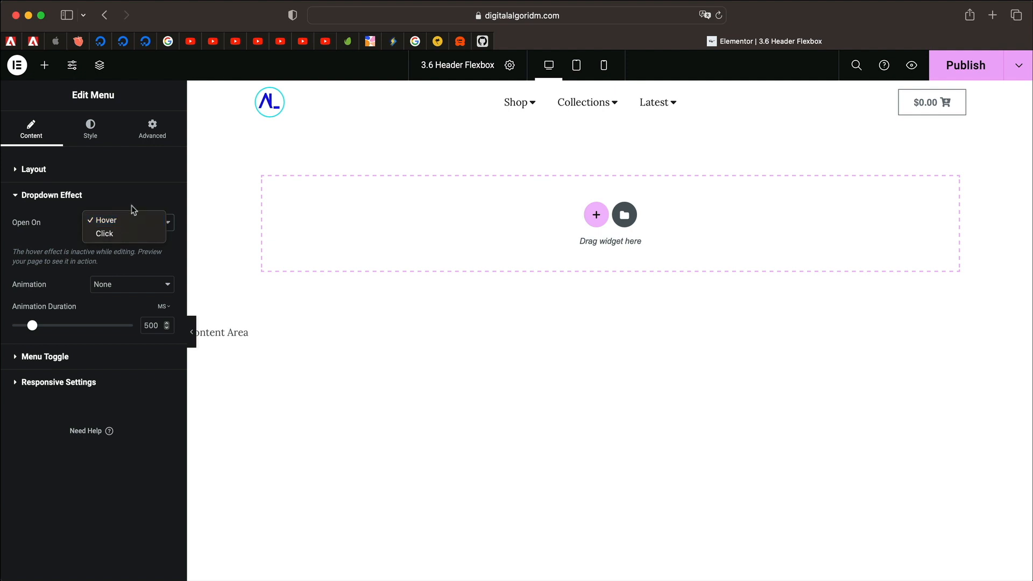
{"action": "left_click", "coordinate": [103, 220]}
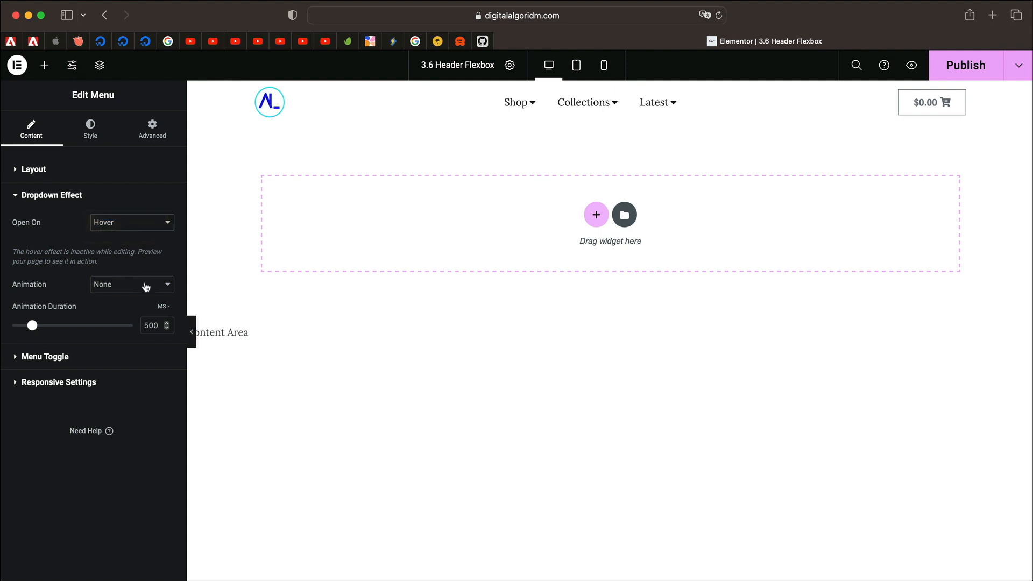
{"action": "left_click", "coordinate": [131, 284]}
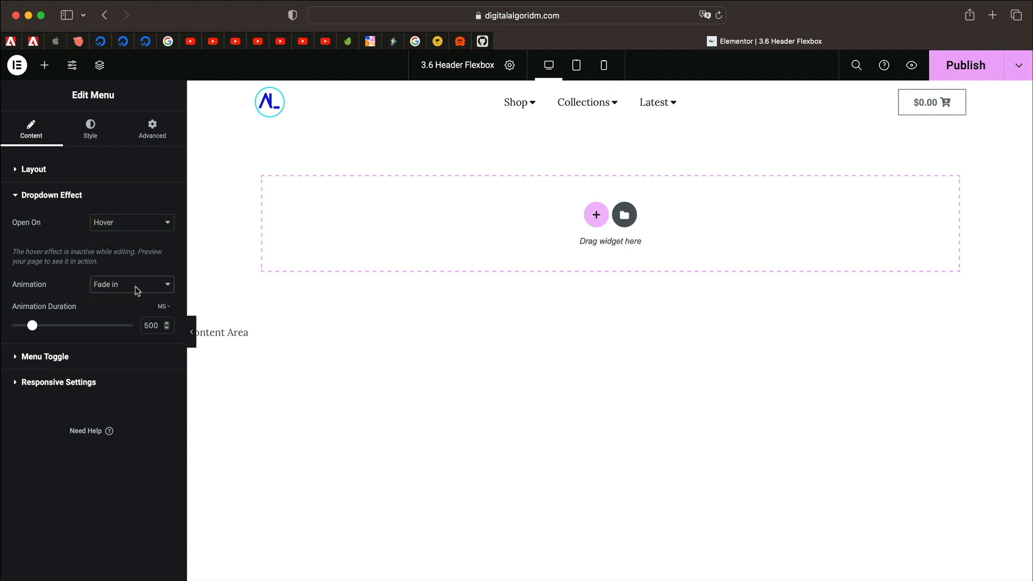
{"action": "left_click", "coordinate": [131, 284]}
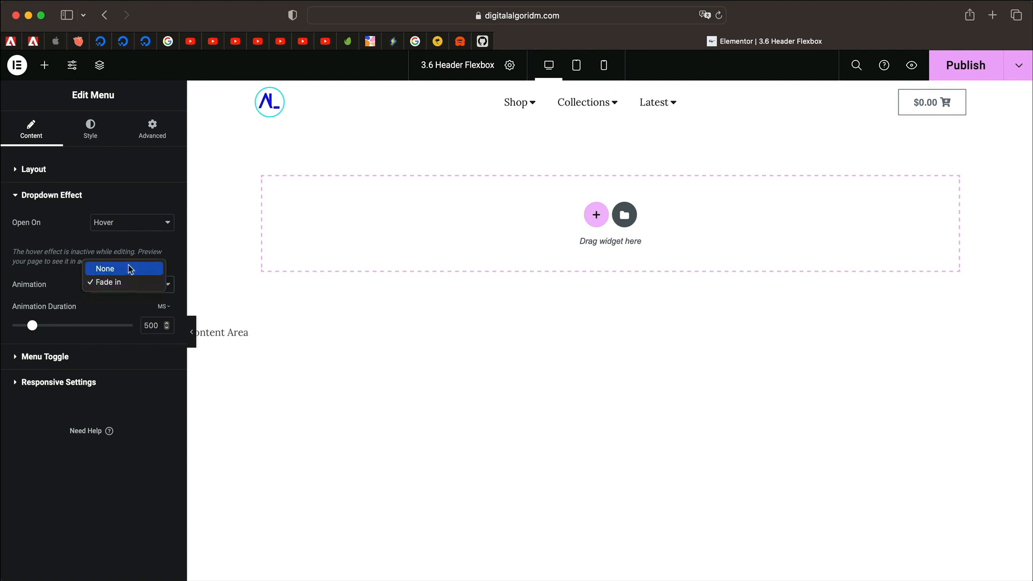
{"action": "left_click", "coordinate": [104, 268]}
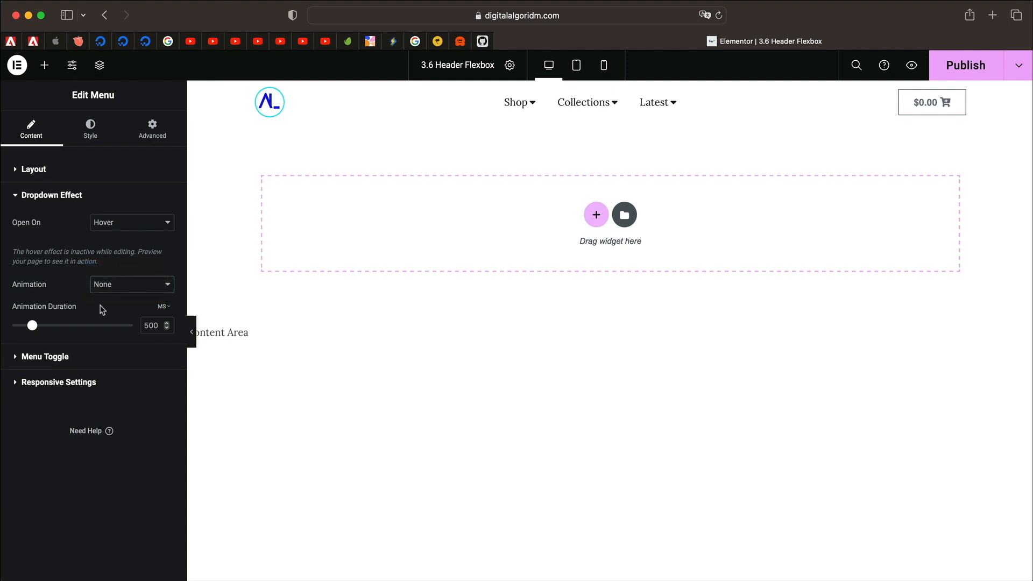
Step: Expand the Menu Toggle section to show alignment, state and toggle icon options
{"action": "left_click", "coordinate": [45, 356]}
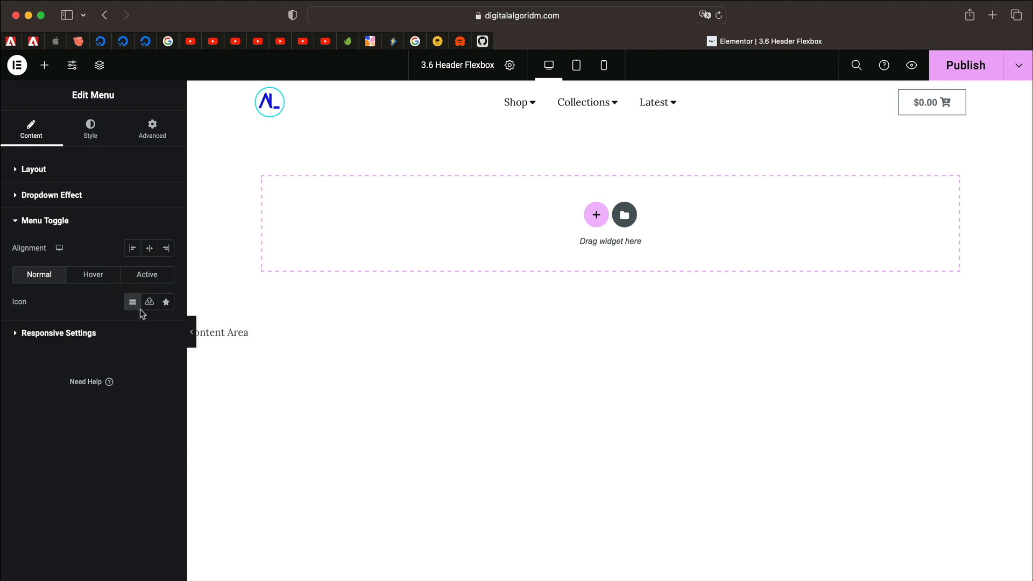
{"action": "mouse_move", "coordinate": [39, 275]}
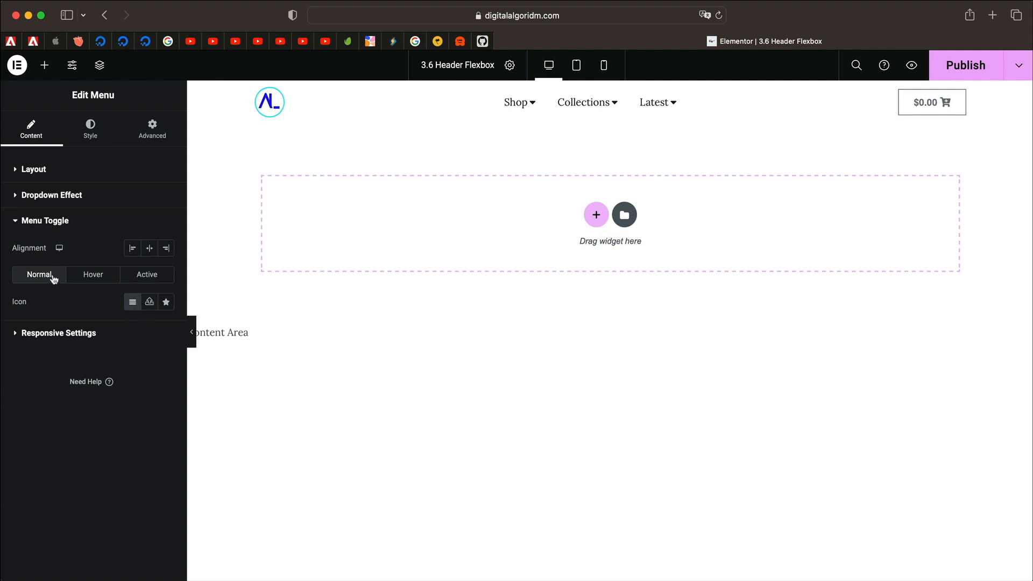
{"action": "mouse_move", "coordinate": [93, 275]}
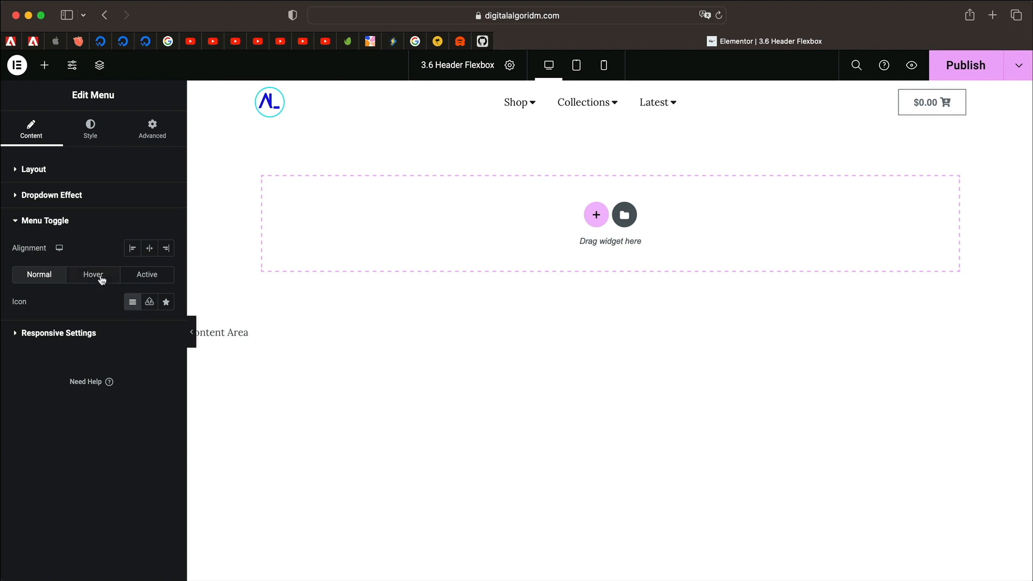
{"action": "mouse_move", "coordinate": [214, 267]}
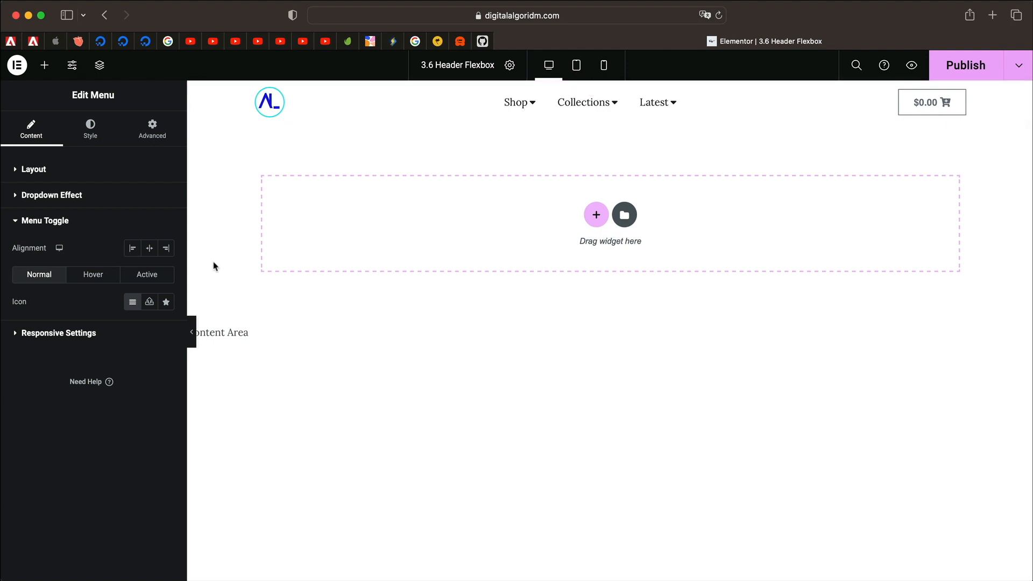
{"action": "mouse_move", "coordinate": [166, 302]}
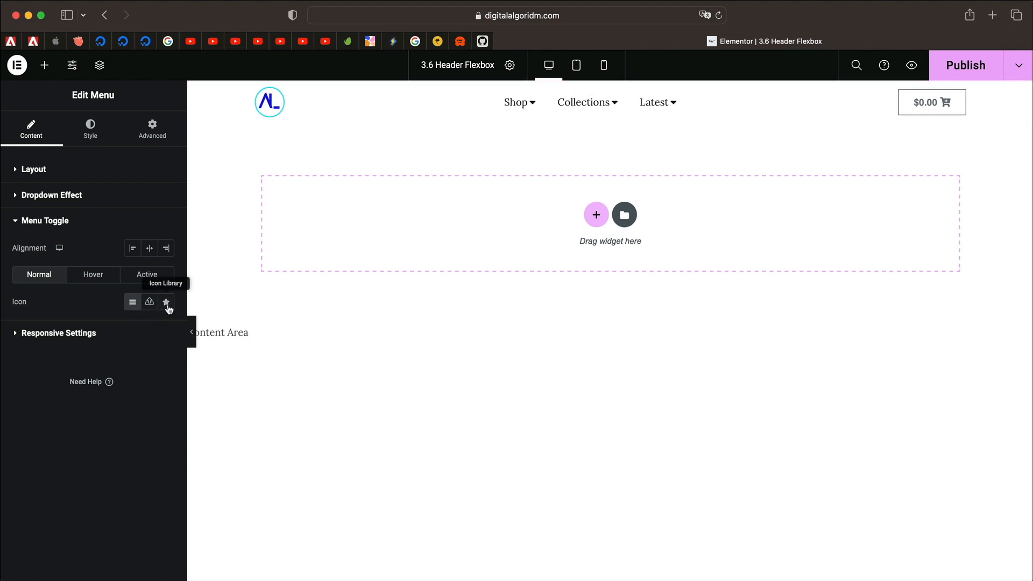
{"action": "mouse_move", "coordinate": [78, 339]}
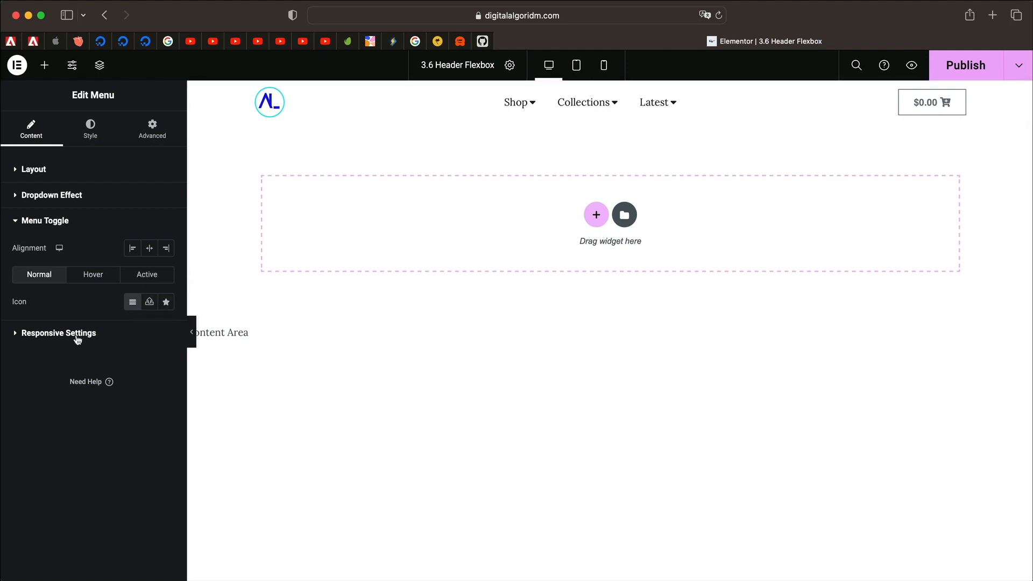
Step: Expand Responsive Settings and try the Mobile Portrait and Tablet Portrait breakpoints
{"action": "left_click", "coordinate": [59, 332]}
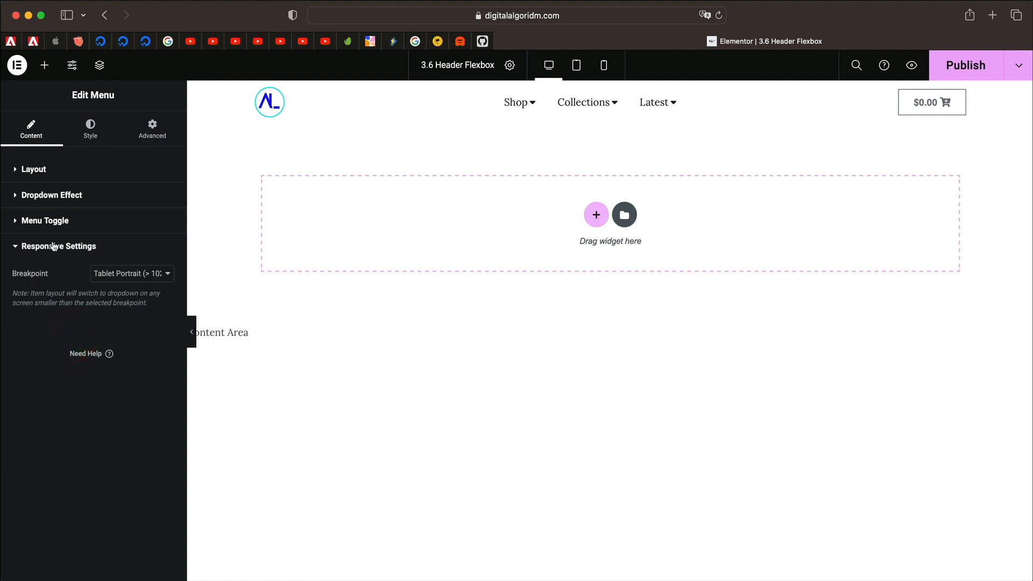
{"action": "left_click", "coordinate": [131, 273]}
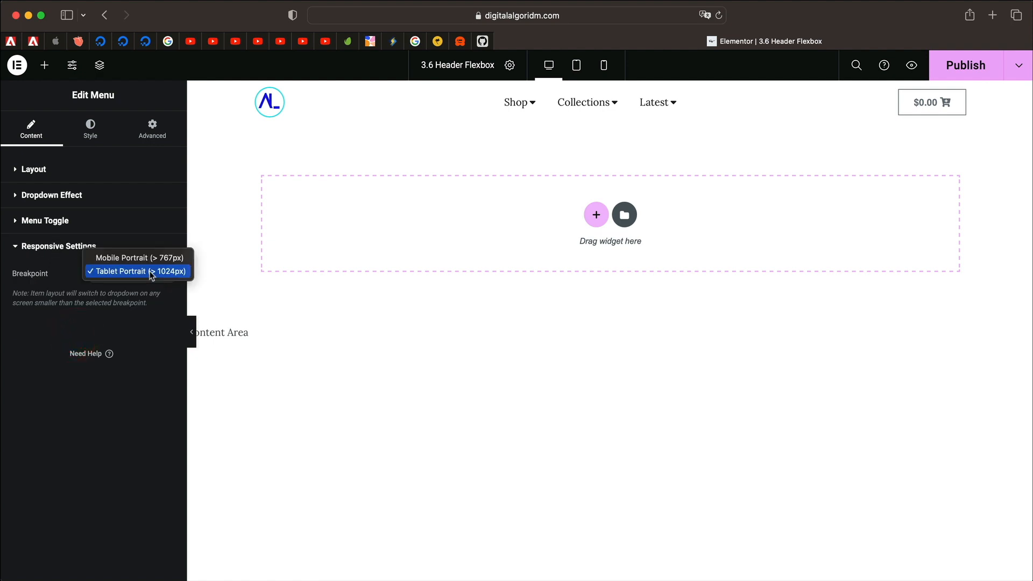
{"action": "mouse_move", "coordinate": [137, 258]}
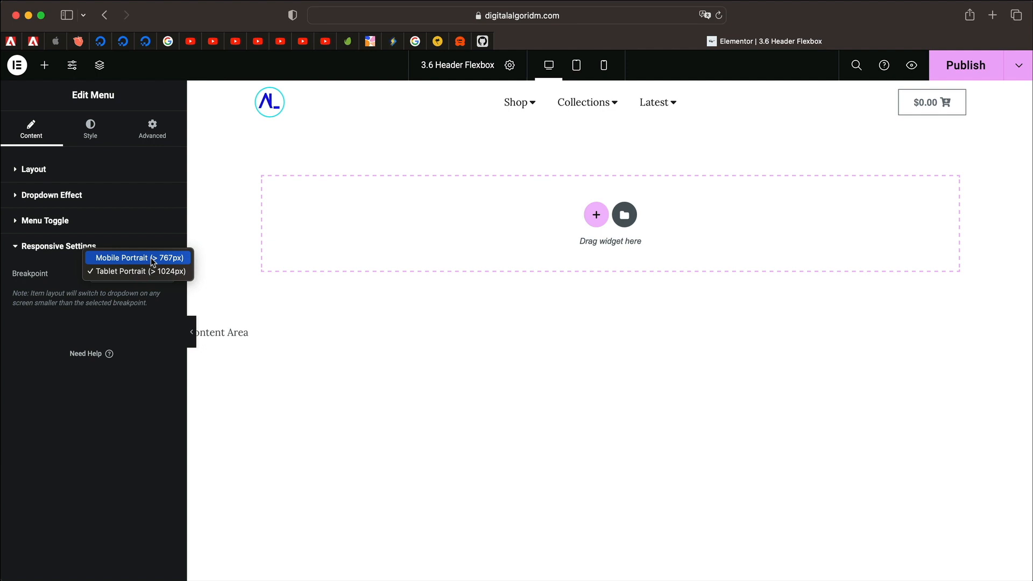
{"action": "left_click", "coordinate": [137, 258]}
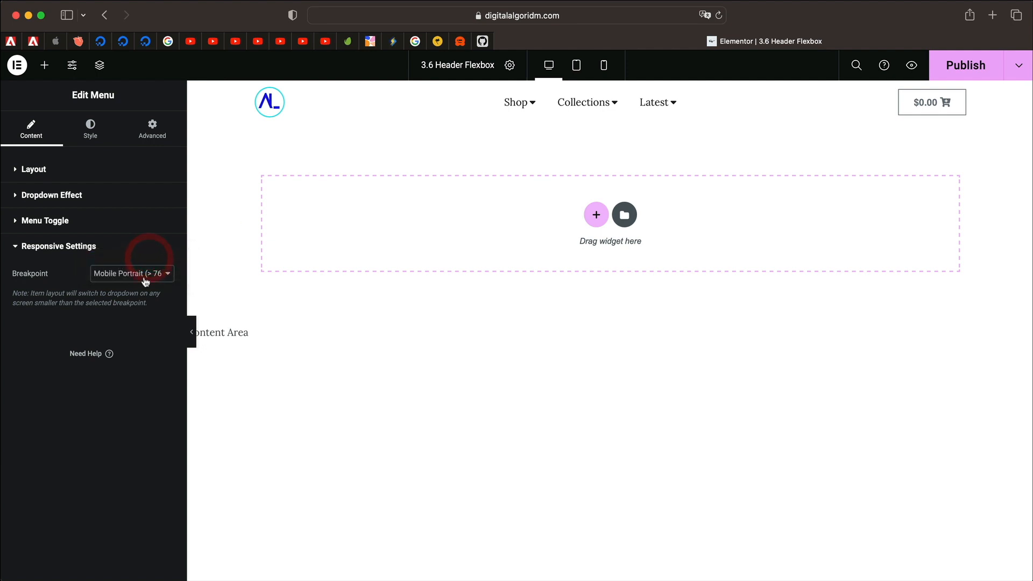
{"action": "mouse_move", "coordinate": [578, 144]}
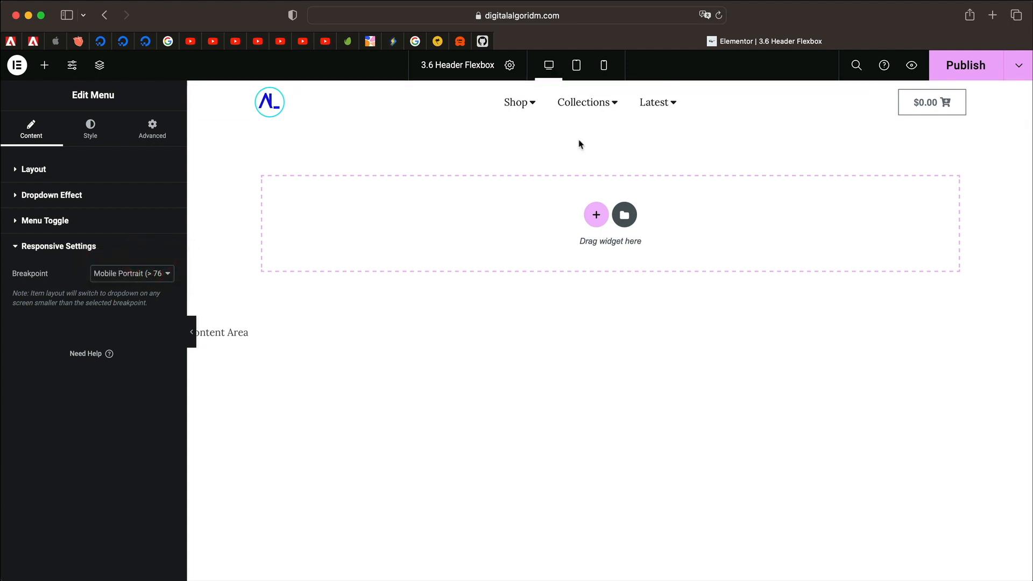
{"action": "left_click", "coordinate": [131, 273]}
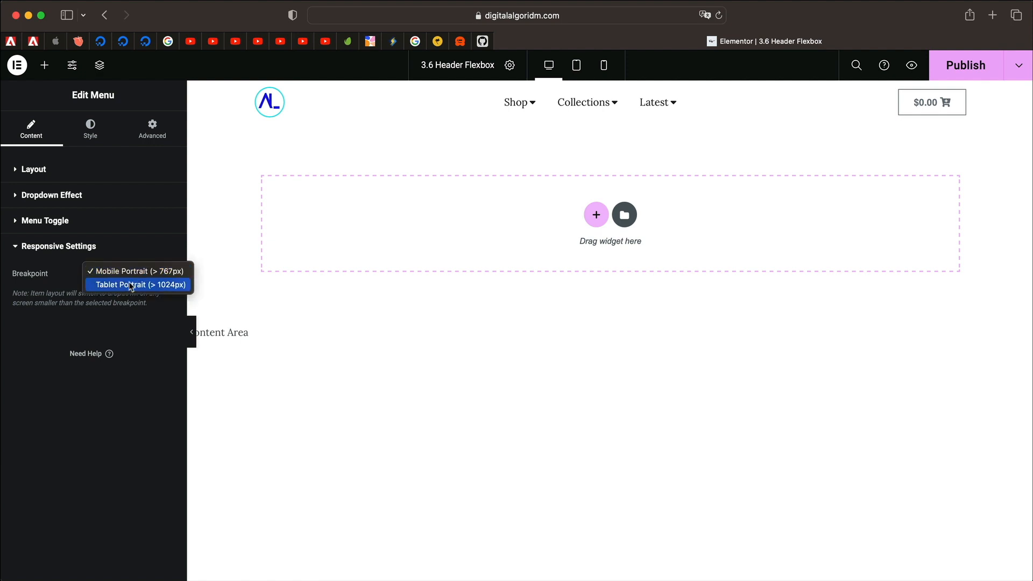
{"action": "left_click", "coordinate": [140, 285]}
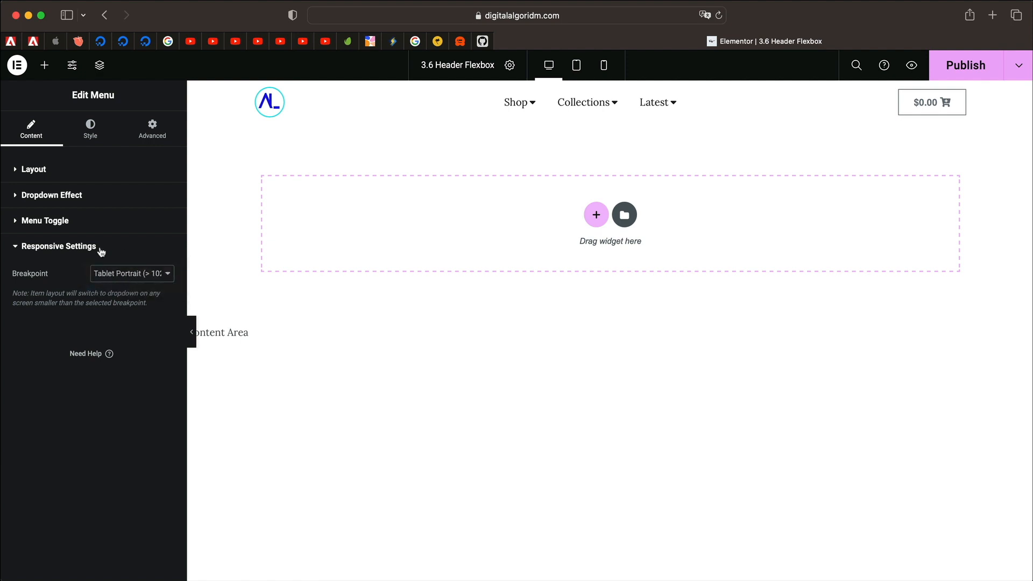
{"action": "mouse_move", "coordinate": [134, 278]}
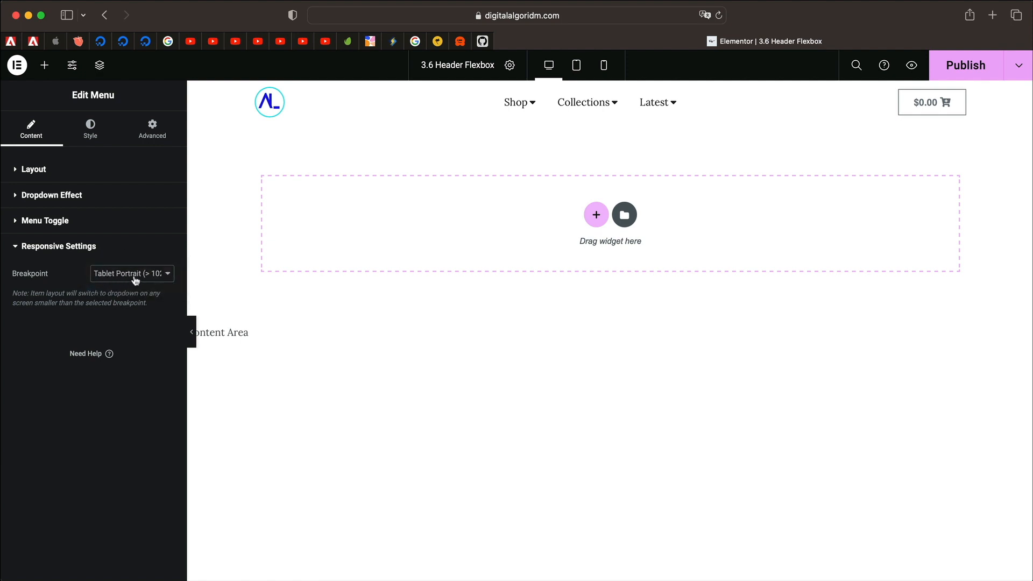
{"action": "mouse_move", "coordinate": [586, 143]}
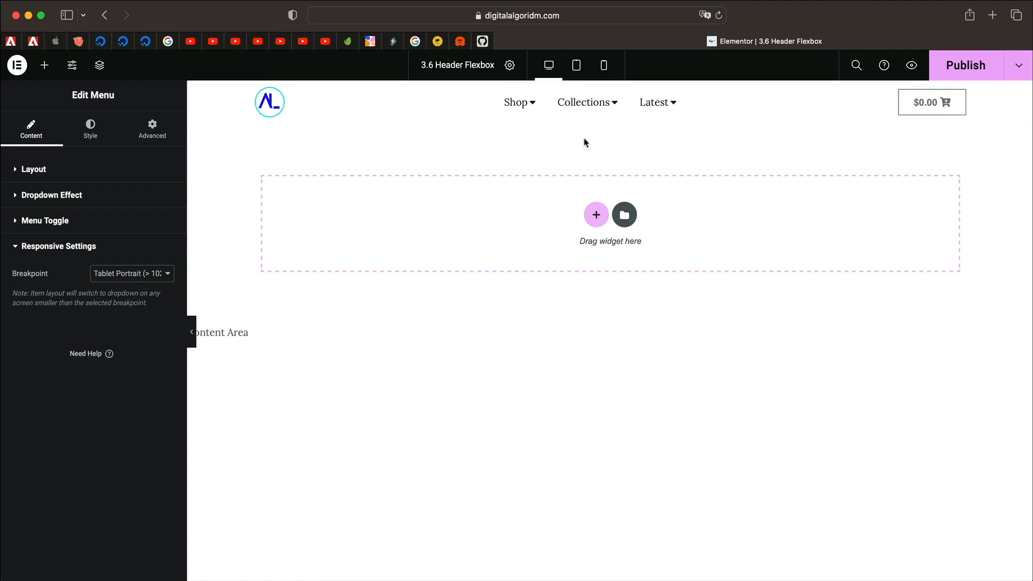
Step: Set the breakpoint to Mobile Portrait, checking tablet, mobile and desktop previews
{"action": "left_click", "coordinate": [575, 65]}
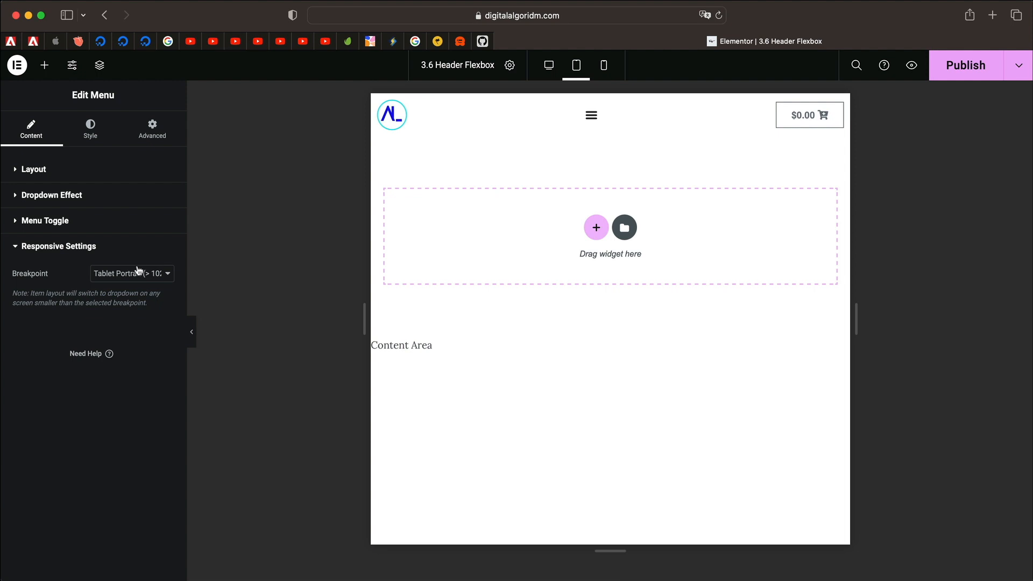
{"action": "left_click", "coordinate": [131, 273]}
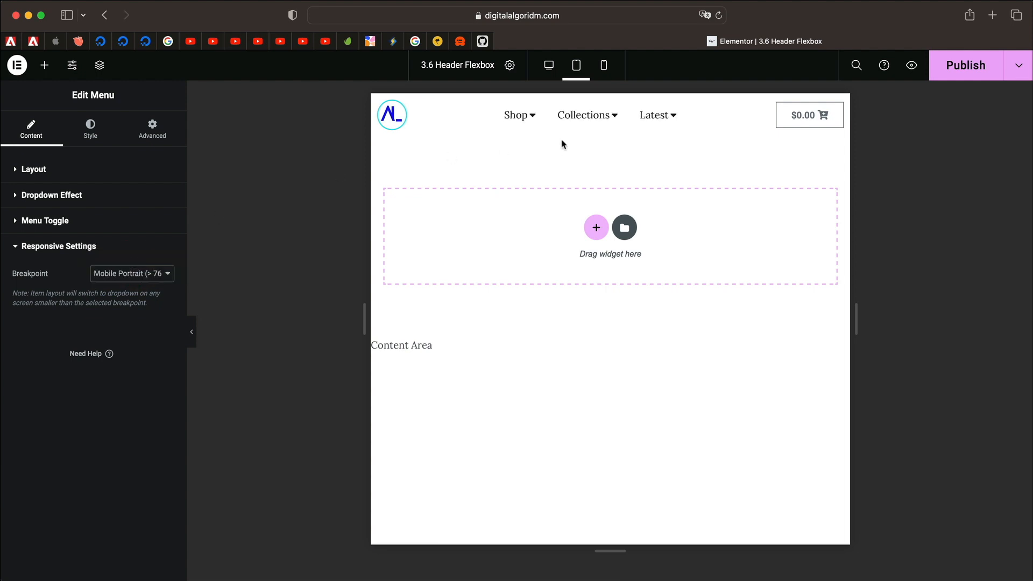
{"action": "left_click", "coordinate": [531, 120]}
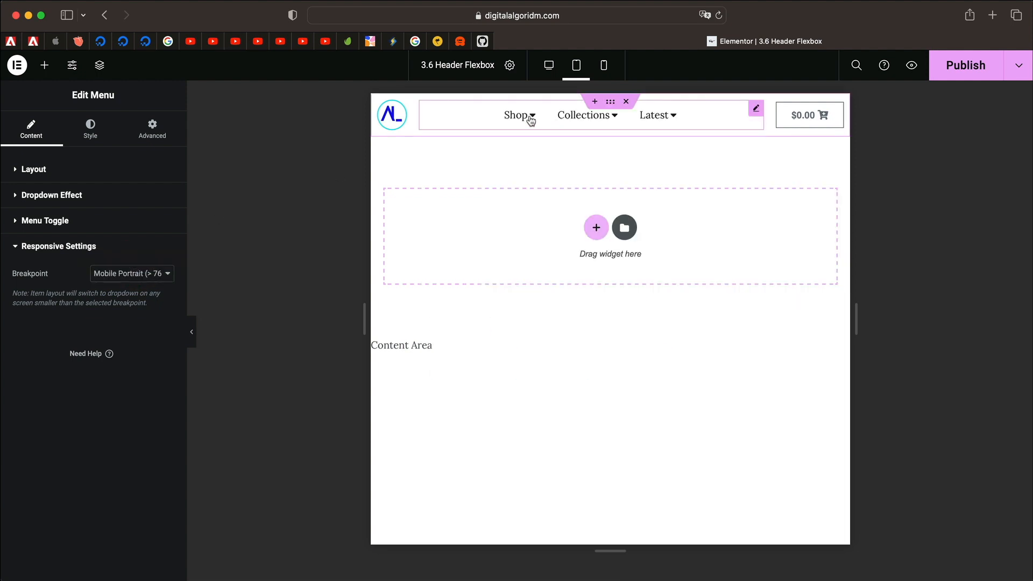
{"action": "left_click", "coordinate": [602, 65]}
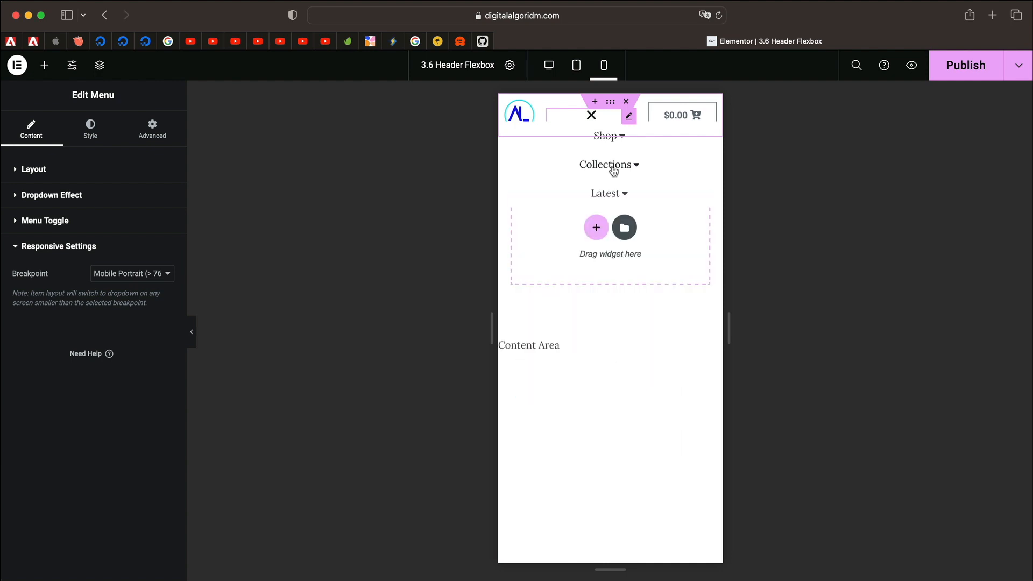
{"action": "mouse_move", "coordinate": [616, 194]}
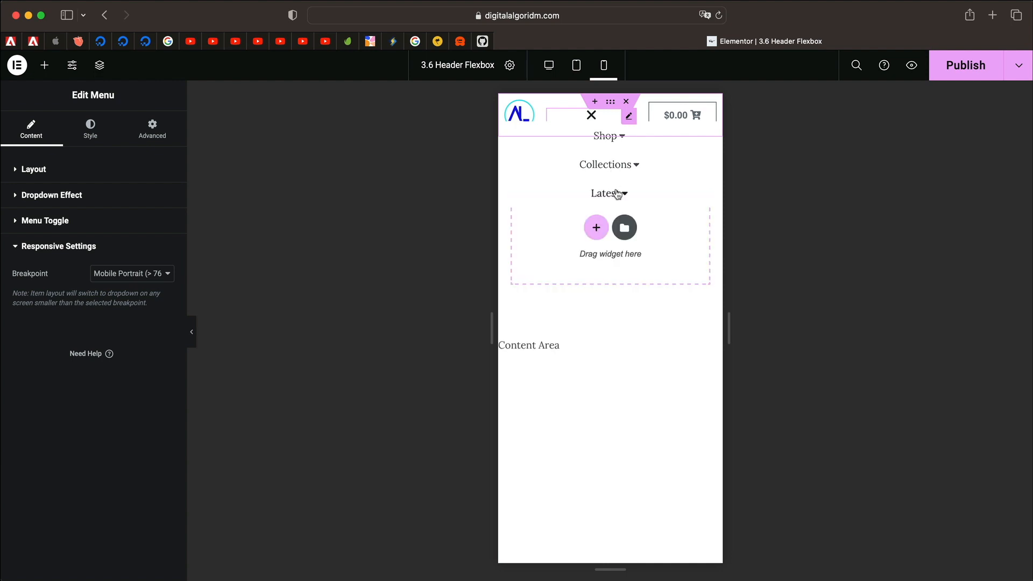
{"action": "left_click", "coordinate": [548, 65]}
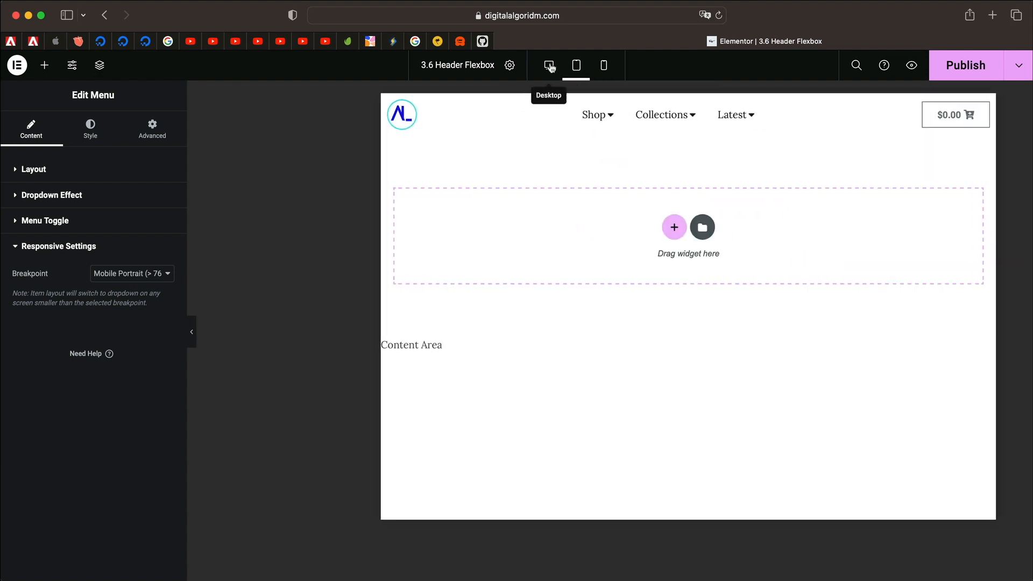
Step: Expand the header menu's Content and Dropdown Menu style options, then publish and switch to the live site
{"action": "left_click", "coordinate": [59, 246]}
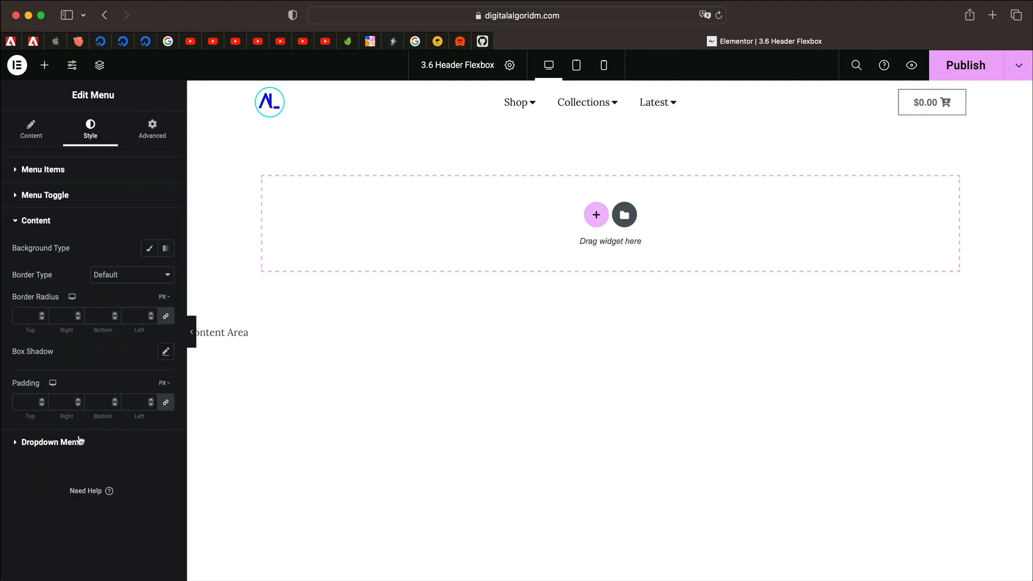
{"action": "left_click", "coordinate": [51, 442]}
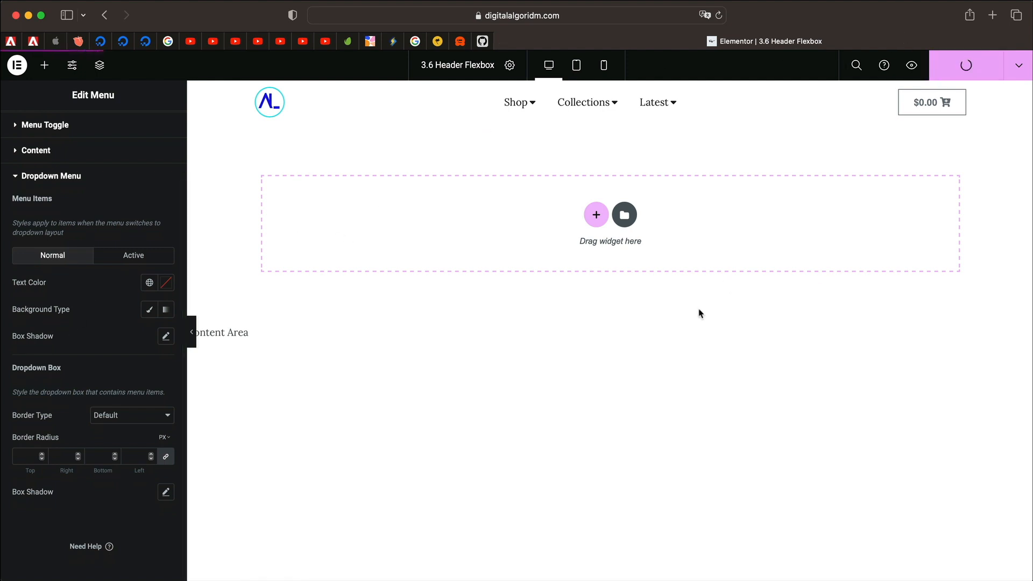
{"action": "left_click", "coordinate": [912, 66]}
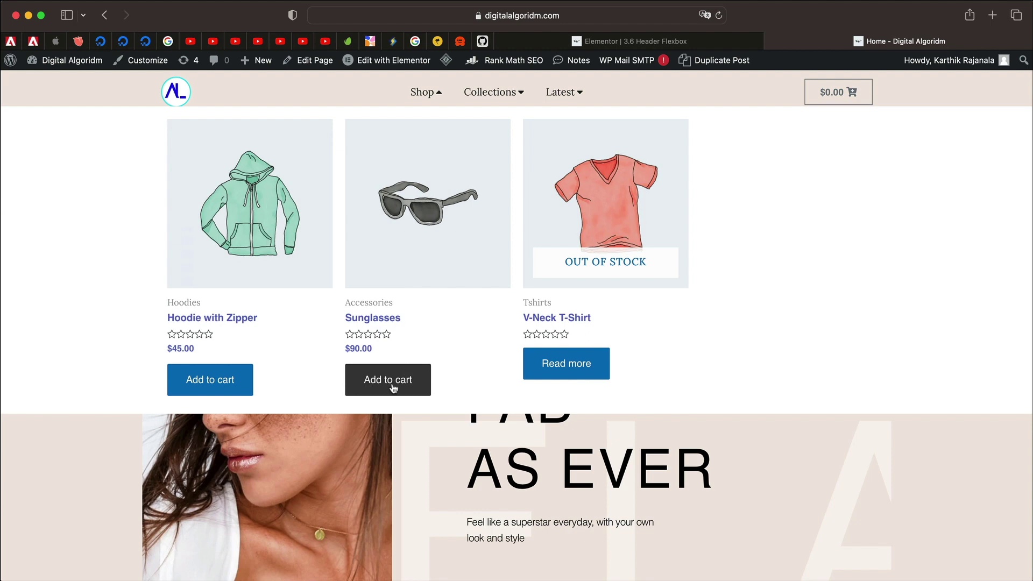
Step: Add Sunglasses to the cart from the Shop menu and view the Hoodies tab under Collections
{"action": "left_click", "coordinate": [387, 379]}
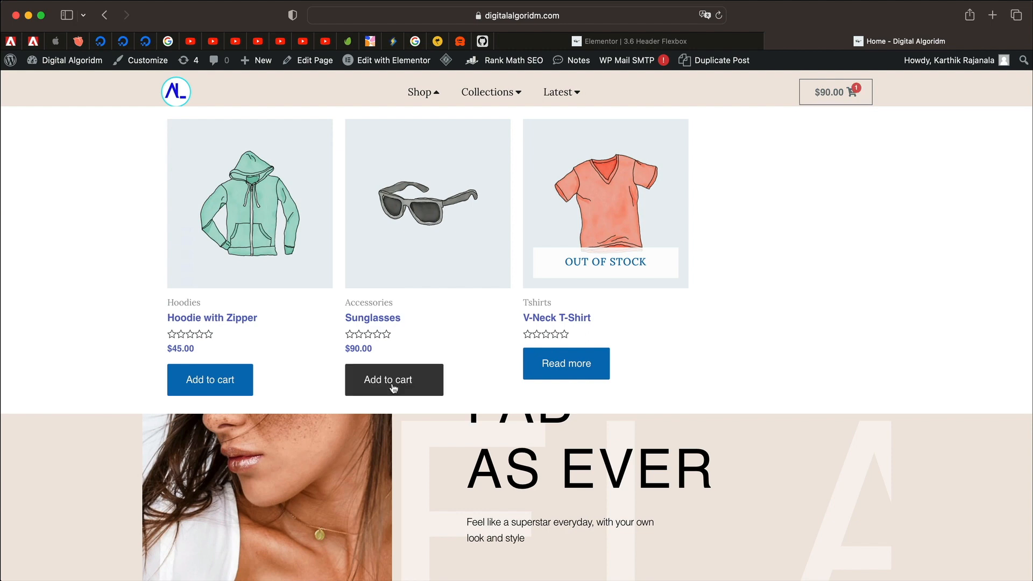
{"action": "left_click", "coordinate": [487, 91]}
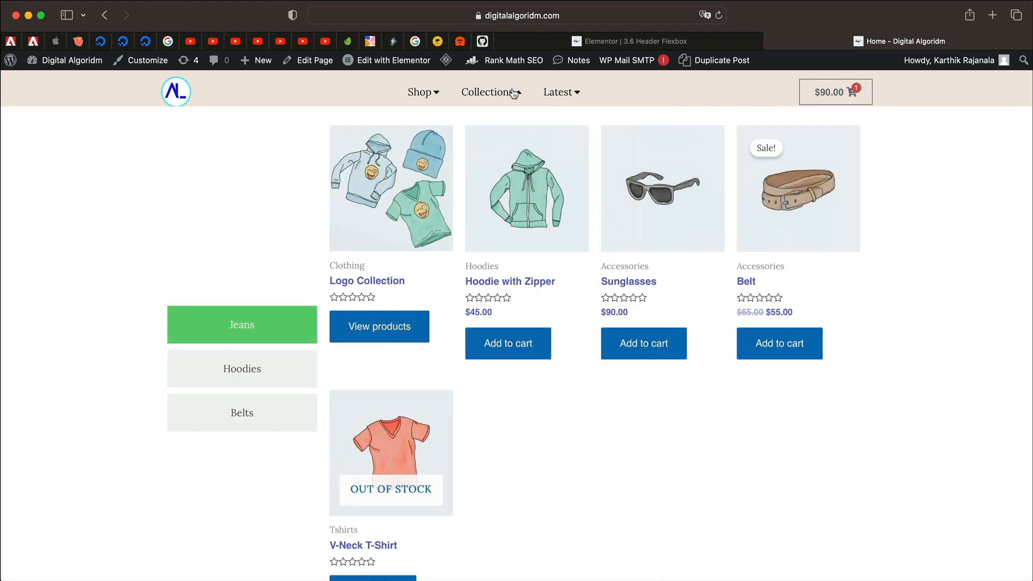
{"action": "left_click", "coordinate": [241, 368]}
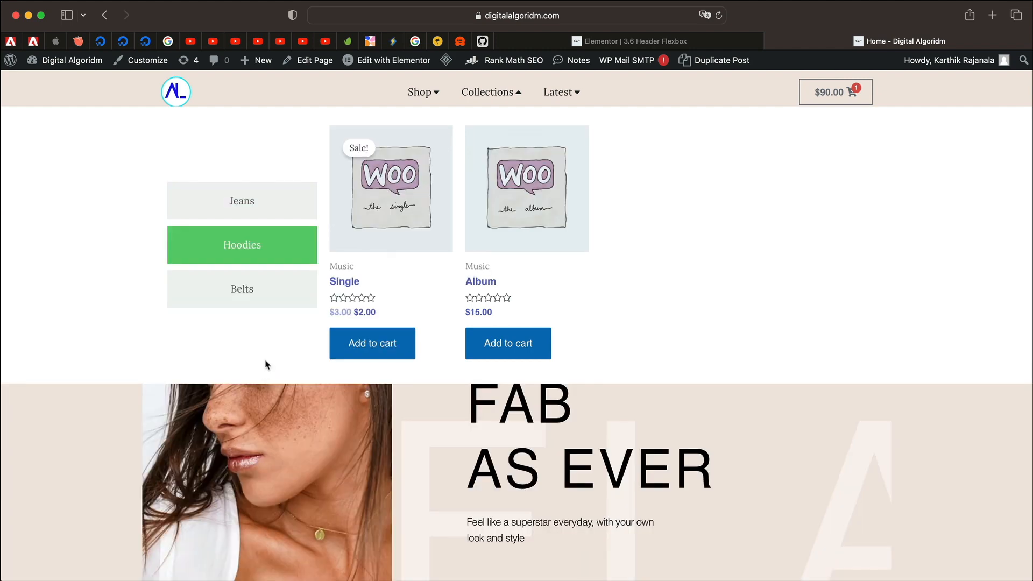
{"action": "mouse_move", "coordinate": [259, 219]}
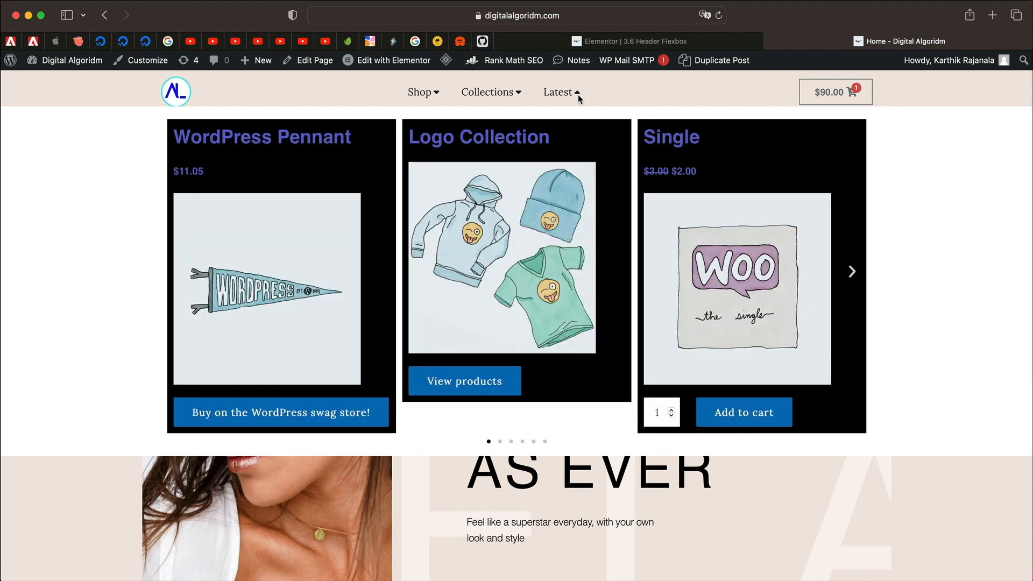
Step: Page the Latest carousel, add Album, and check the $105.00 mini cart
{"action": "left_click", "coordinate": [851, 271]}
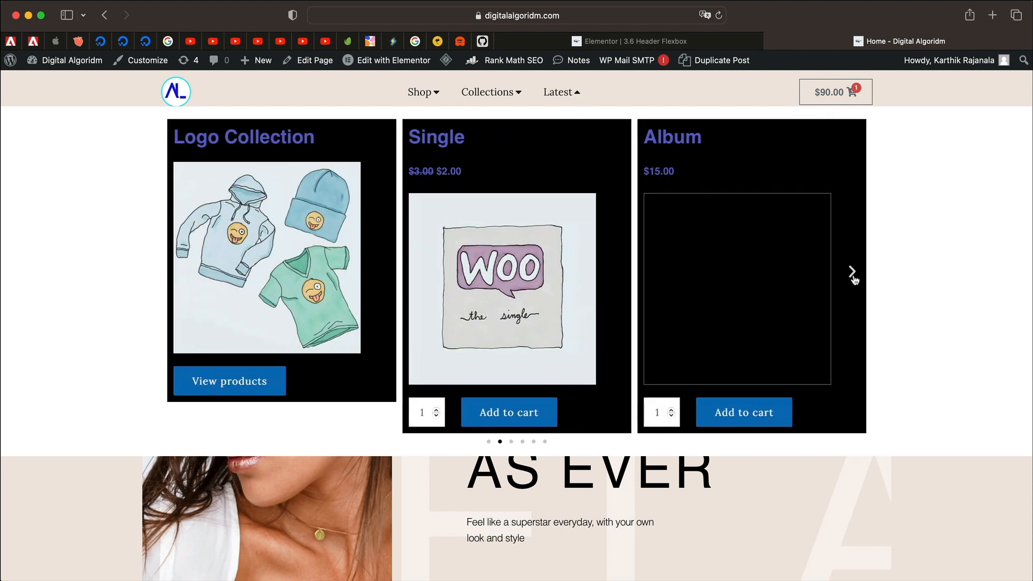
{"action": "left_click", "coordinate": [851, 270]}
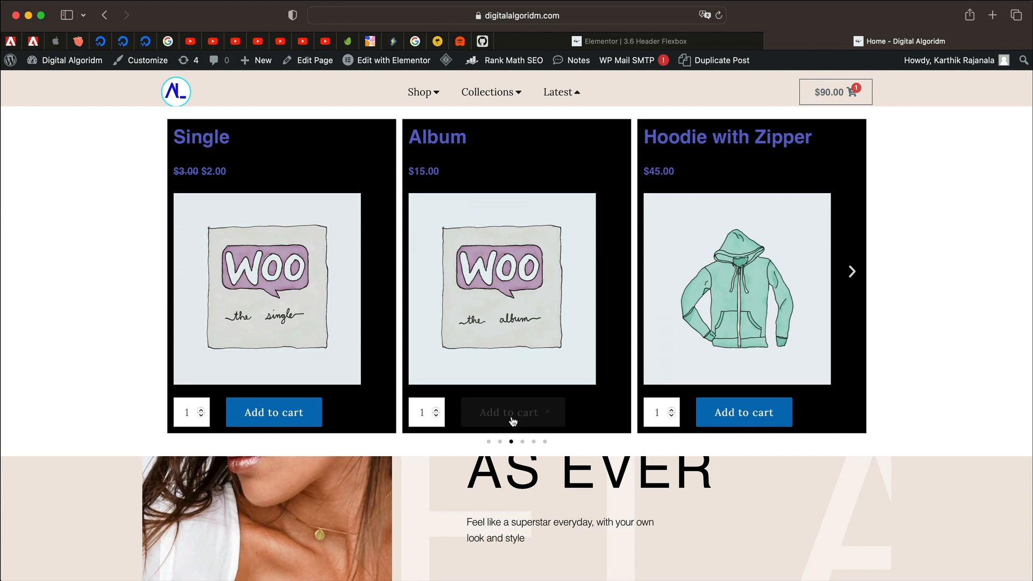
{"action": "left_click", "coordinate": [834, 92]}
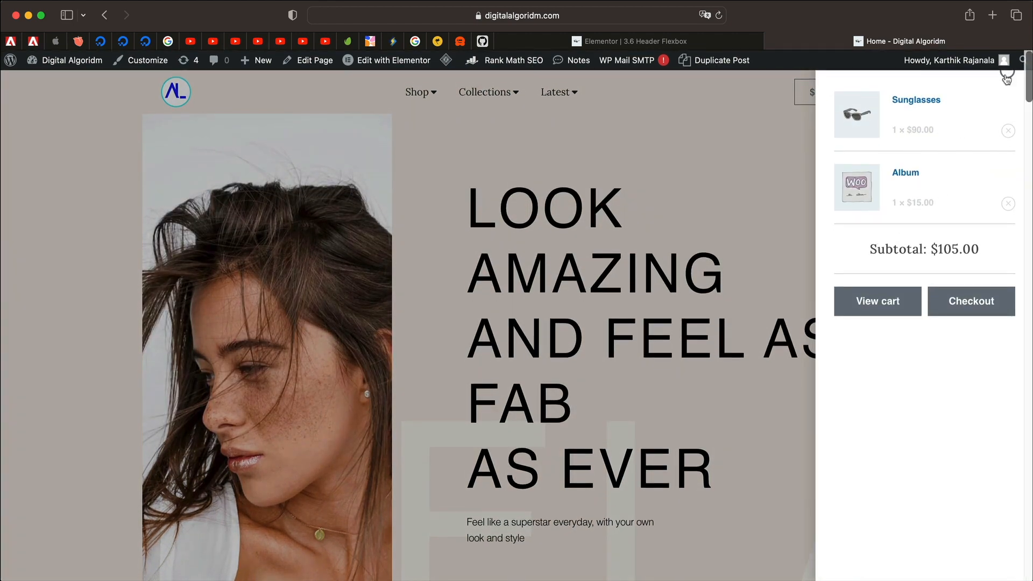
{"action": "scroll", "scroll_direction": "down", "scroll_amount": 3}
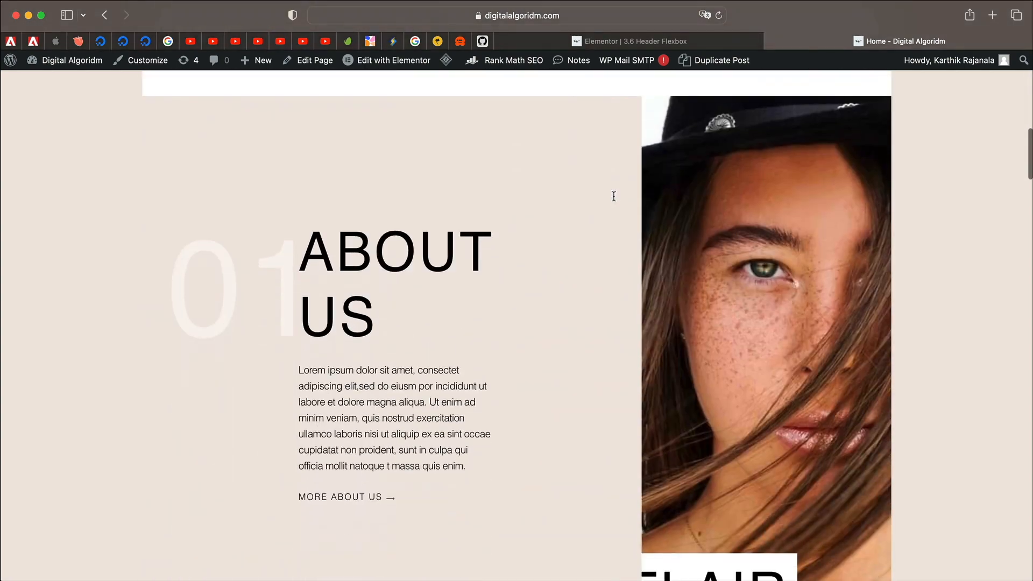